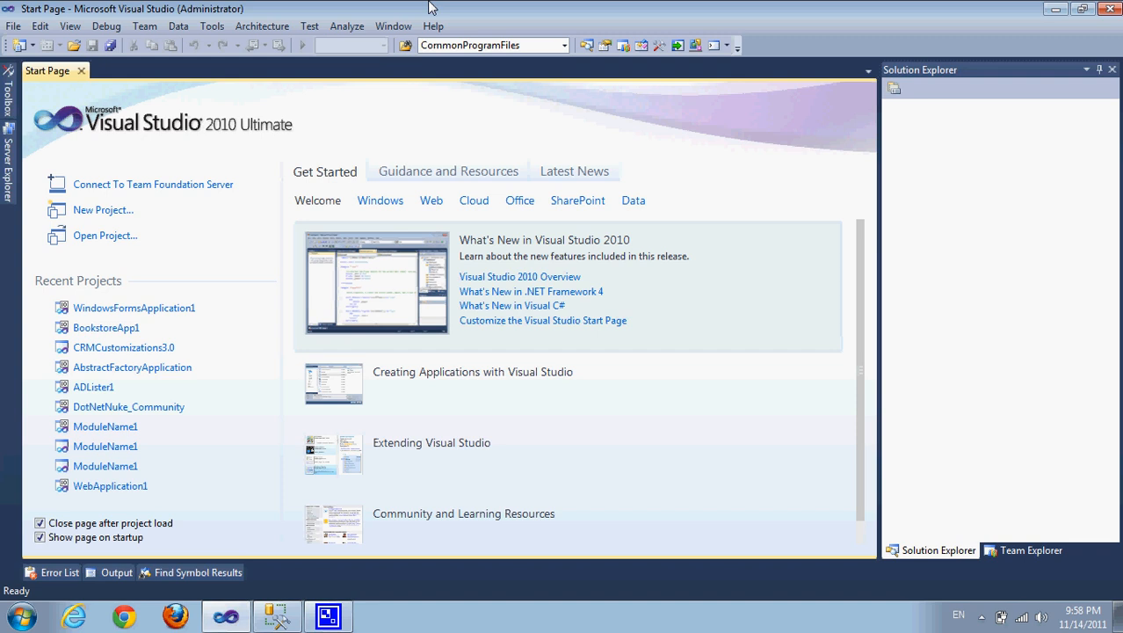
Create a Visual C# Windows Forms Application project with the default name WindowsFormsApplication2
{"action": "left_click", "coordinate": [14, 26]}
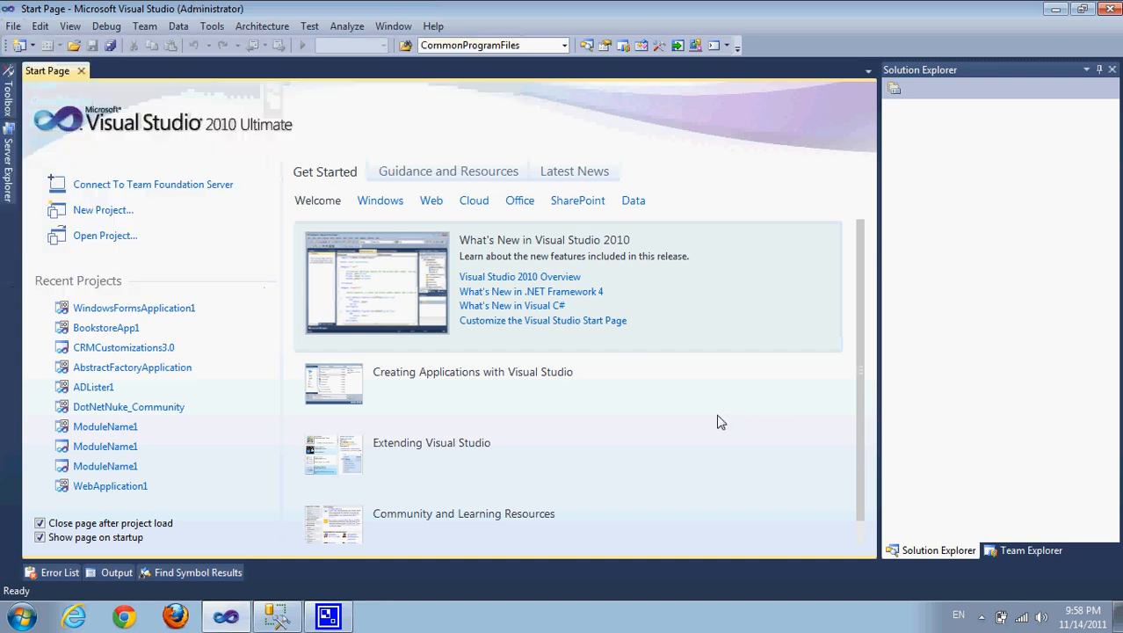
{"action": "mouse_move", "coordinate": [615, 305]}
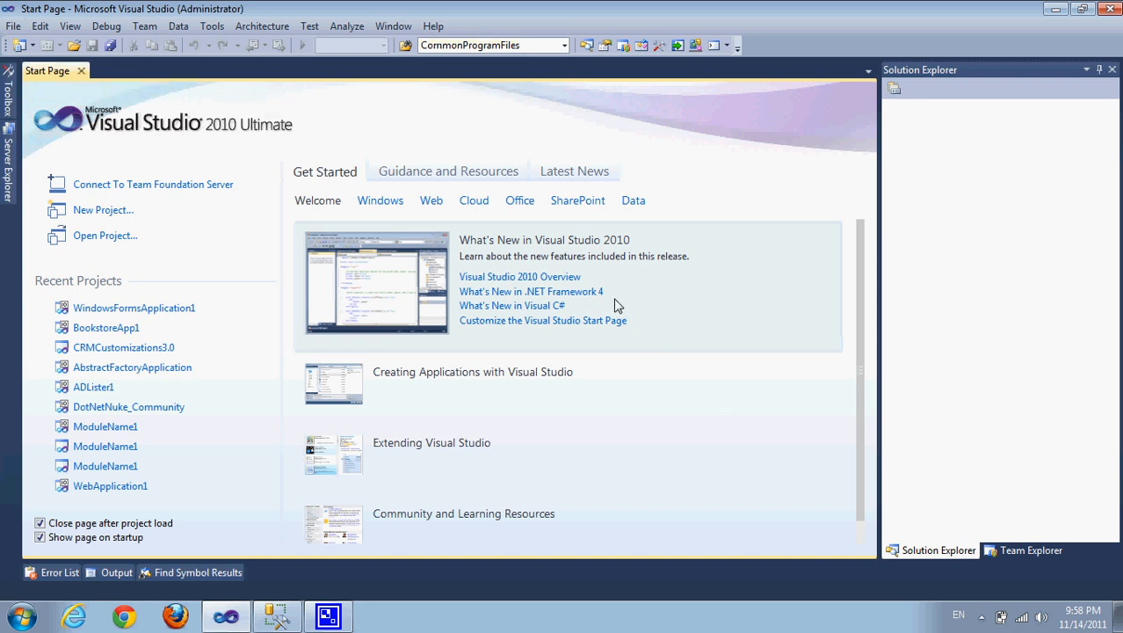
{"action": "left_click", "coordinate": [102, 209]}
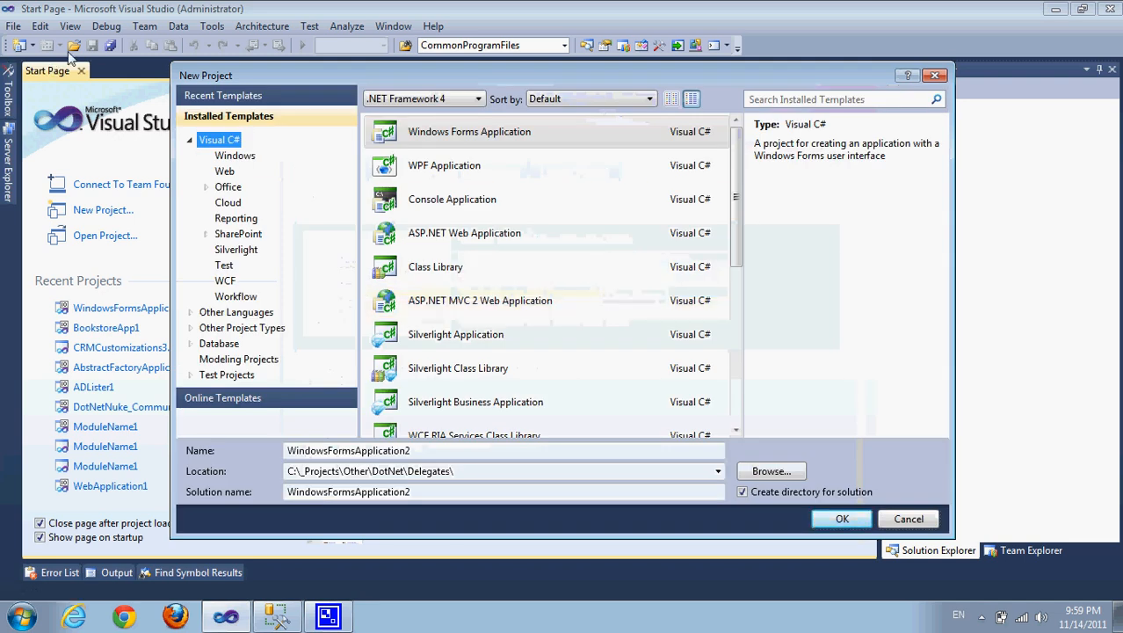
{"action": "left_click", "coordinate": [235, 155]}
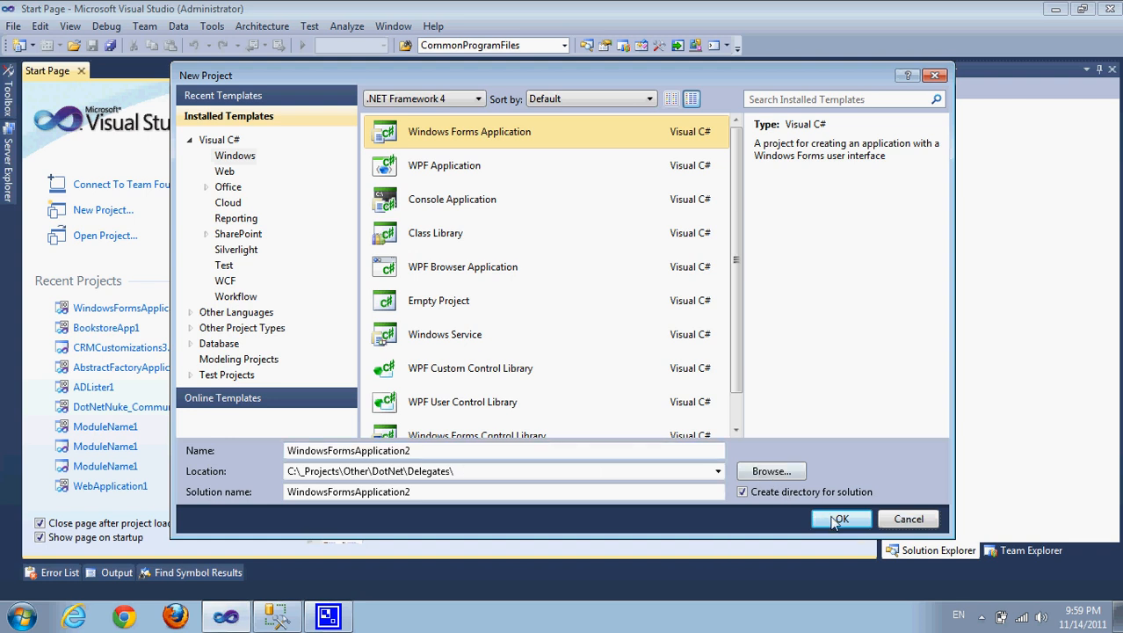
{"action": "left_click", "coordinate": [840, 519]}
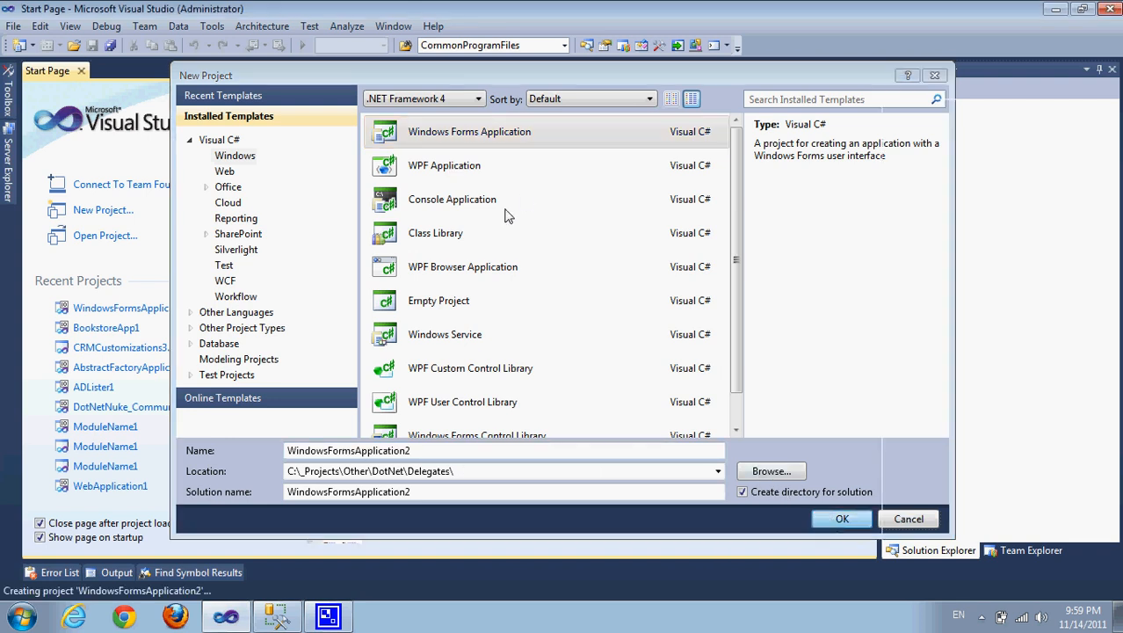
{"action": "left_click", "coordinate": [840, 518]}
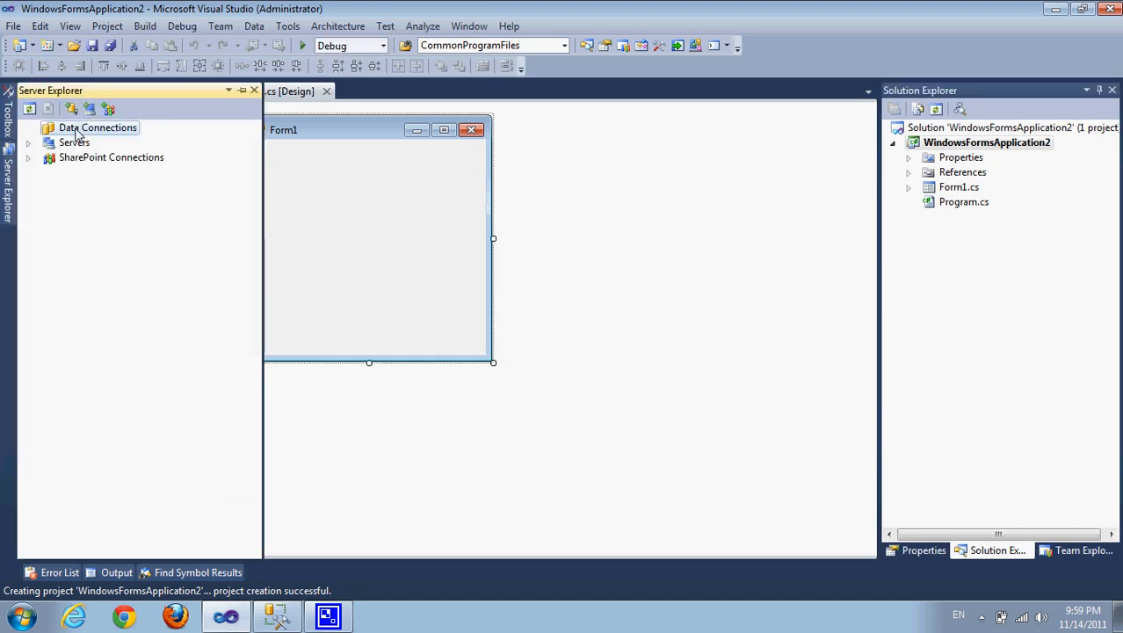
Add a data connection to server localhost, pick the Test database and confirm the connection test succeeds
{"action": "right_click", "coordinate": [96, 127]}
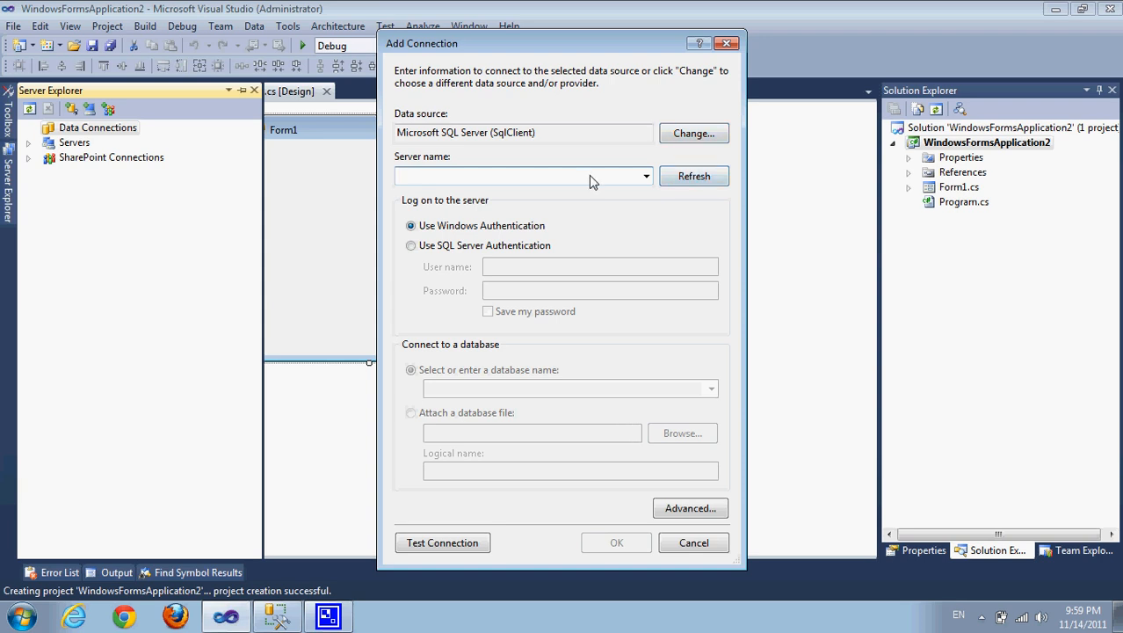
{"action": "type", "text": "localhost"}
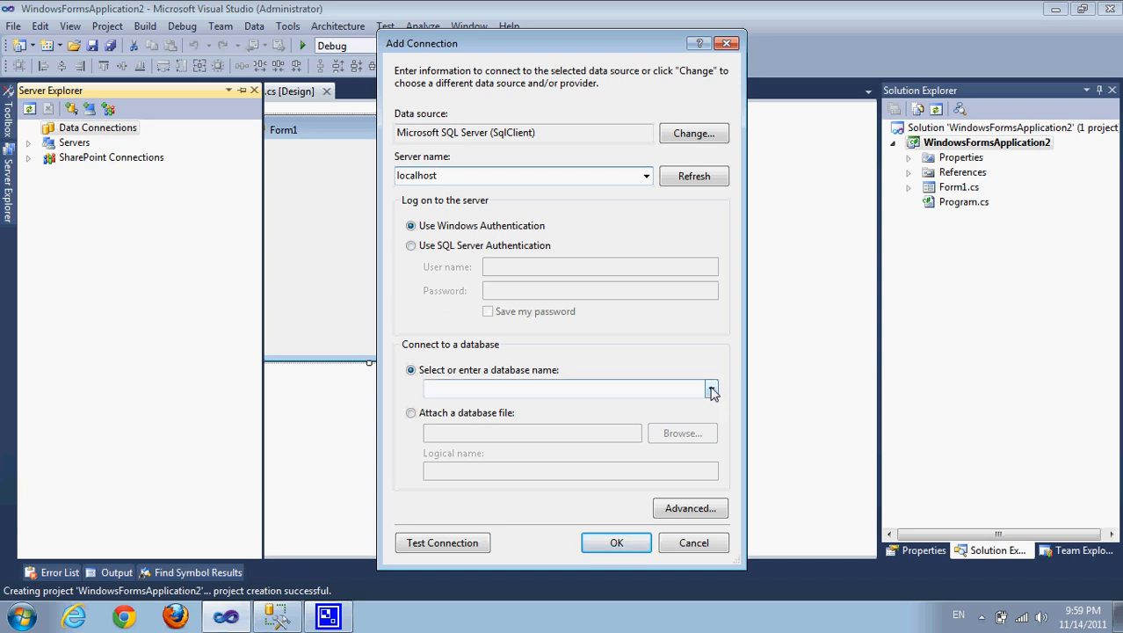
{"action": "left_click", "coordinate": [710, 388]}
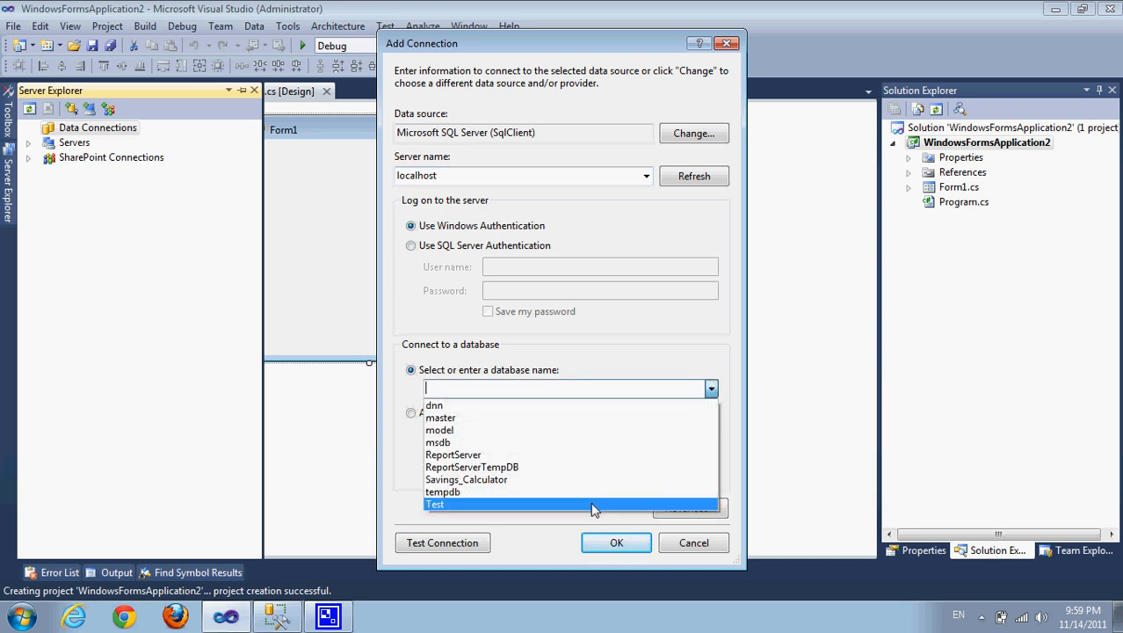
{"action": "left_click", "coordinate": [436, 503]}
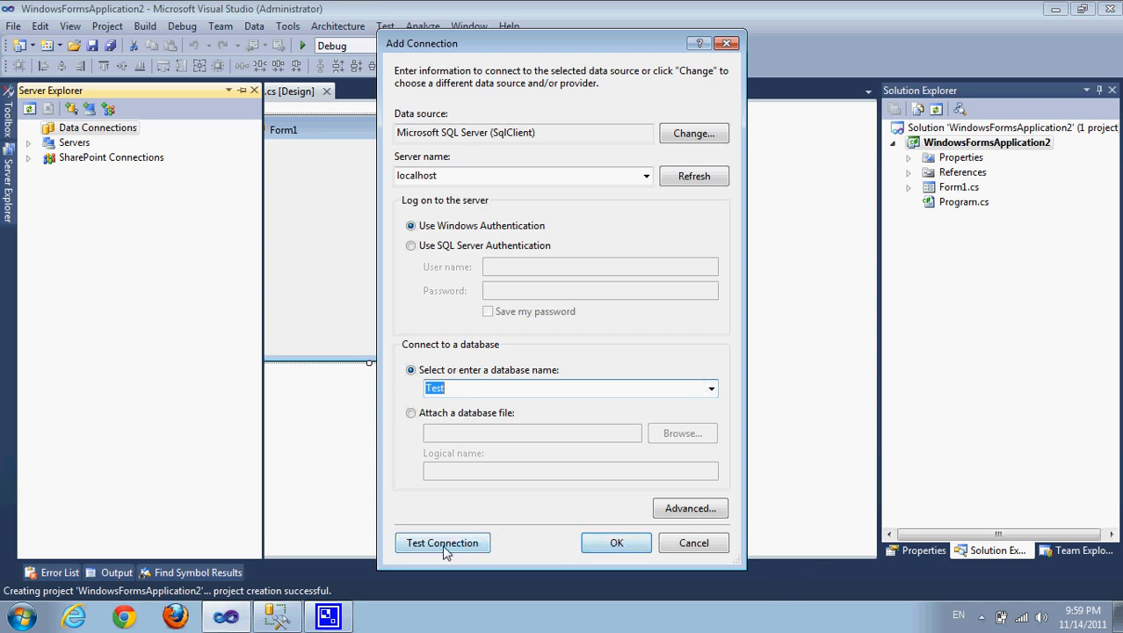
{"action": "left_click", "coordinate": [443, 541]}
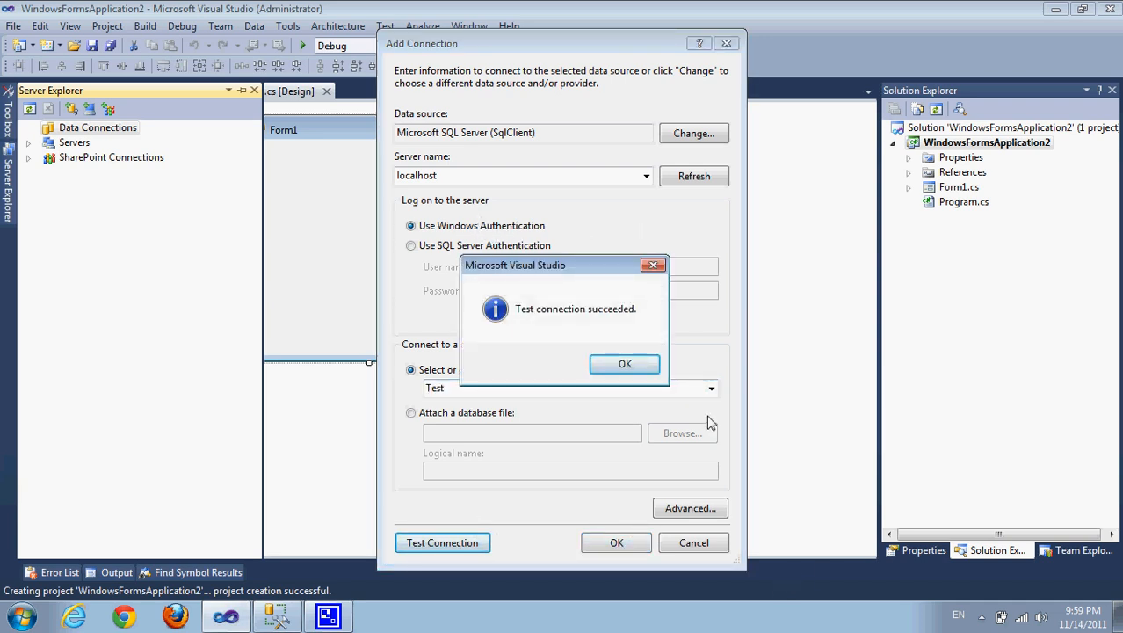
{"action": "left_click", "coordinate": [626, 363]}
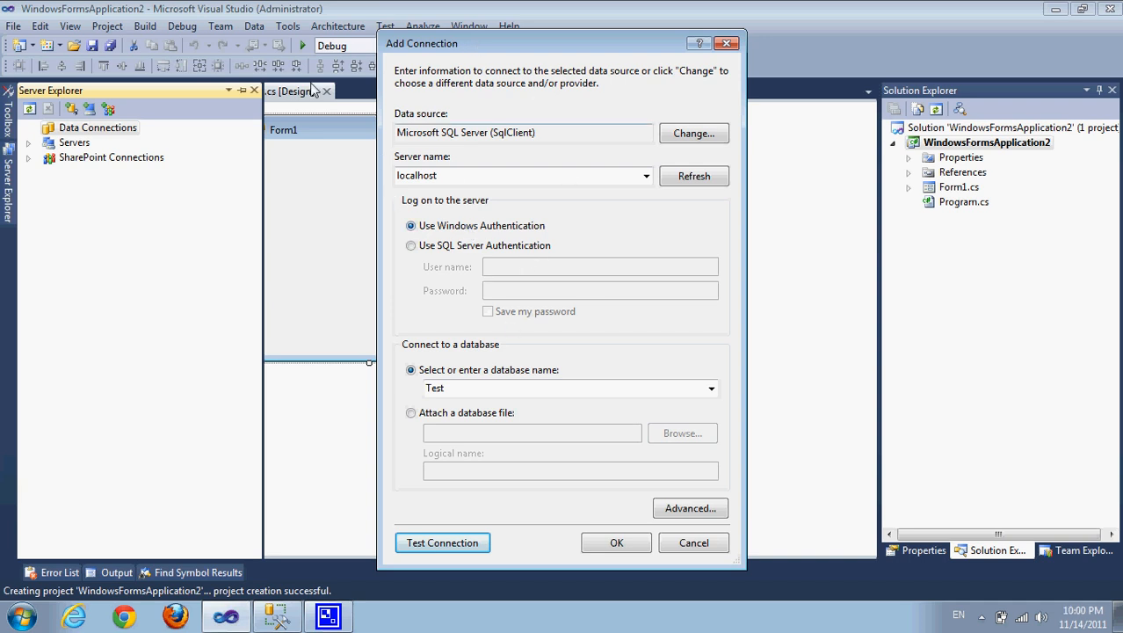
{"action": "mouse_move", "coordinate": [531, 364]}
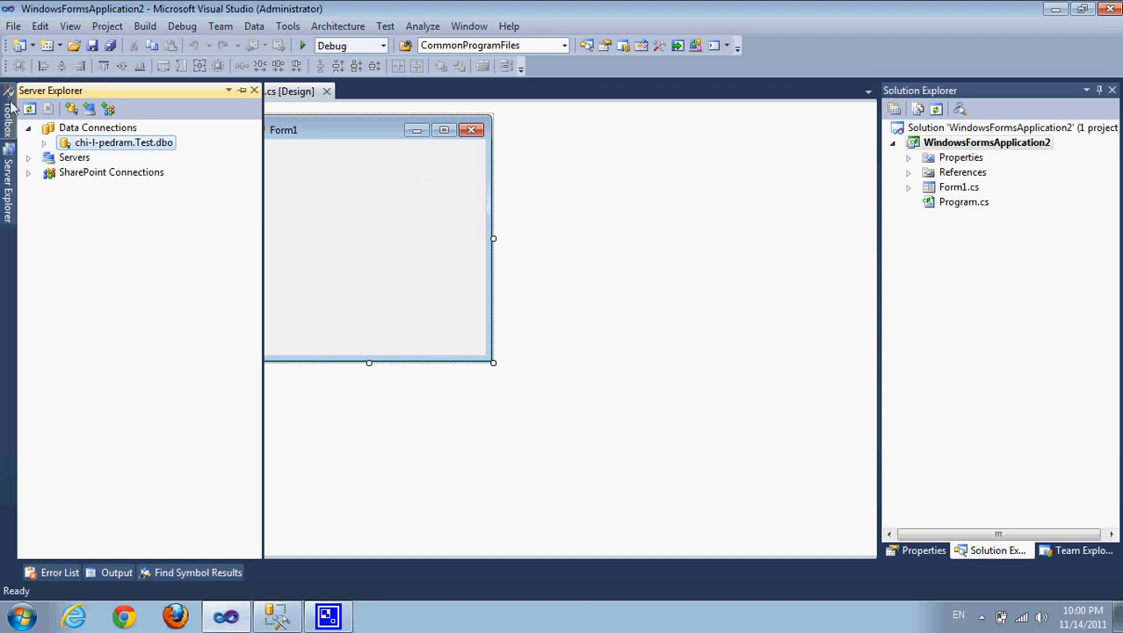
Expand the Test connection in Server Explorer to show the Address table's columns and the stored procedures
{"action": "left_click", "coordinate": [44, 142]}
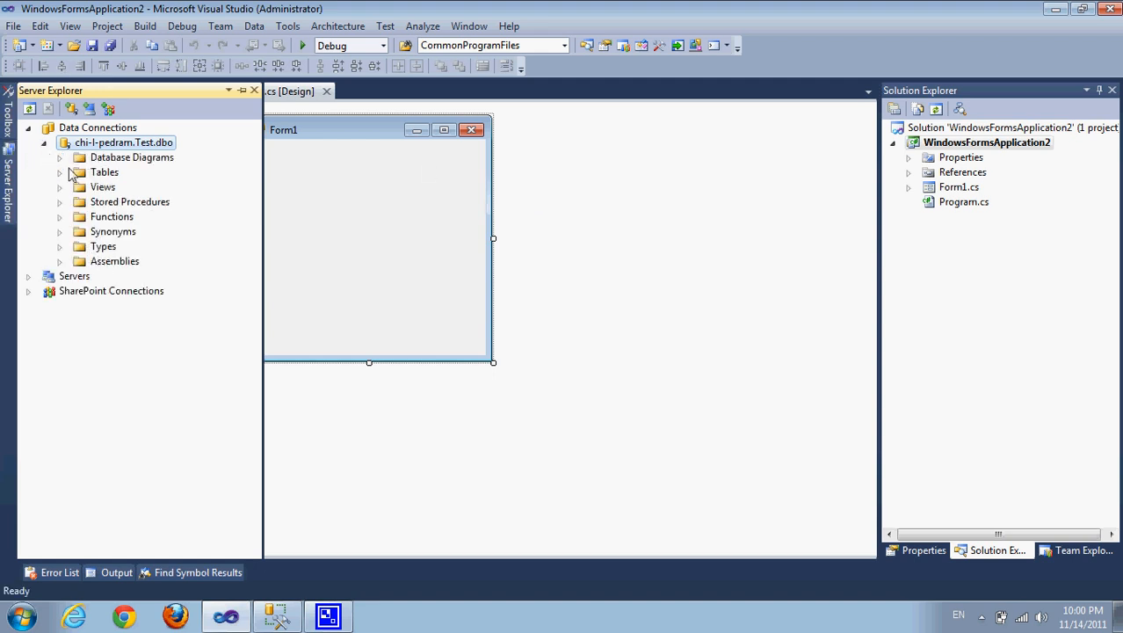
{"action": "left_click", "coordinate": [60, 172]}
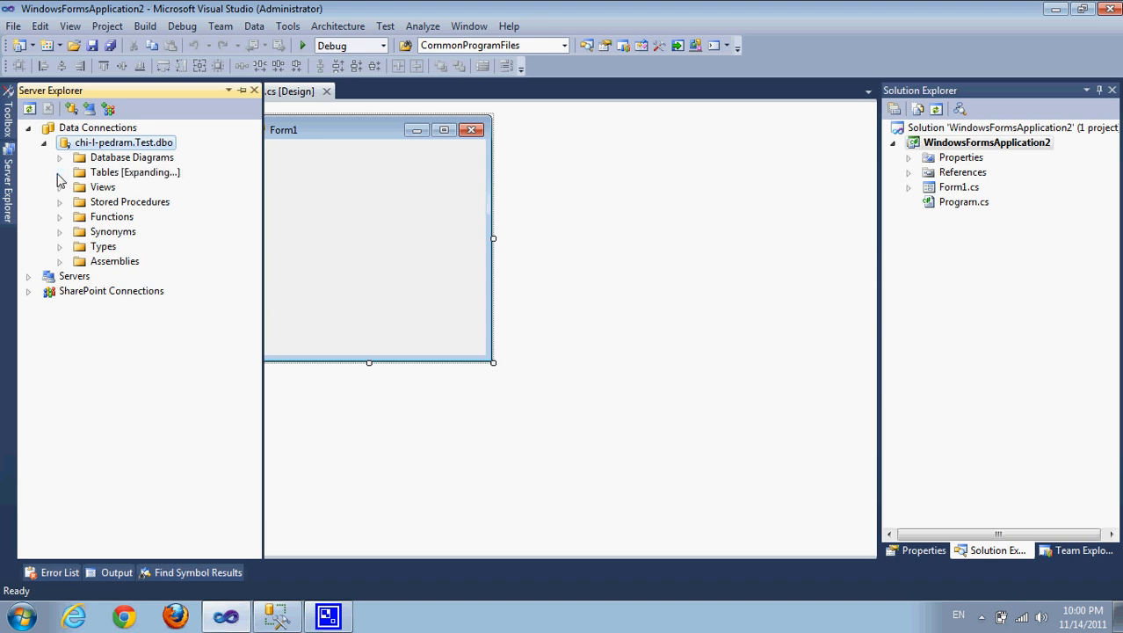
{"action": "left_click", "coordinate": [60, 172]}
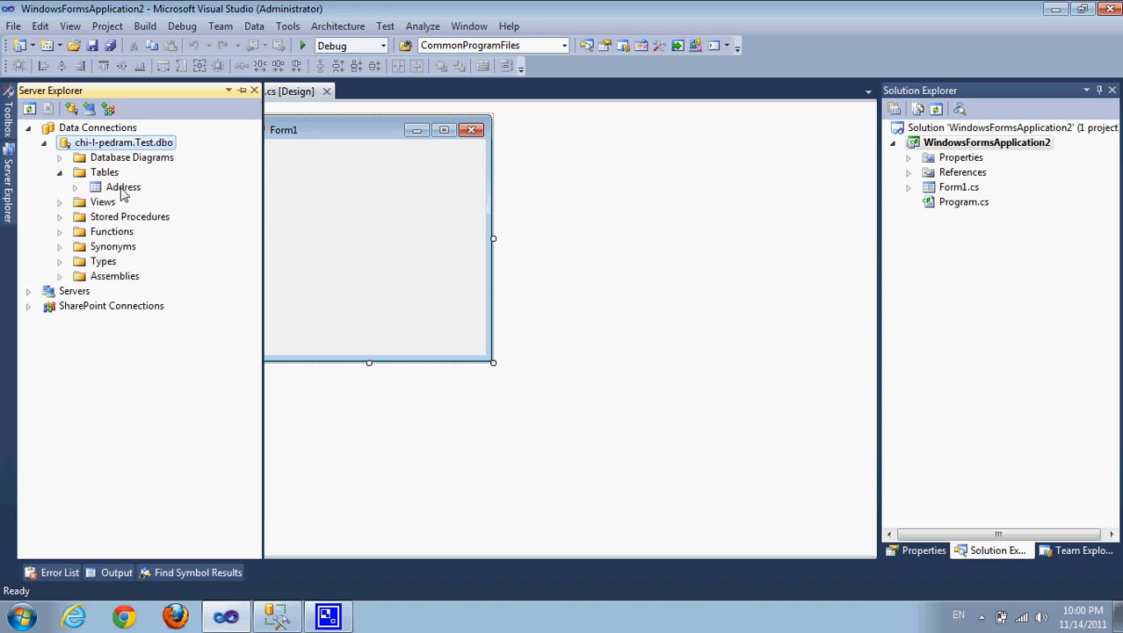
{"action": "left_click", "coordinate": [123, 186]}
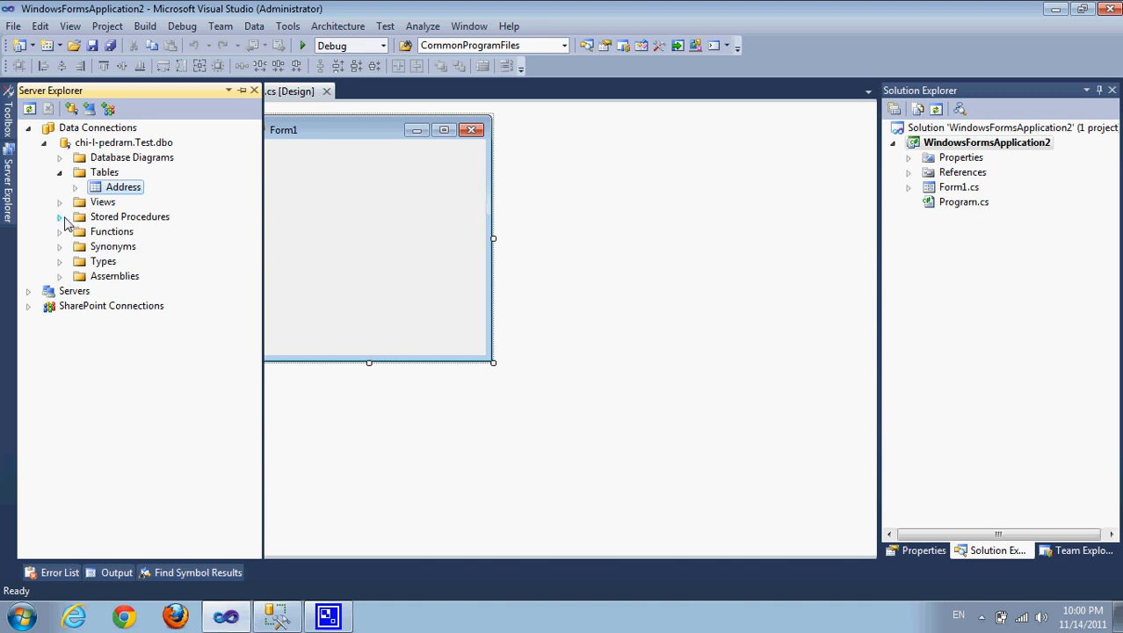
{"action": "left_click", "coordinate": [60, 217]}
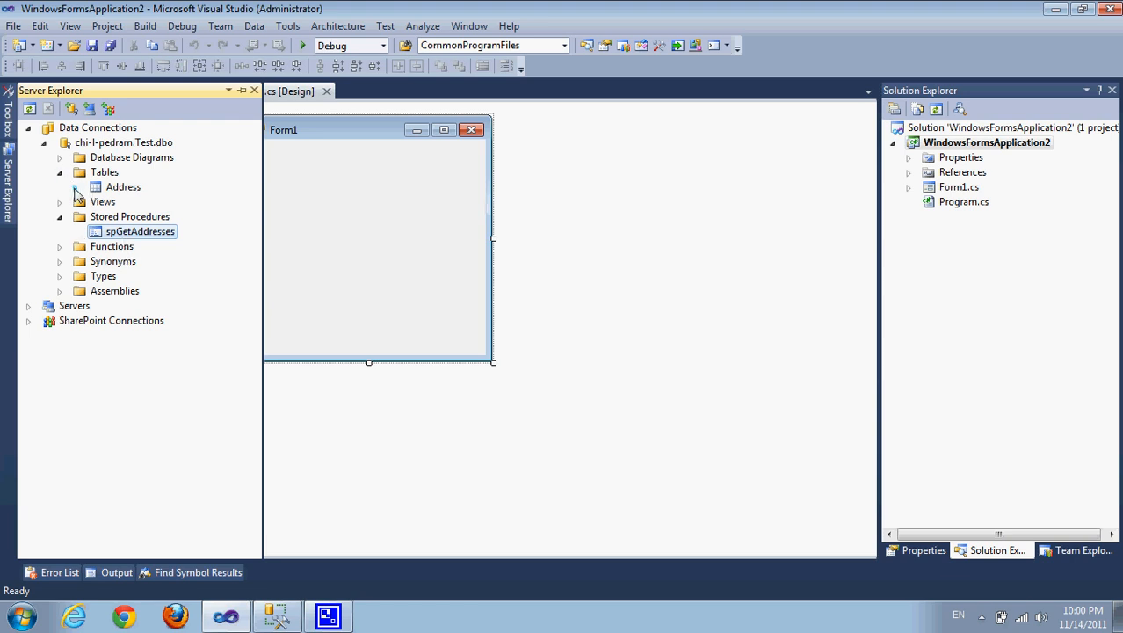
{"action": "left_click", "coordinate": [74, 186]}
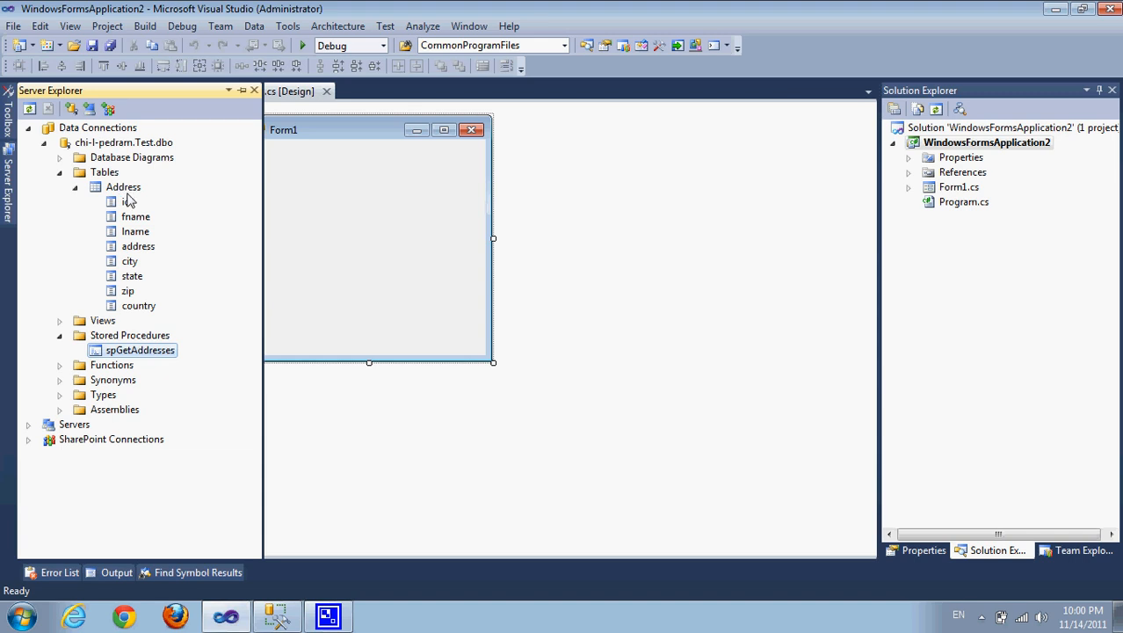
{"action": "mouse_move", "coordinate": [130, 225]}
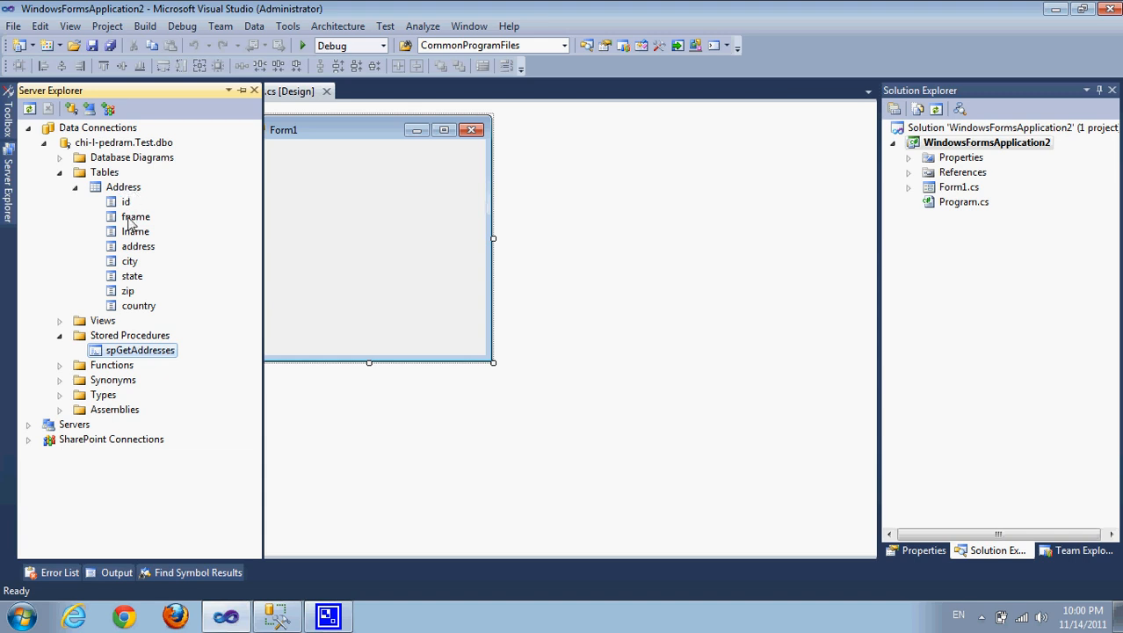
{"action": "mouse_move", "coordinate": [131, 203]}
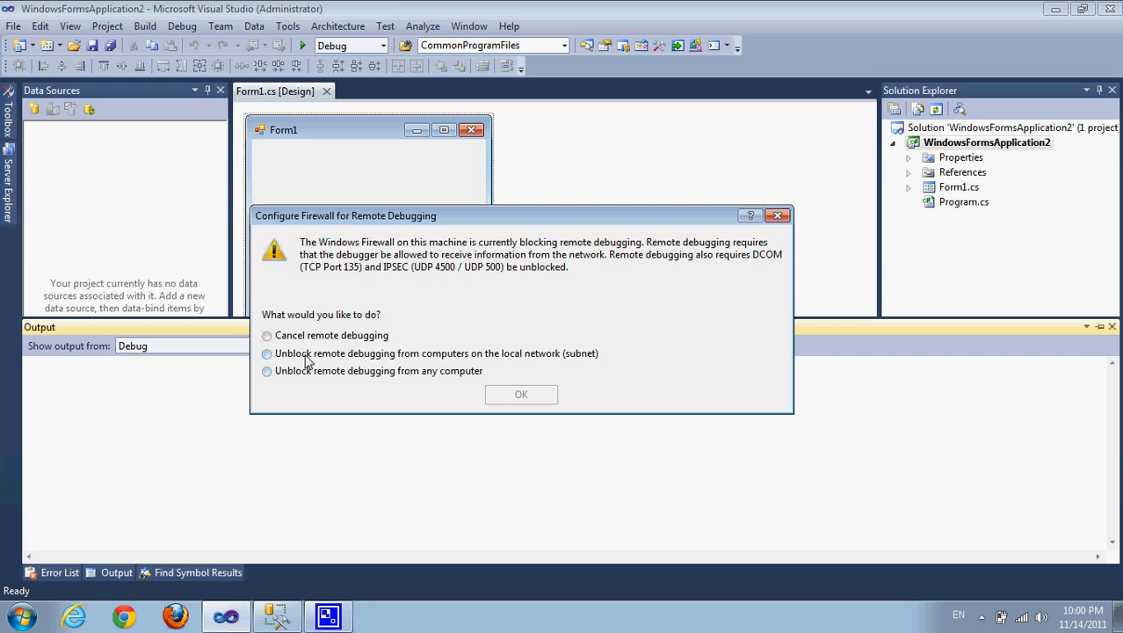
Unblock remote debugging from any computer, halt at the spGetAddresses breakpoint and continue execution
{"action": "left_click", "coordinate": [267, 369]}
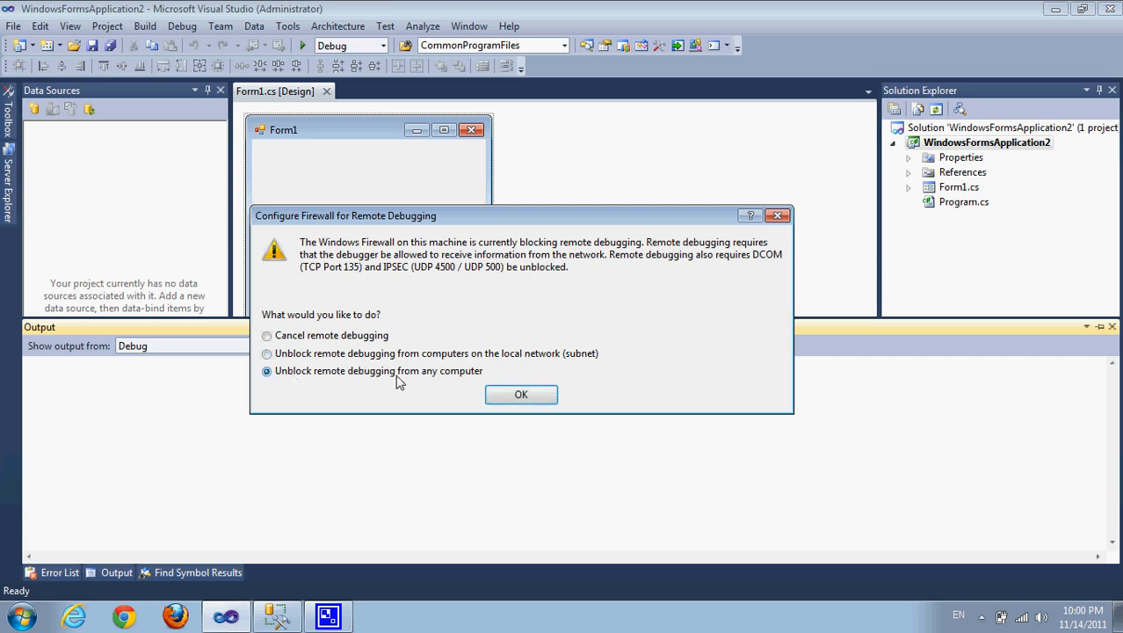
{"action": "mouse_move", "coordinate": [520, 394]}
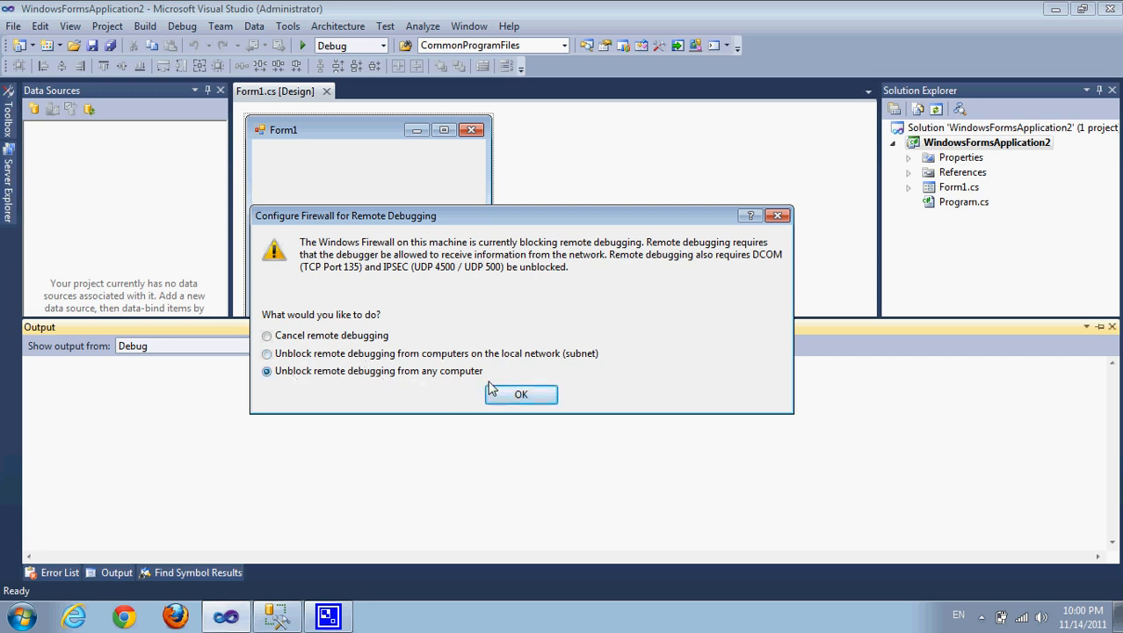
{"action": "left_click", "coordinate": [520, 394]}
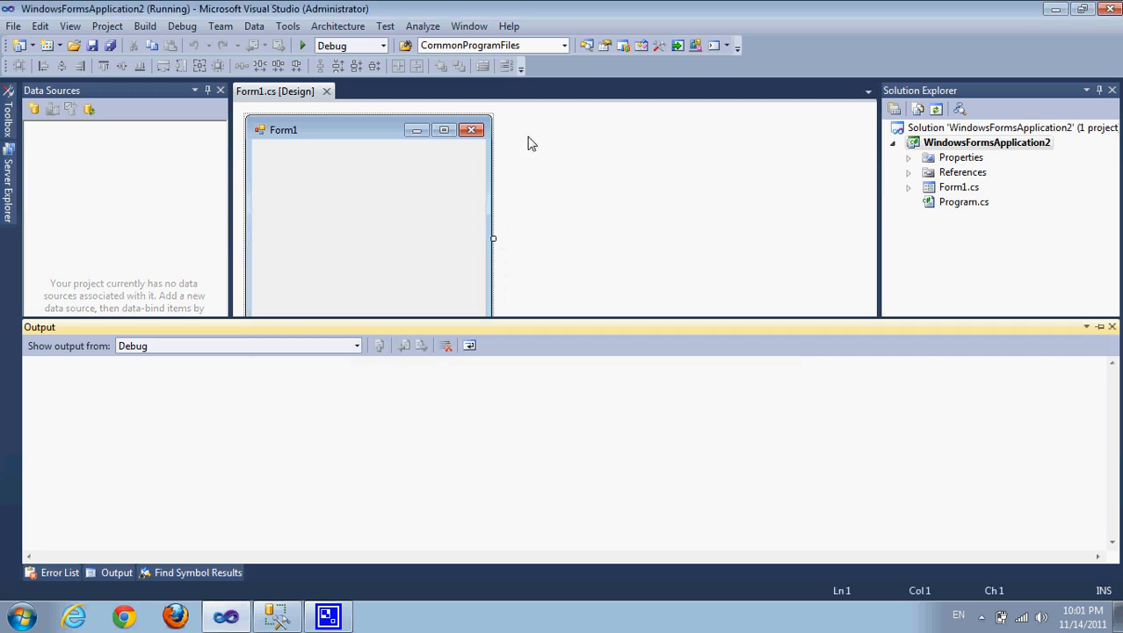
{"action": "left_click", "coordinate": [302, 46]}
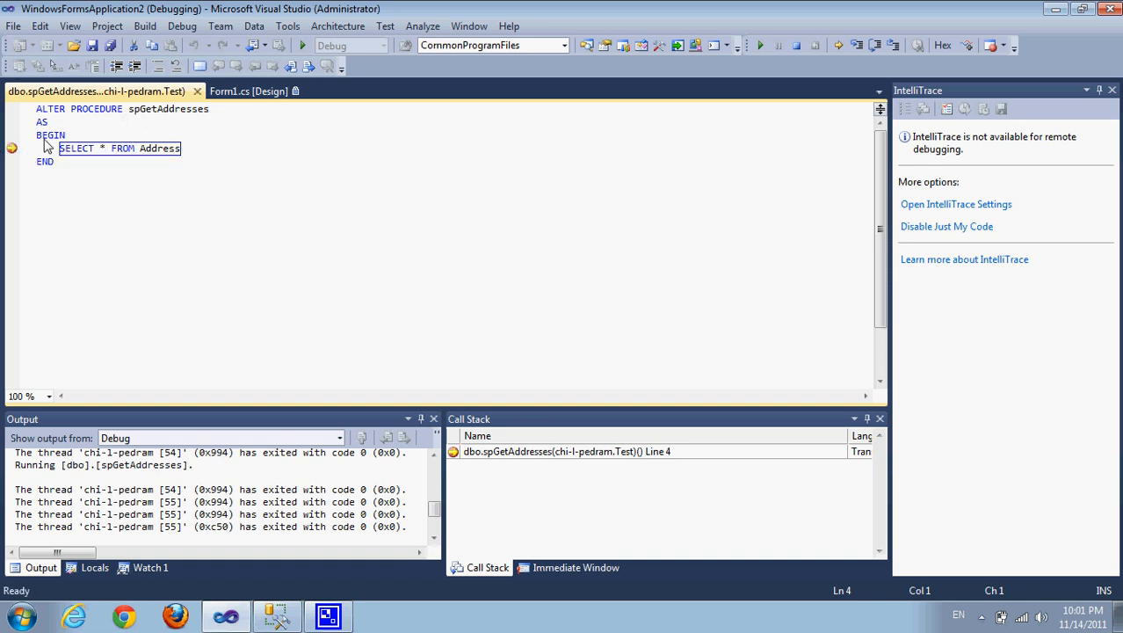
{"action": "mouse_move", "coordinate": [12, 148]}
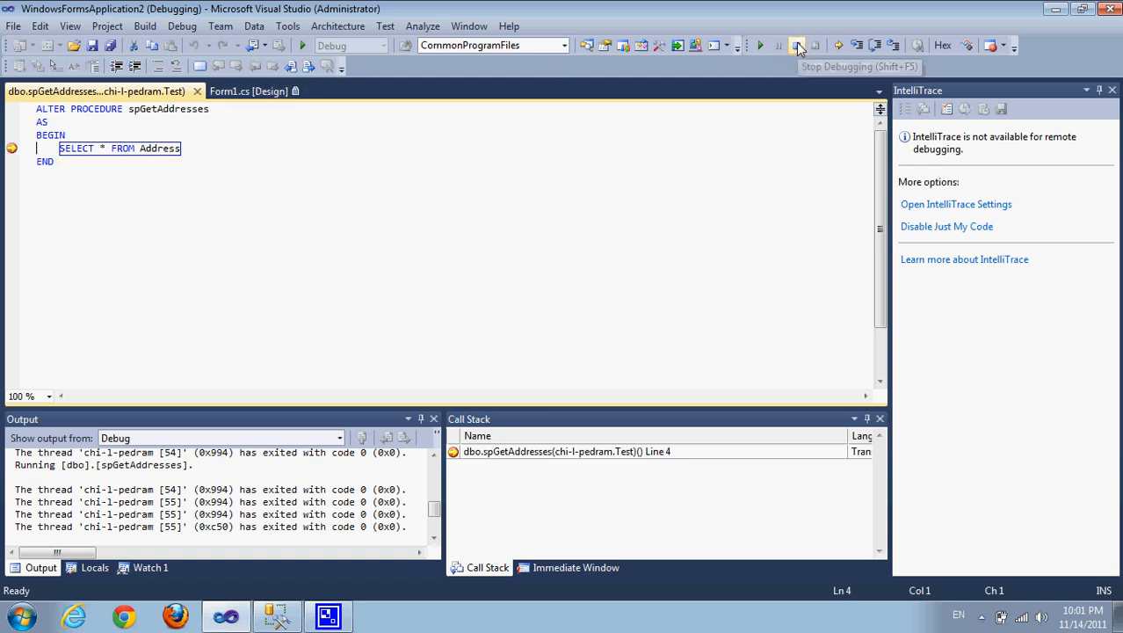
{"action": "mouse_move", "coordinate": [302, 46]}
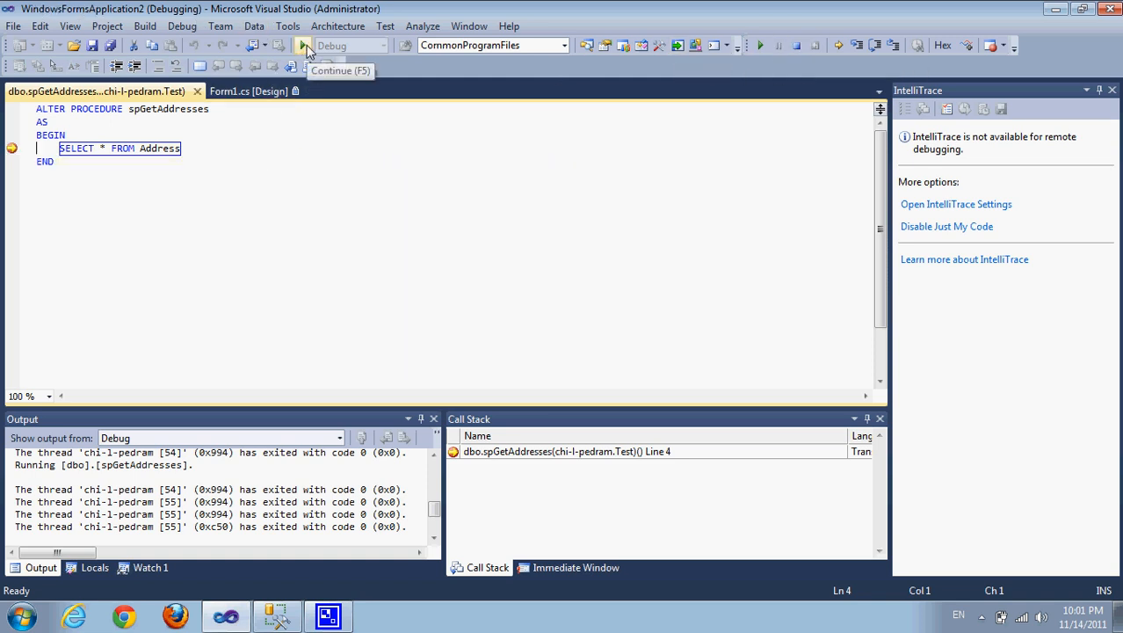
{"action": "left_click", "coordinate": [303, 46]}
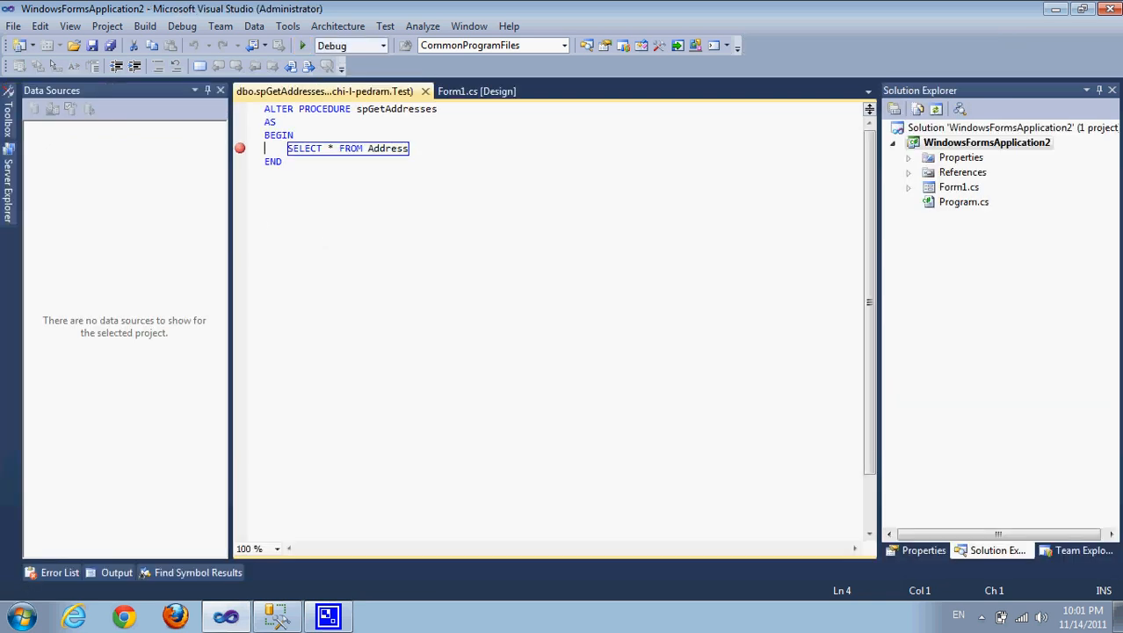
Return to the Form1 designer and show the Data Sources window
{"action": "left_click", "coordinate": [478, 92]}
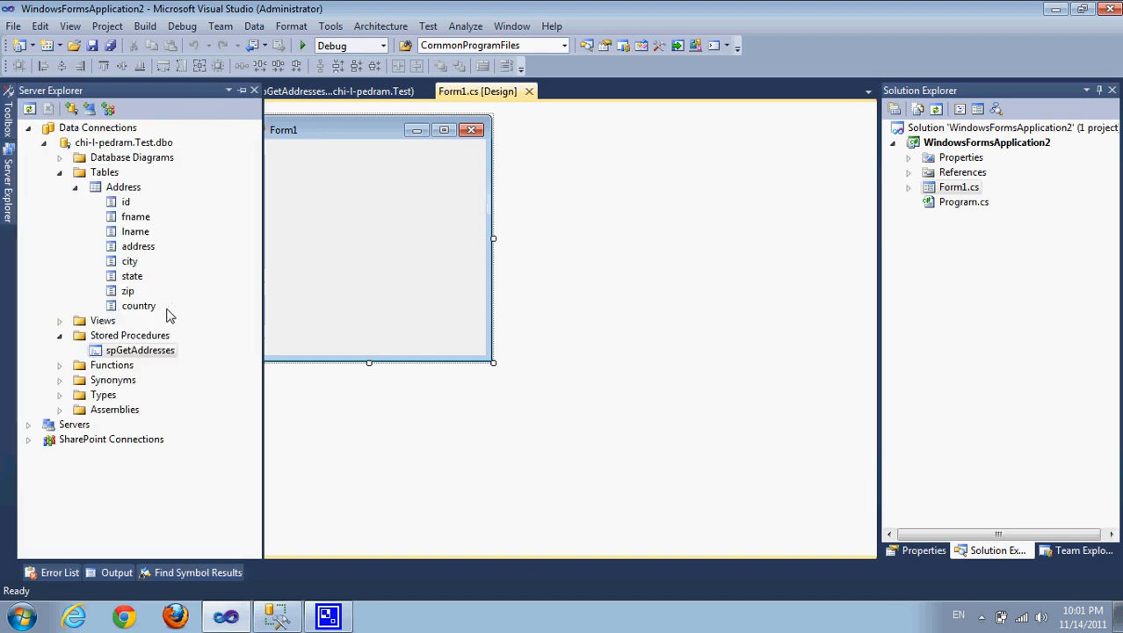
{"action": "left_click", "coordinate": [123, 186]}
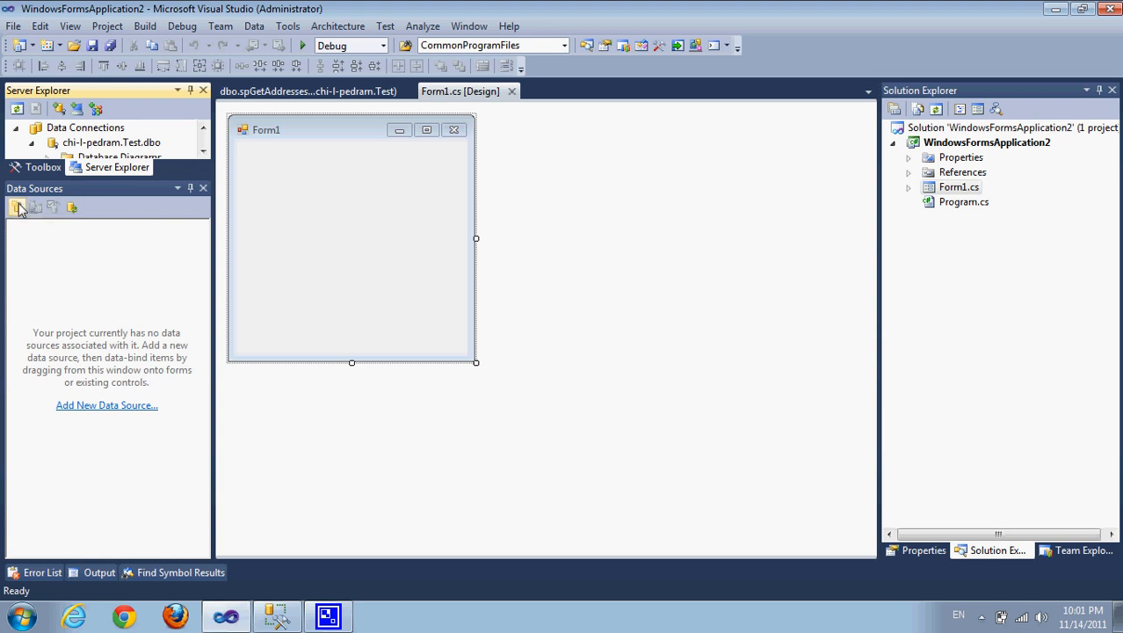
Start a new Dataset data source, keeping the Test connection and saving its connection string
{"action": "left_click", "coordinate": [17, 207]}
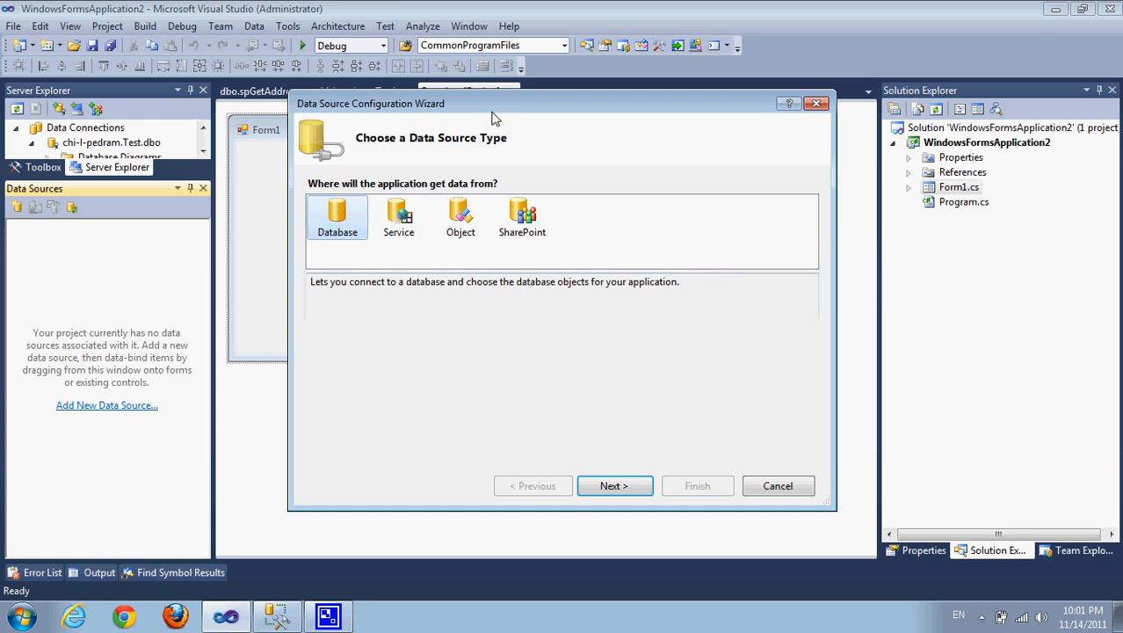
{"action": "left_click", "coordinate": [613, 485]}
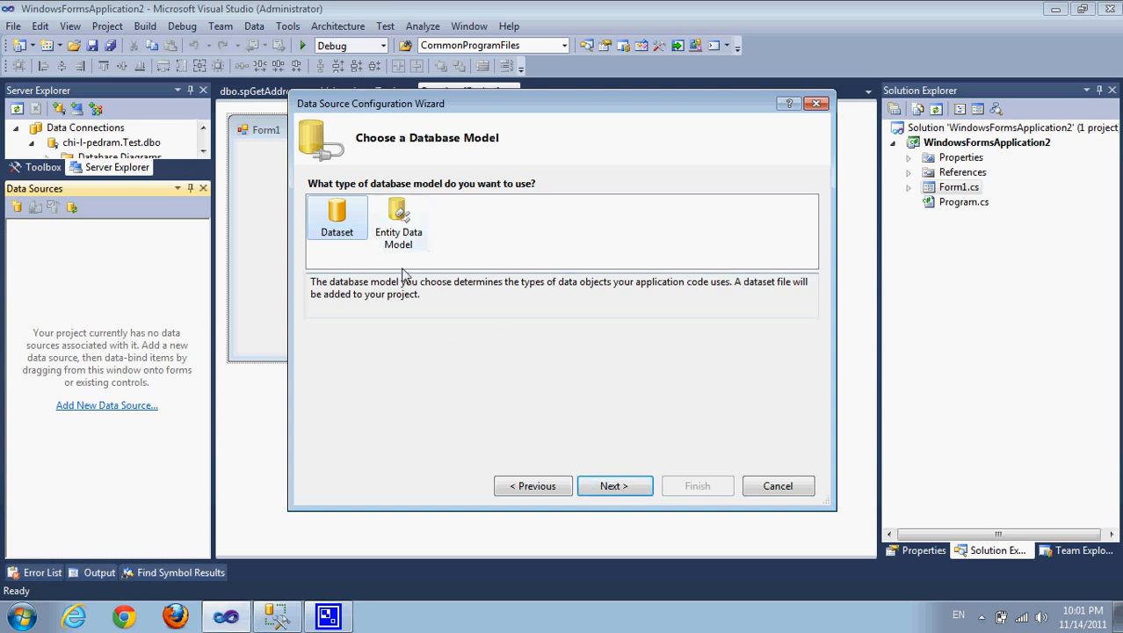
{"action": "left_click", "coordinate": [613, 485]}
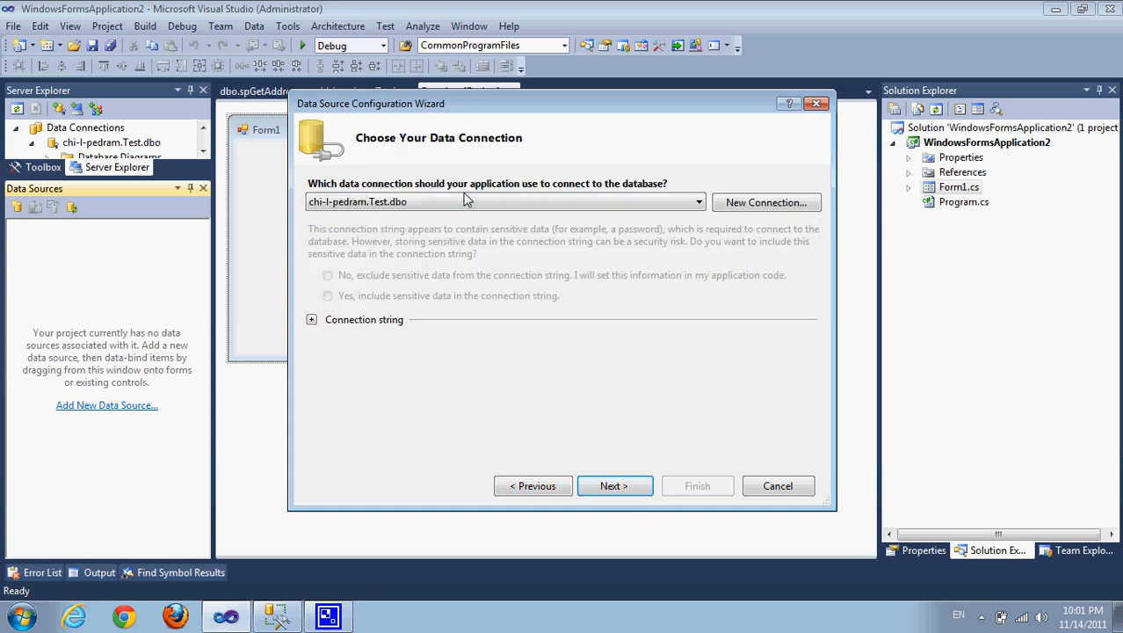
{"action": "mouse_move", "coordinate": [566, 535]}
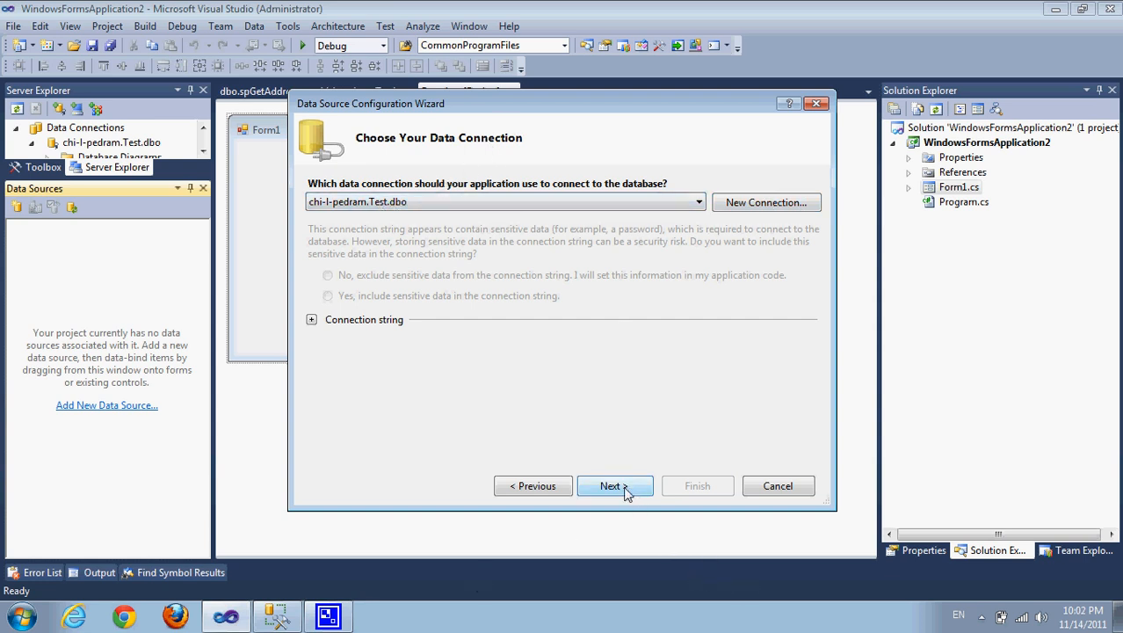
{"action": "left_click", "coordinate": [615, 485]}
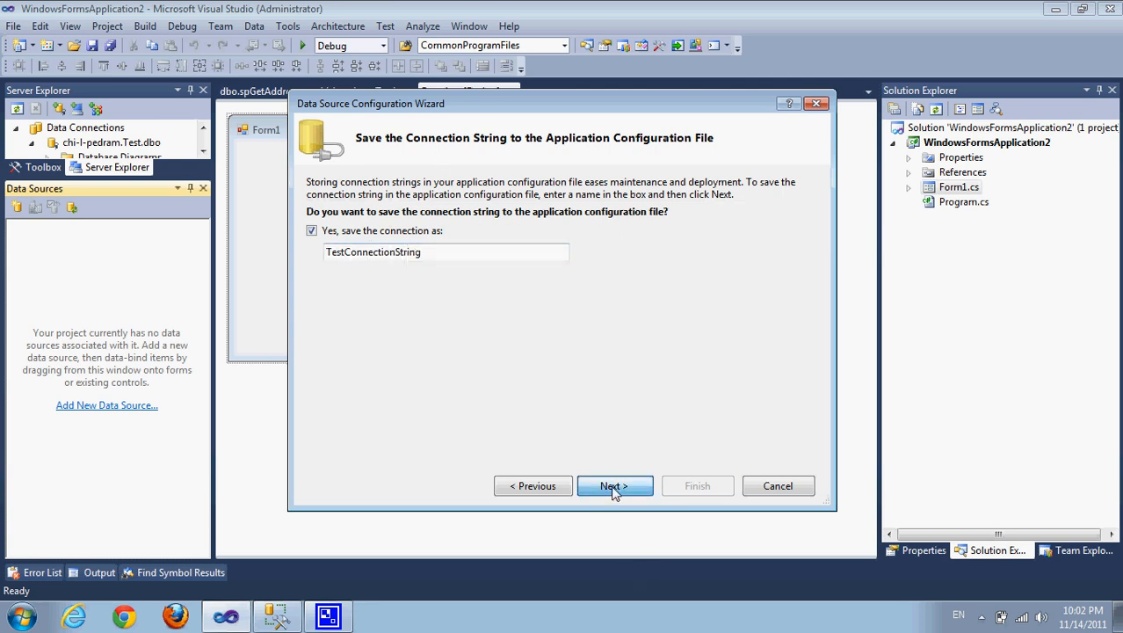
{"action": "left_click", "coordinate": [615, 485]}
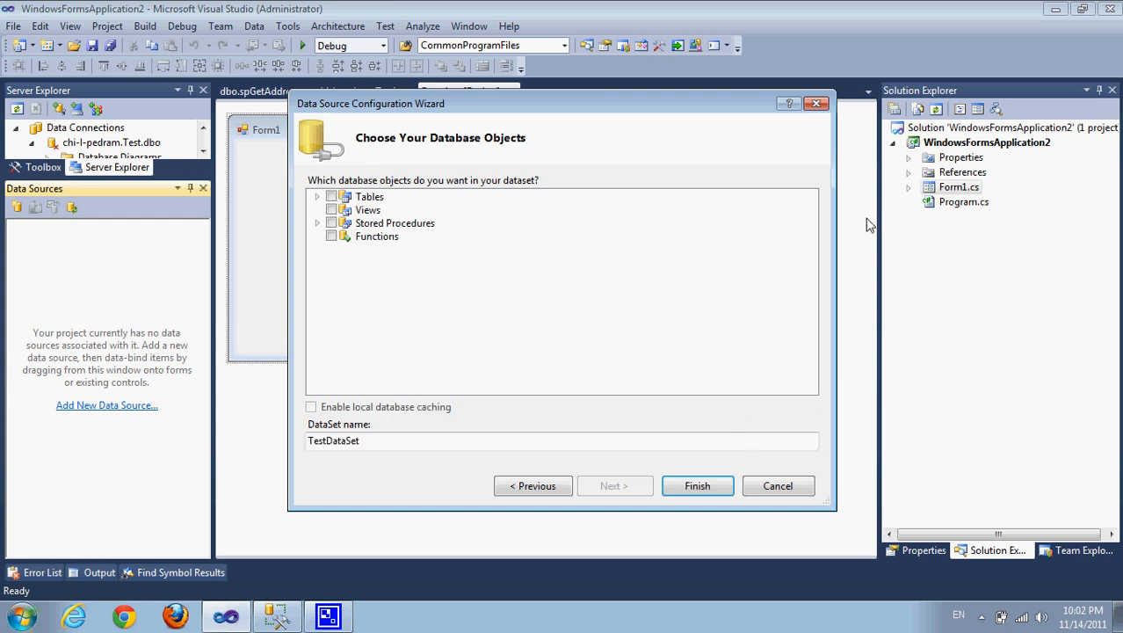
Include the tables and the spGetAddresses stored procedure, and finish creating TestDataSet
{"action": "left_click", "coordinate": [318, 197]}
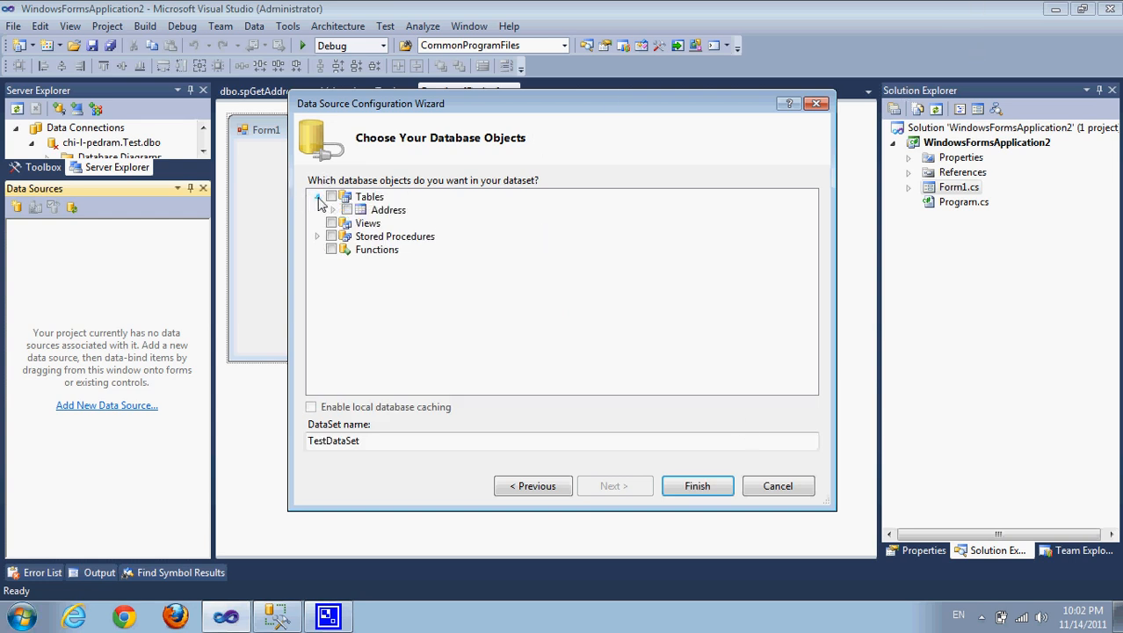
{"action": "left_click", "coordinate": [332, 195]}
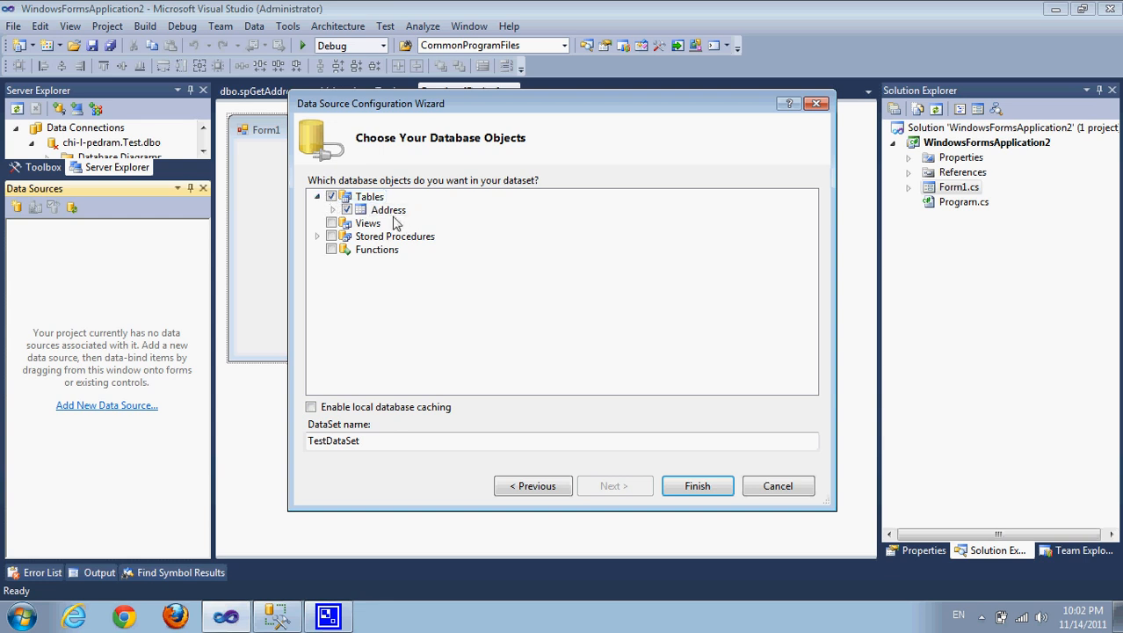
{"action": "left_click", "coordinate": [318, 236]}
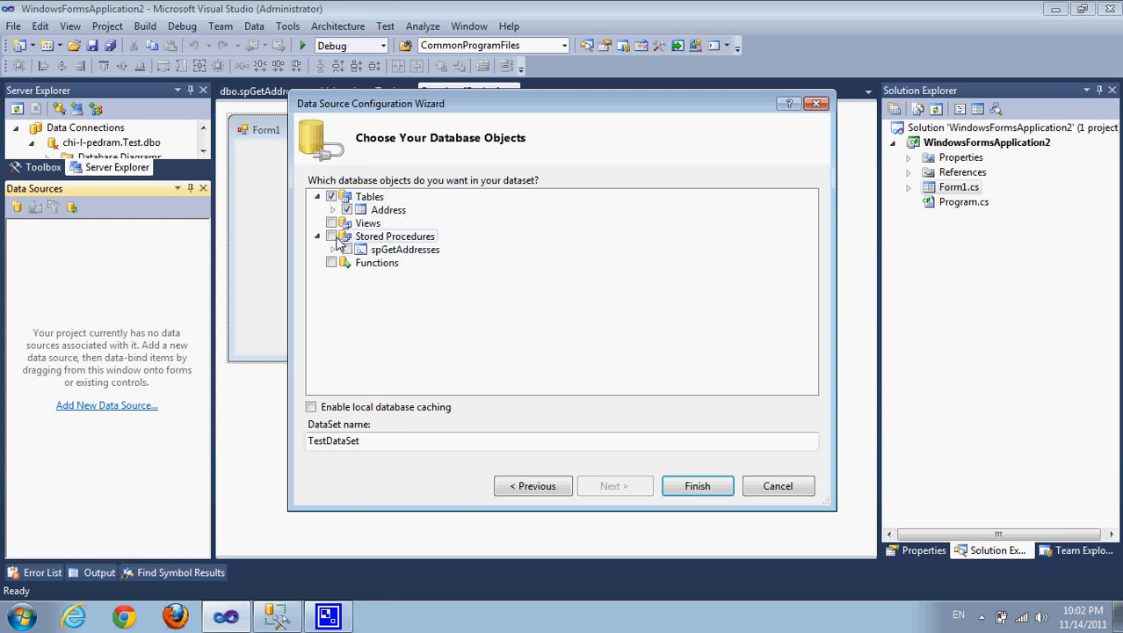
{"action": "left_click", "coordinate": [330, 235]}
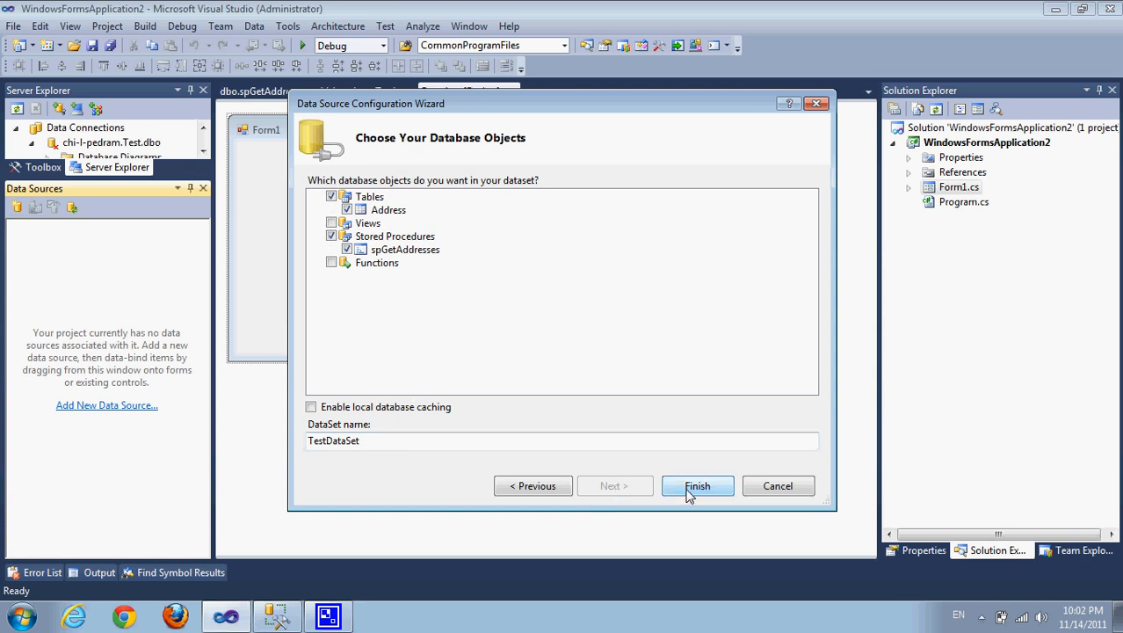
{"action": "mouse_move", "coordinate": [721, 453]}
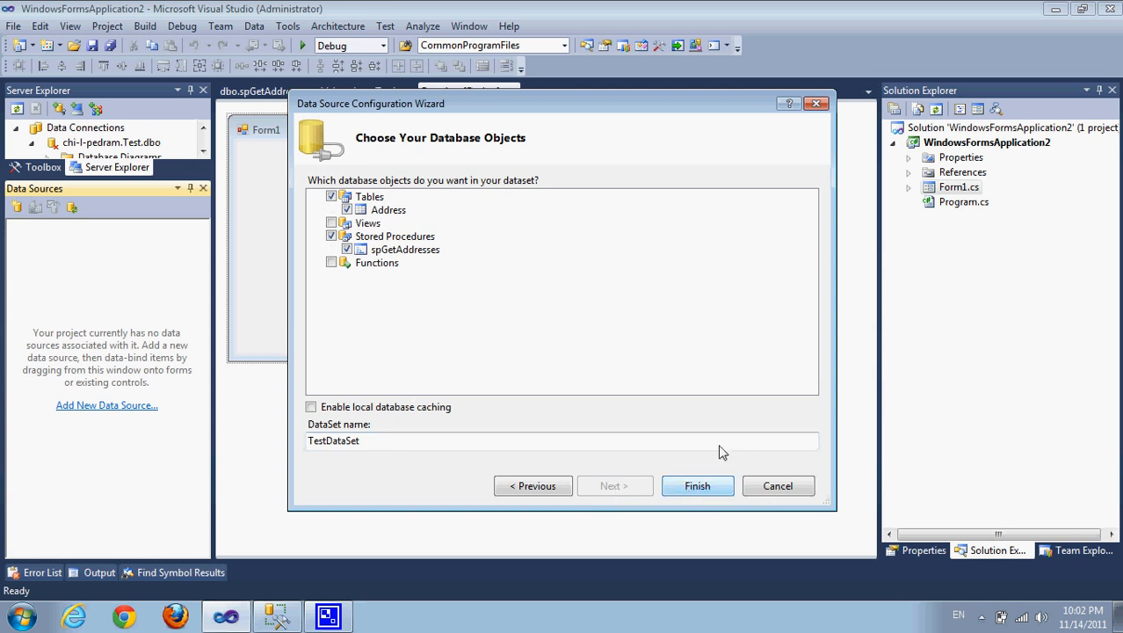
{"action": "mouse_move", "coordinate": [689, 428]}
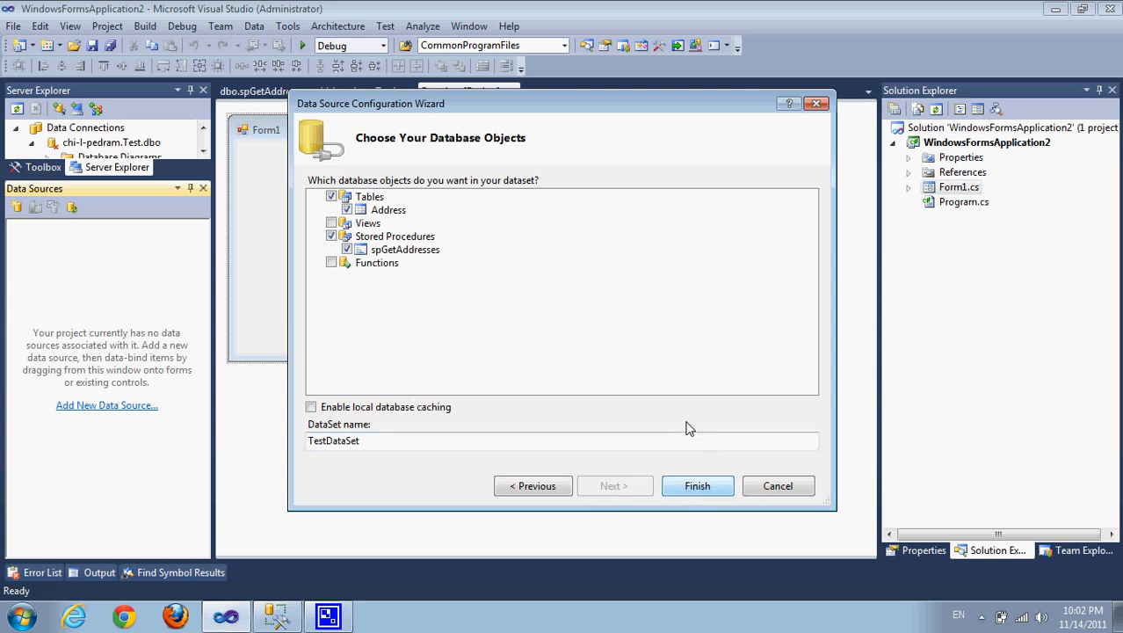
{"action": "left_click", "coordinate": [695, 485]}
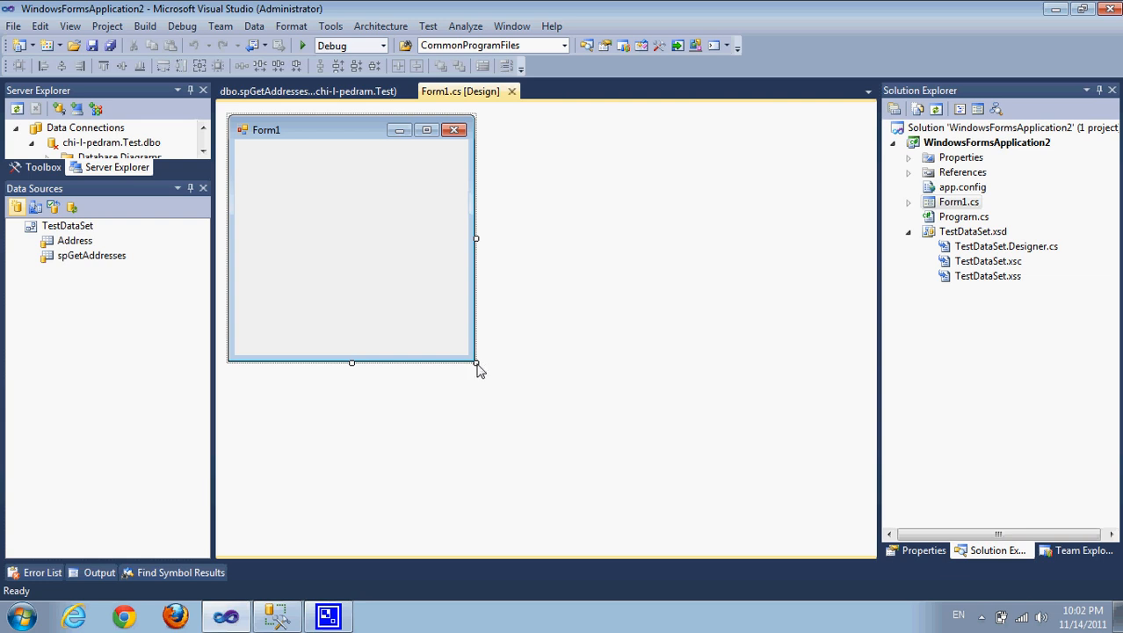
Enlarge the form, place the spGetAddresses data grid on it and widen the grid to show all columns
{"action": "left_click_drag", "start_coordinate": [478, 362], "coordinate": [659, 481]}
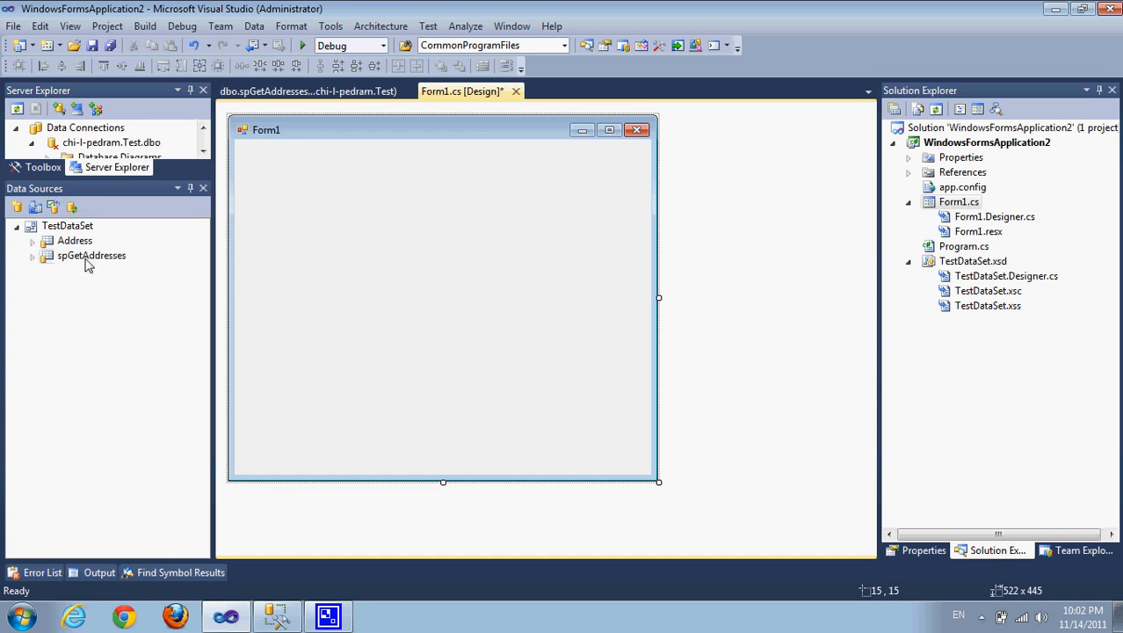
{"action": "left_click", "coordinate": [91, 254]}
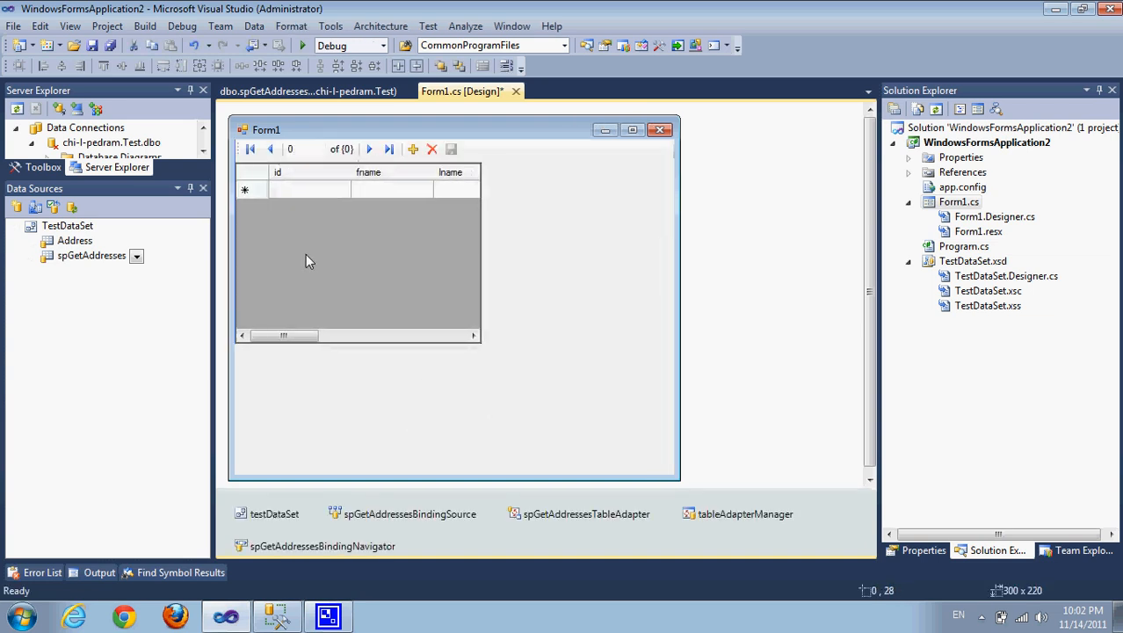
{"action": "left_click", "coordinate": [307, 260]}
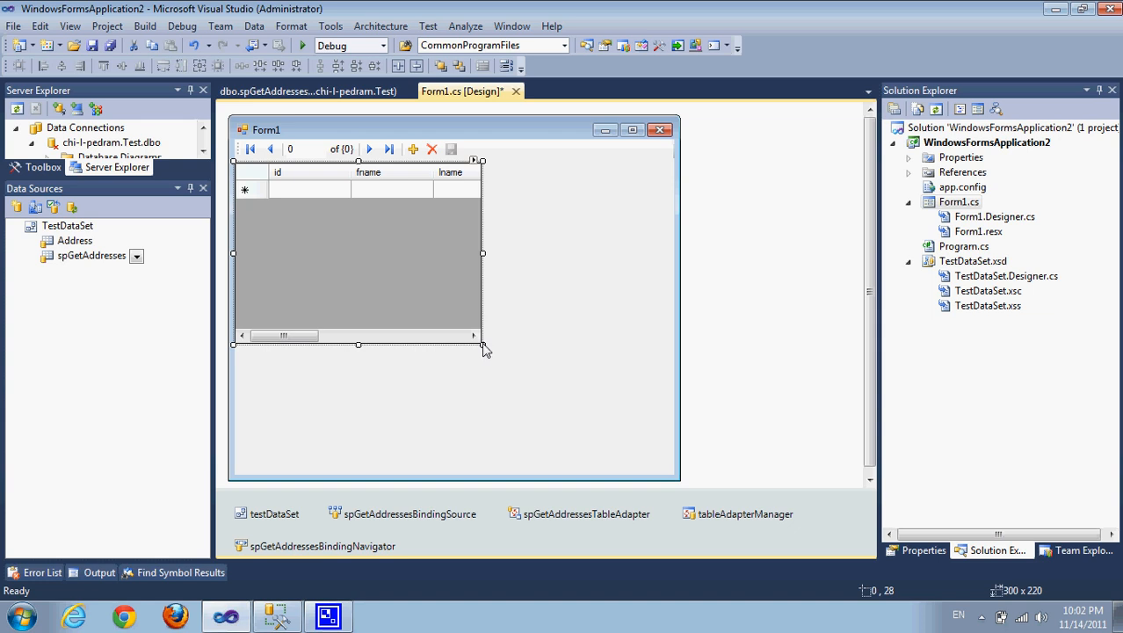
{"action": "left_click_drag", "start_coordinate": [483, 348], "coordinate": [671, 475]}
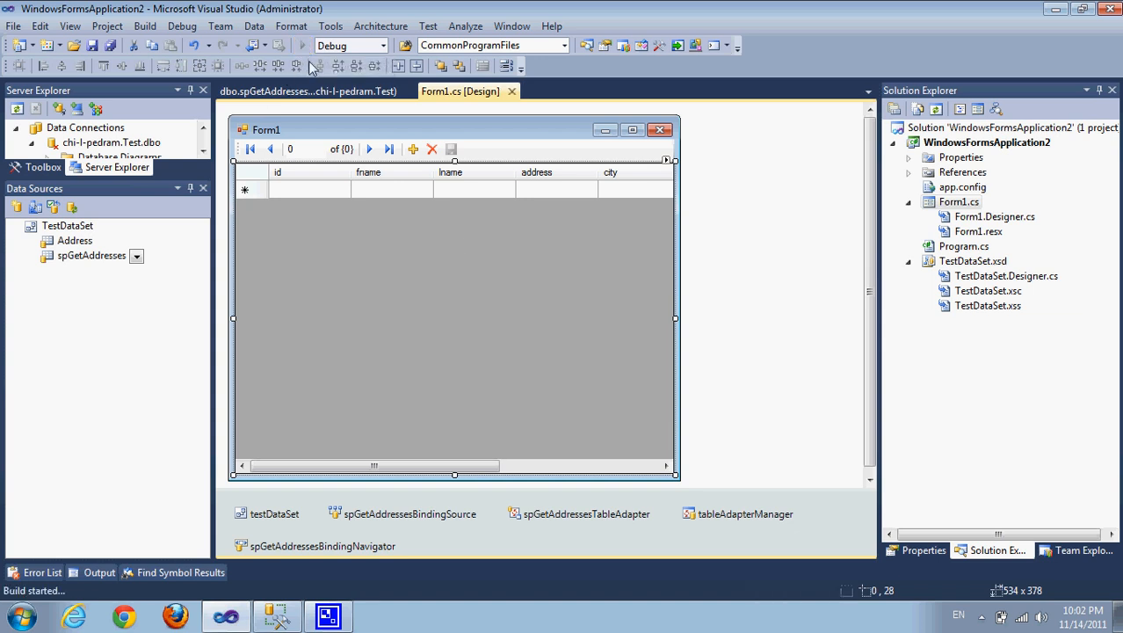
{"action": "mouse_move", "coordinate": [731, 218]}
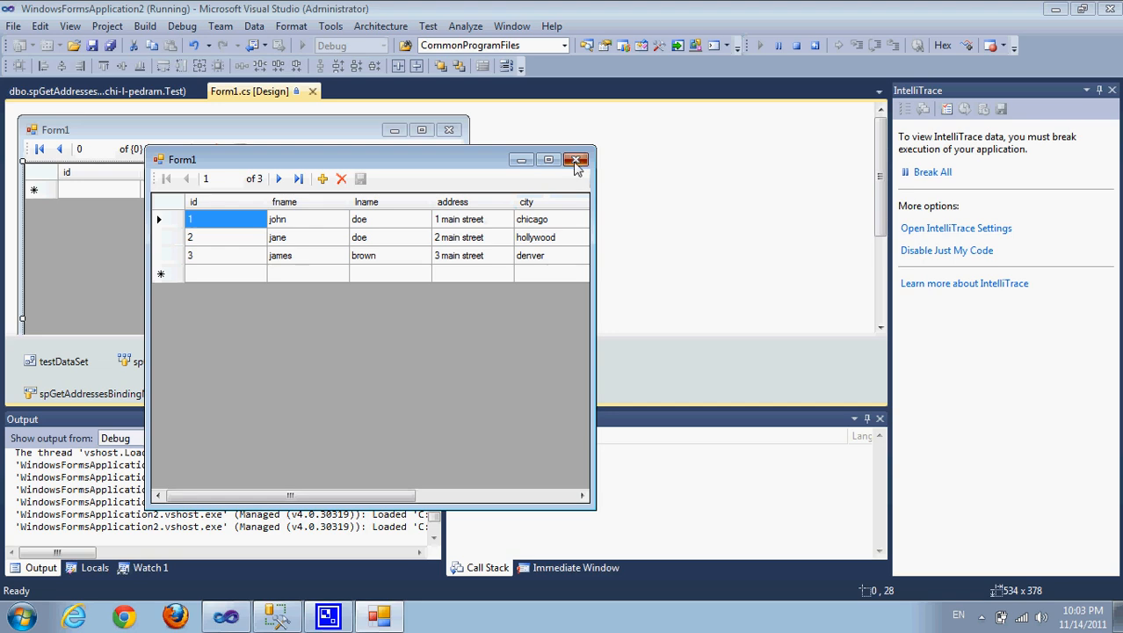
Close the running address app showing the three records
{"action": "left_click", "coordinate": [577, 158]}
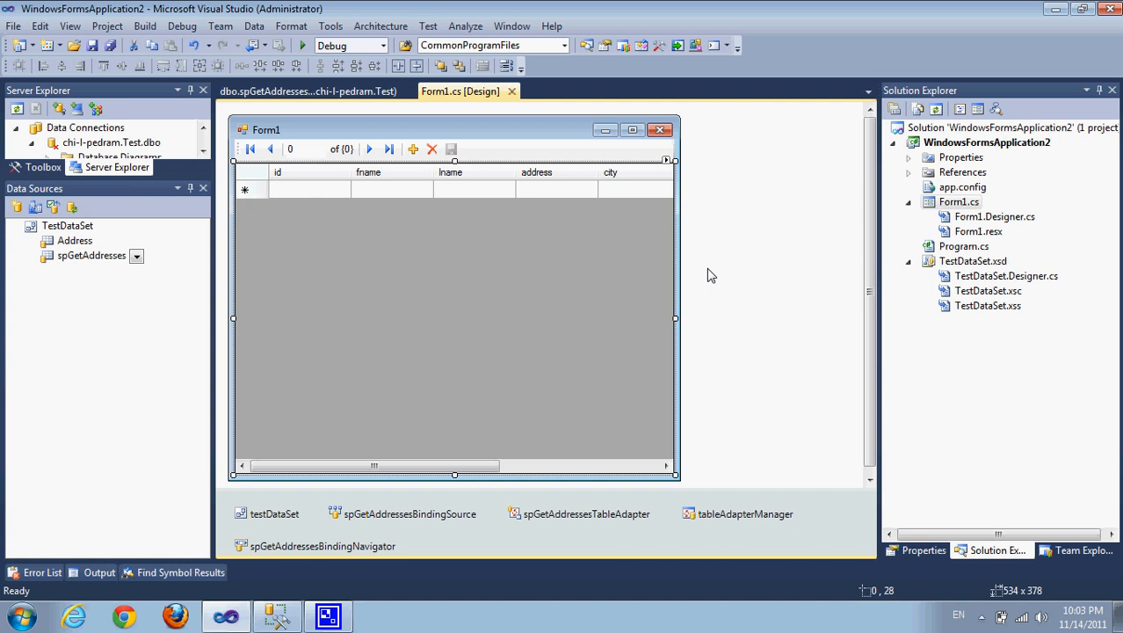
{"action": "mouse_move", "coordinate": [761, 200]}
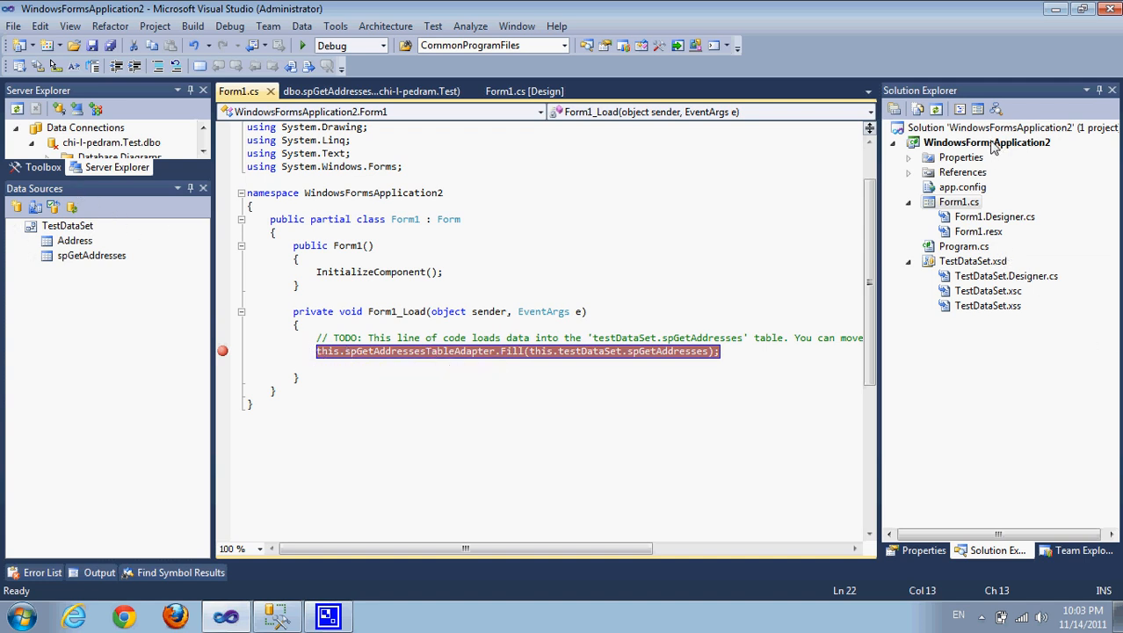
Enable SQL Server debugging in the project's Debug properties, save all and close the properties
{"action": "right_click", "coordinate": [987, 140]}
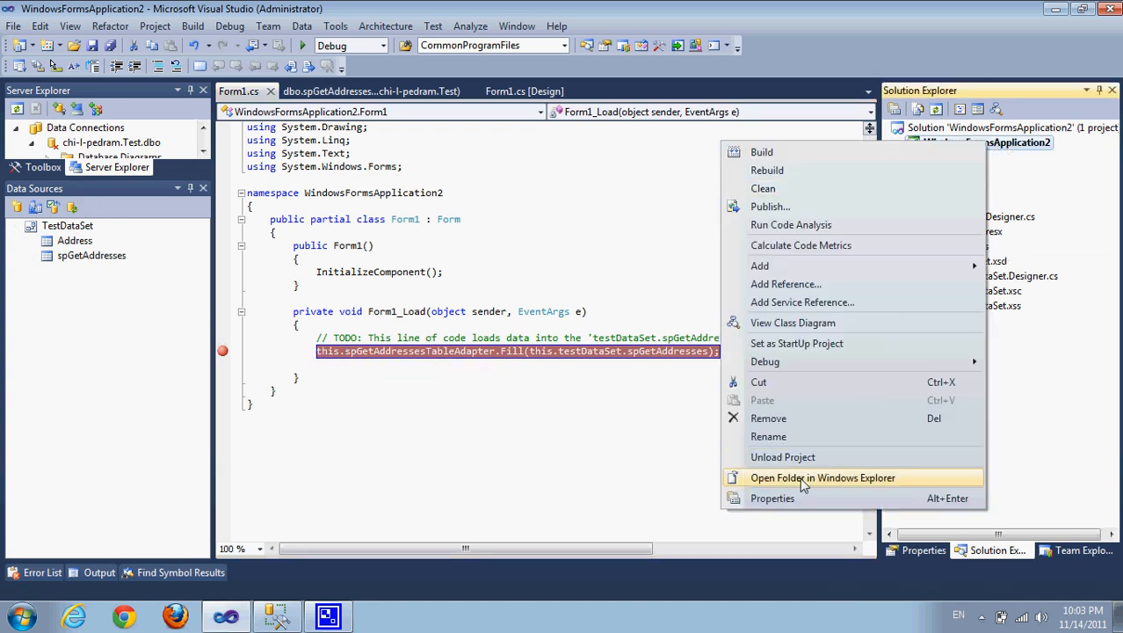
{"action": "left_click", "coordinate": [773, 497]}
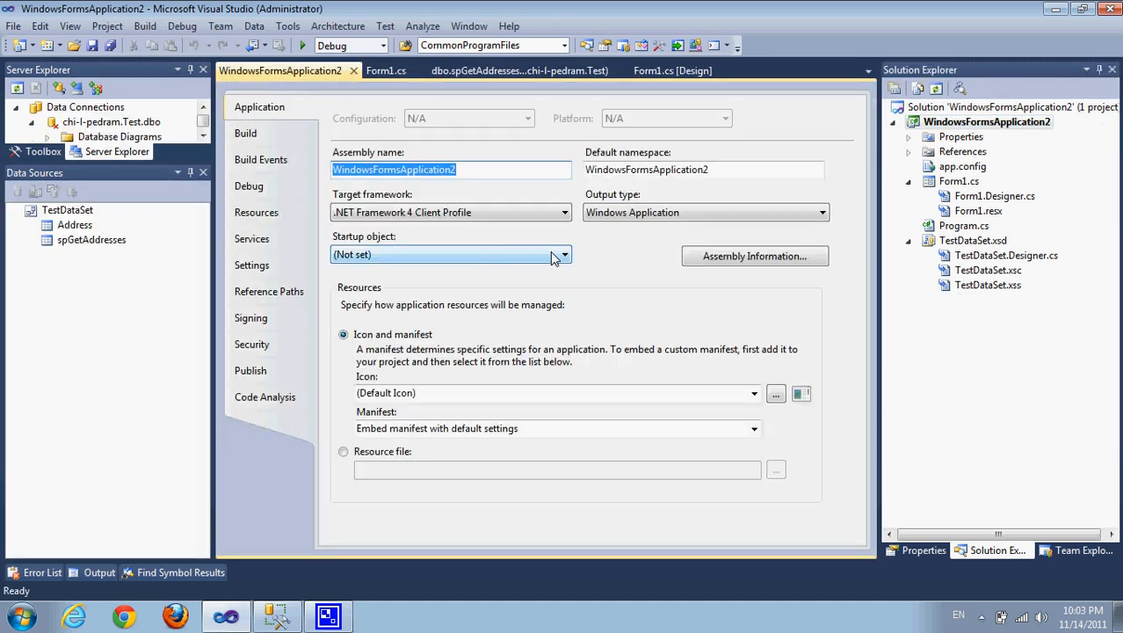
{"action": "left_click", "coordinate": [250, 186]}
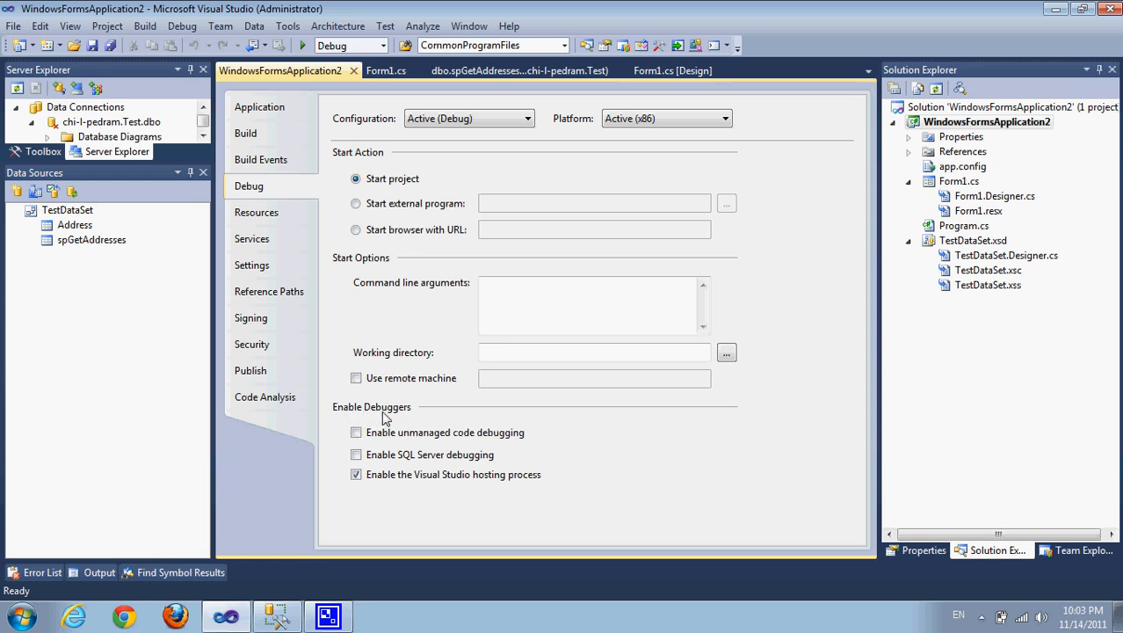
{"action": "left_click", "coordinate": [355, 453]}
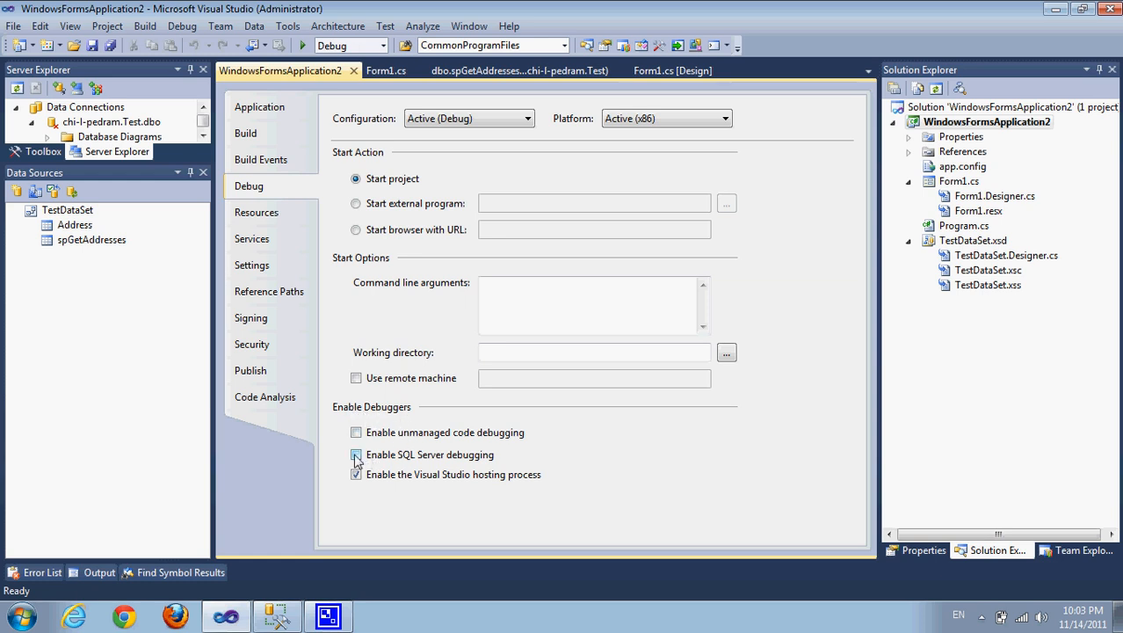
{"action": "left_click", "coordinate": [355, 454]}
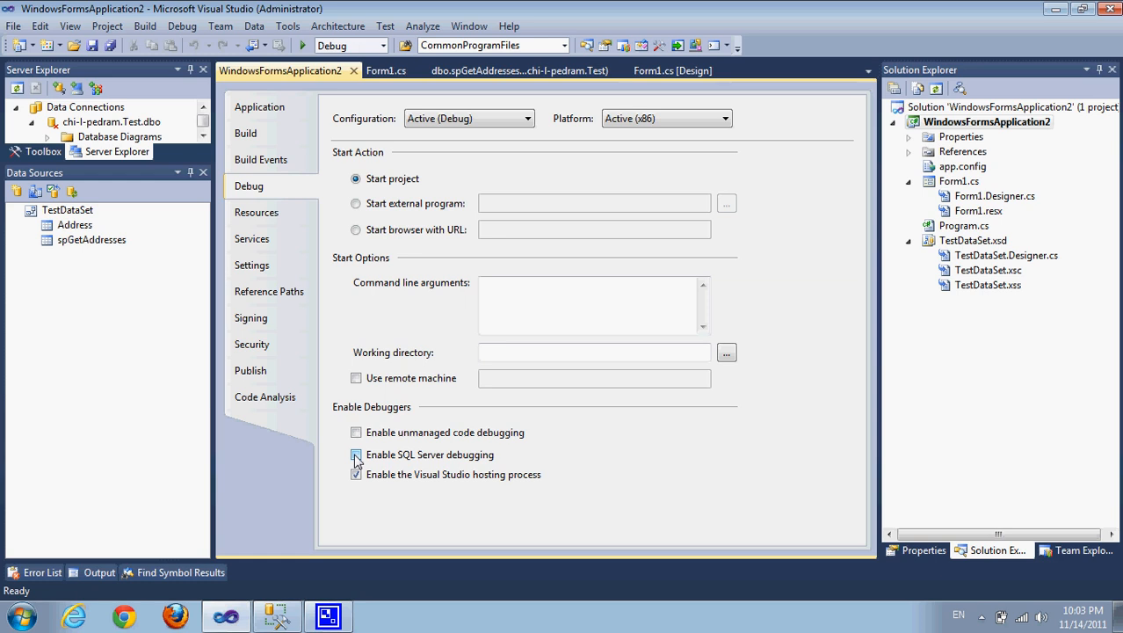
{"action": "left_click", "coordinate": [355, 454]}
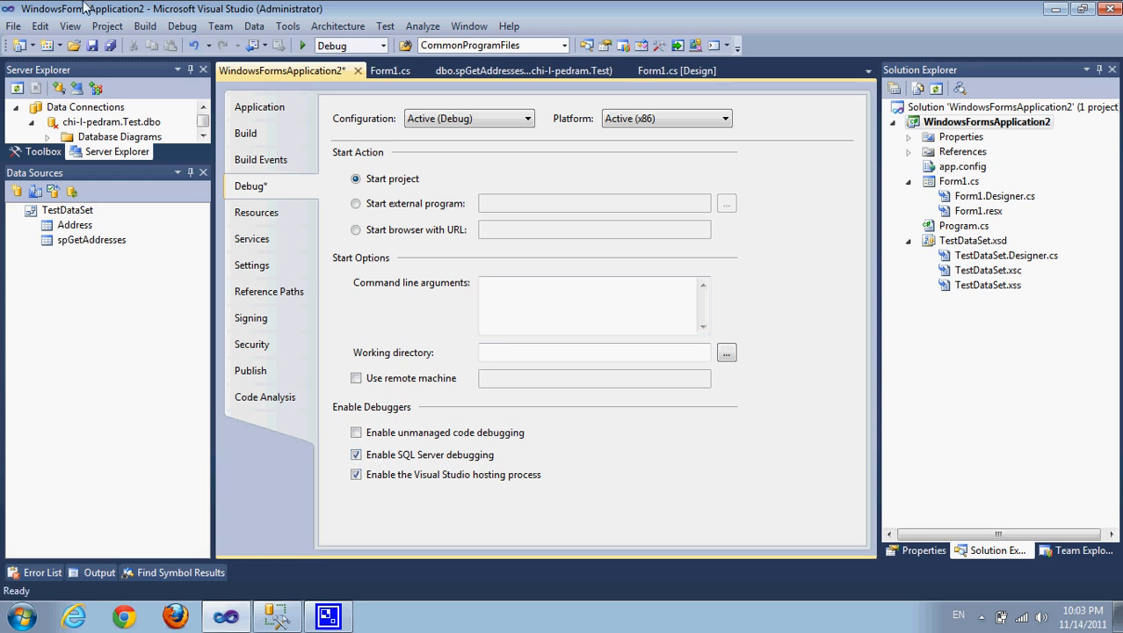
{"action": "mouse_move", "coordinate": [109, 46]}
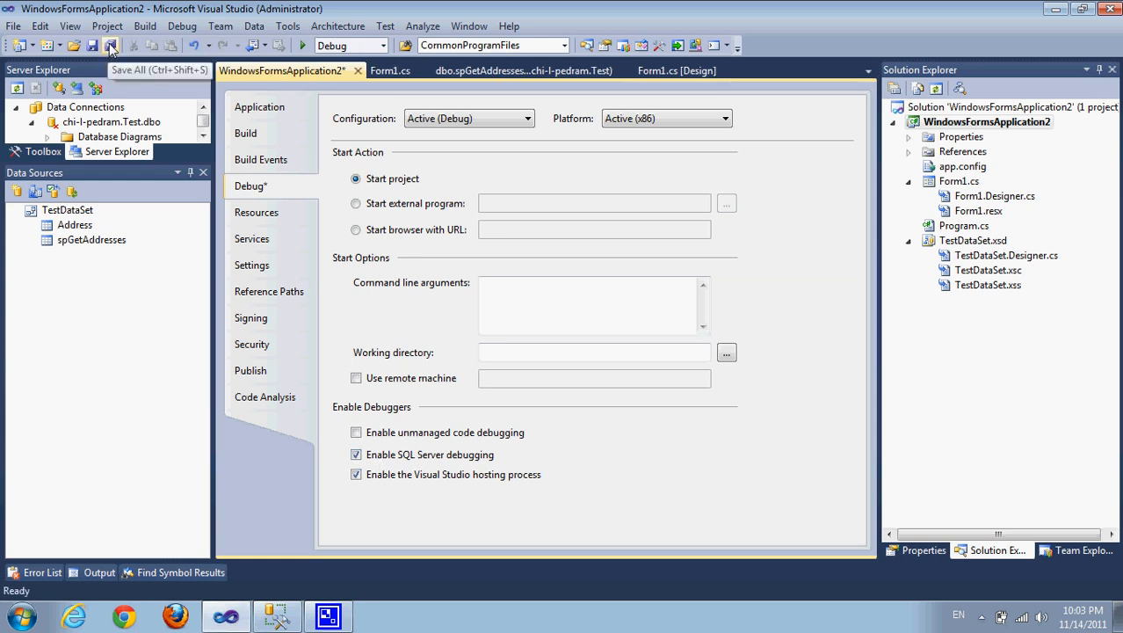
{"action": "left_click", "coordinate": [109, 46]}
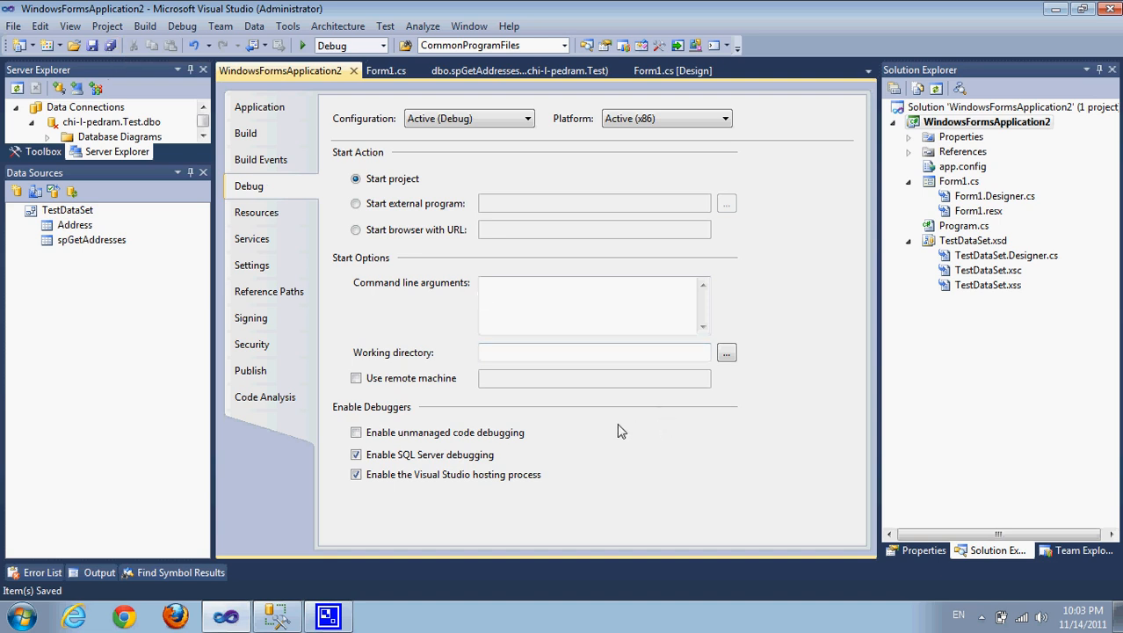
{"action": "mouse_move", "coordinate": [355, 70]}
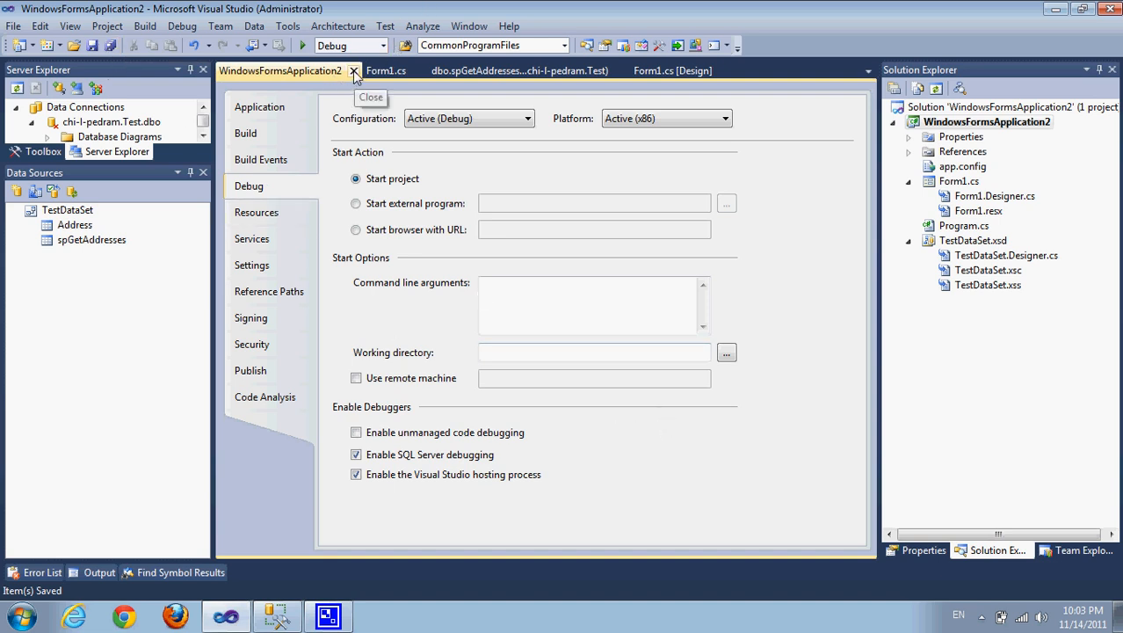
{"action": "left_click", "coordinate": [355, 70]}
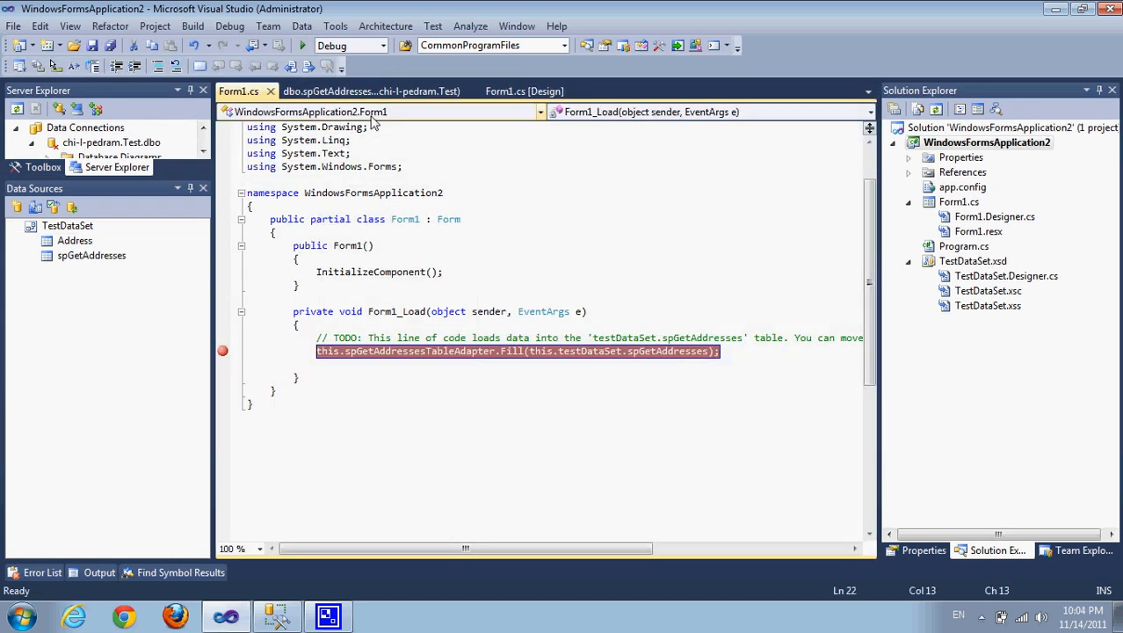
Set button1's Text to Fetch Data in the designer and generate its button1_Click handler
{"action": "left_click", "coordinate": [524, 92]}
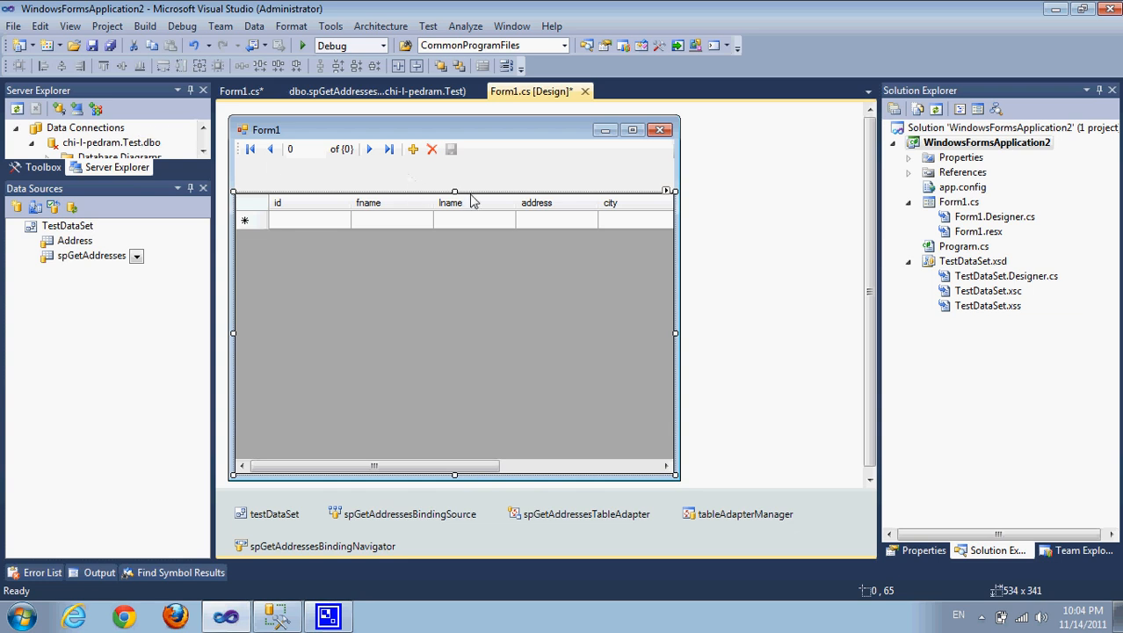
{"action": "mouse_move", "coordinate": [422, 132]}
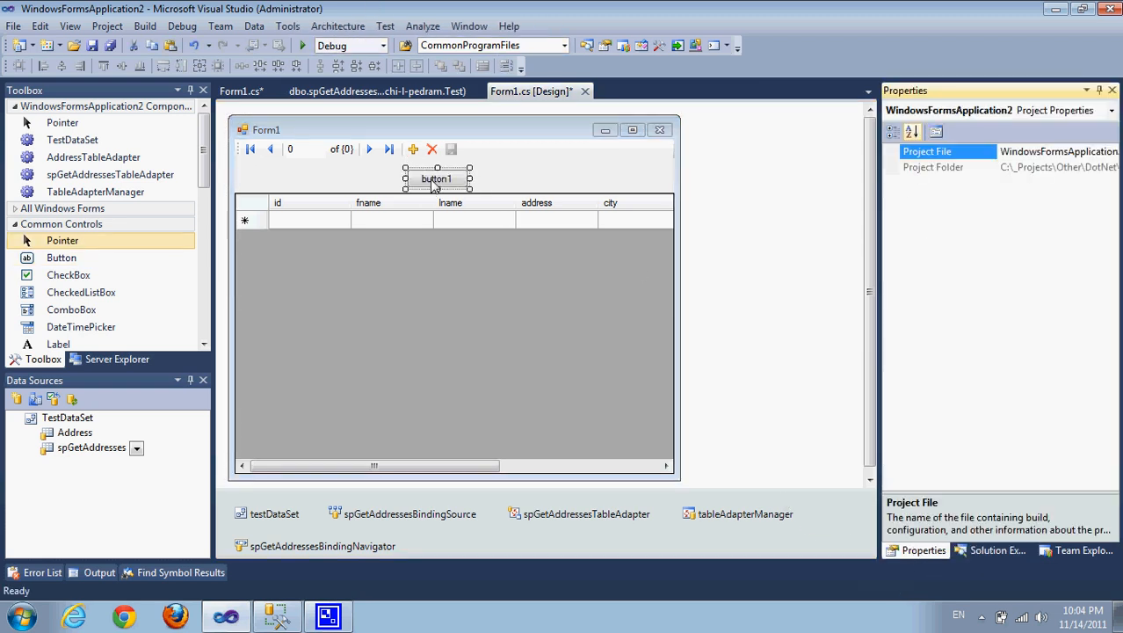
{"action": "left_click", "coordinate": [436, 179]}
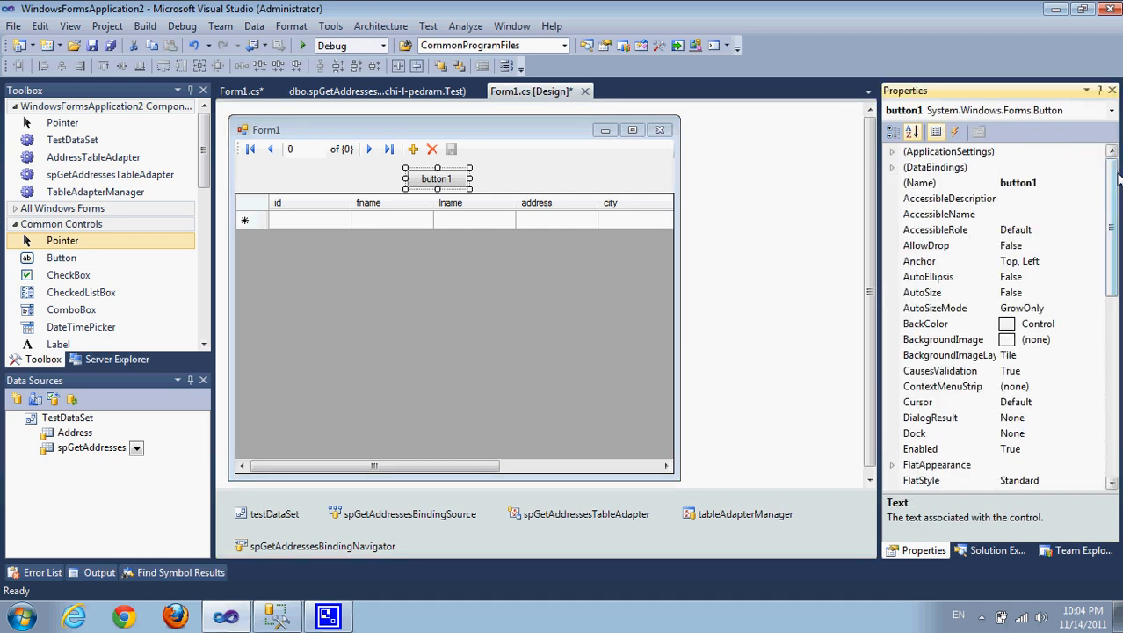
{"action": "scroll", "scroll_direction": "down", "scroll_amount": 3}
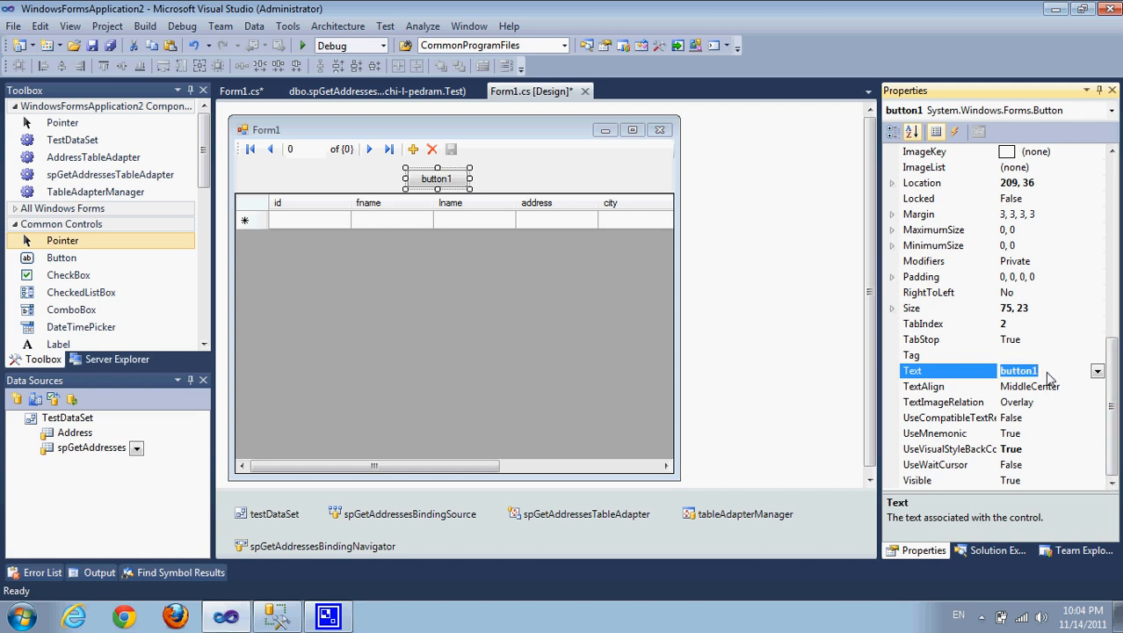
{"action": "type", "text": "Fetch Data"}
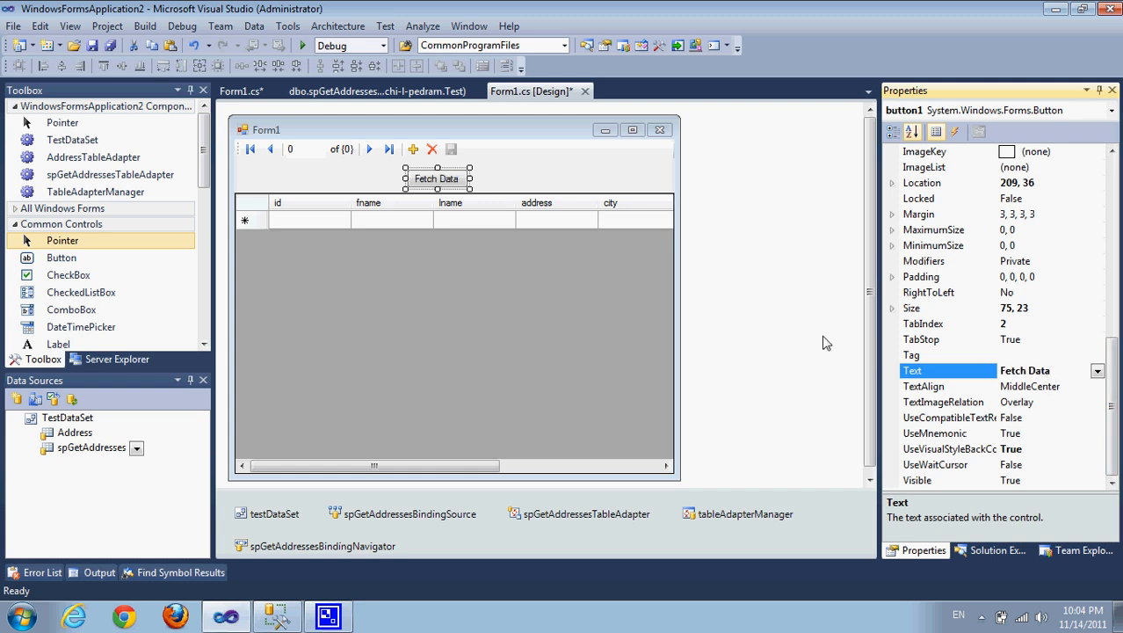
{"action": "double_click", "coordinate": [436, 180]}
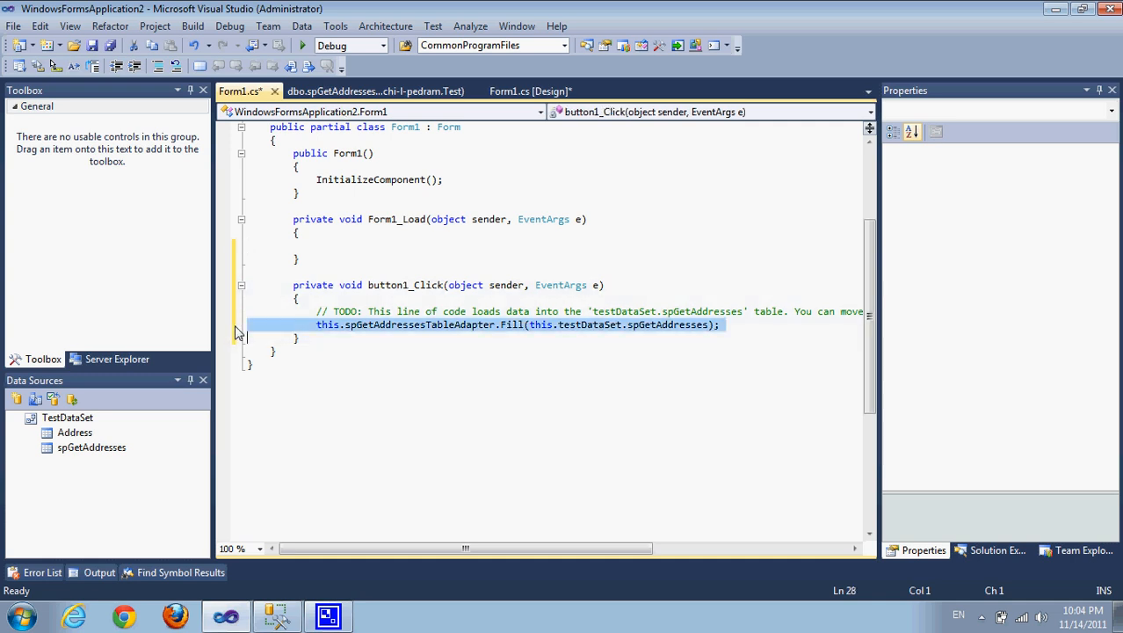
Save the edited Form1 code and rebuild the whole solution from Solution Explorer
{"action": "key", "text": "ctrl+s"}
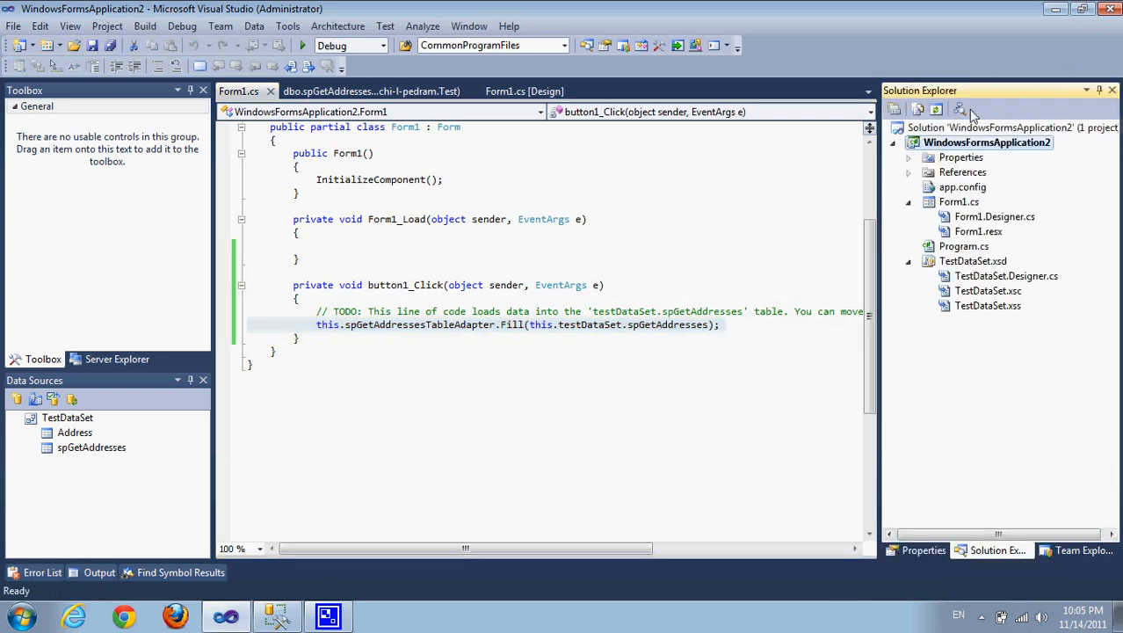
{"action": "right_click", "coordinate": [988, 142]}
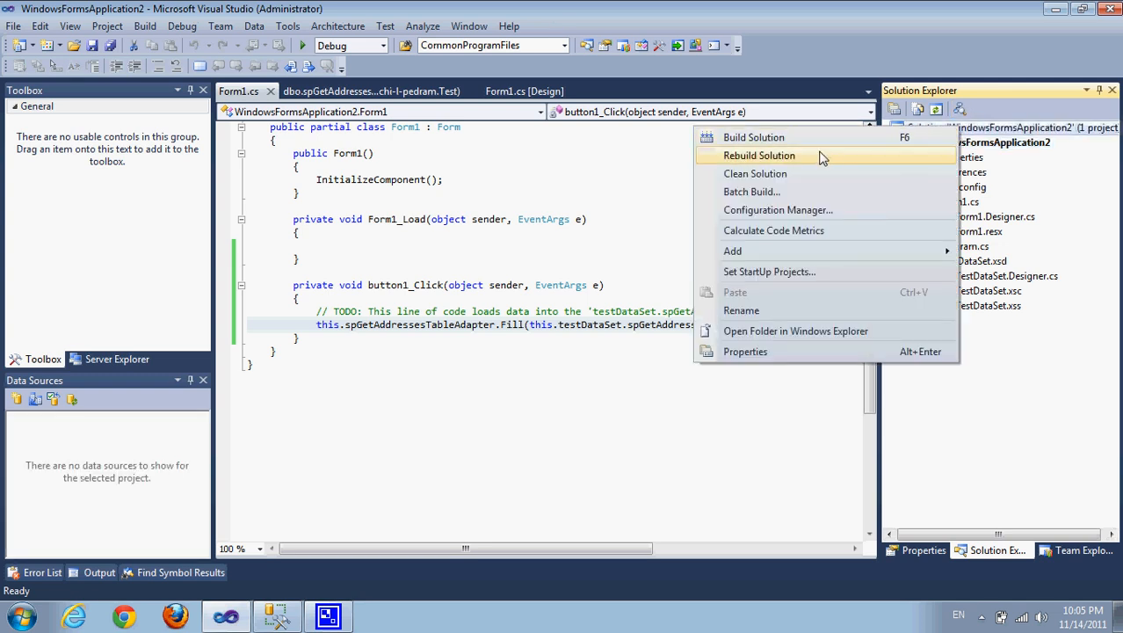
{"action": "left_click", "coordinate": [759, 155]}
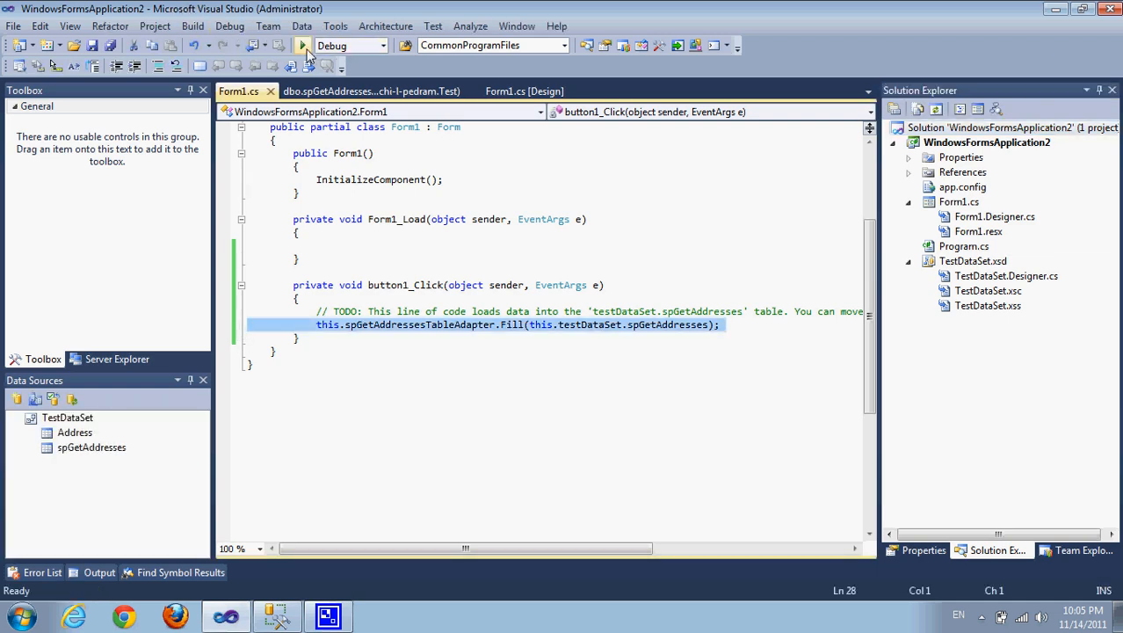
Start debugging until the spGetAddresses SELECT breakpoint is hit, then stop the session
{"action": "left_click", "coordinate": [302, 45]}
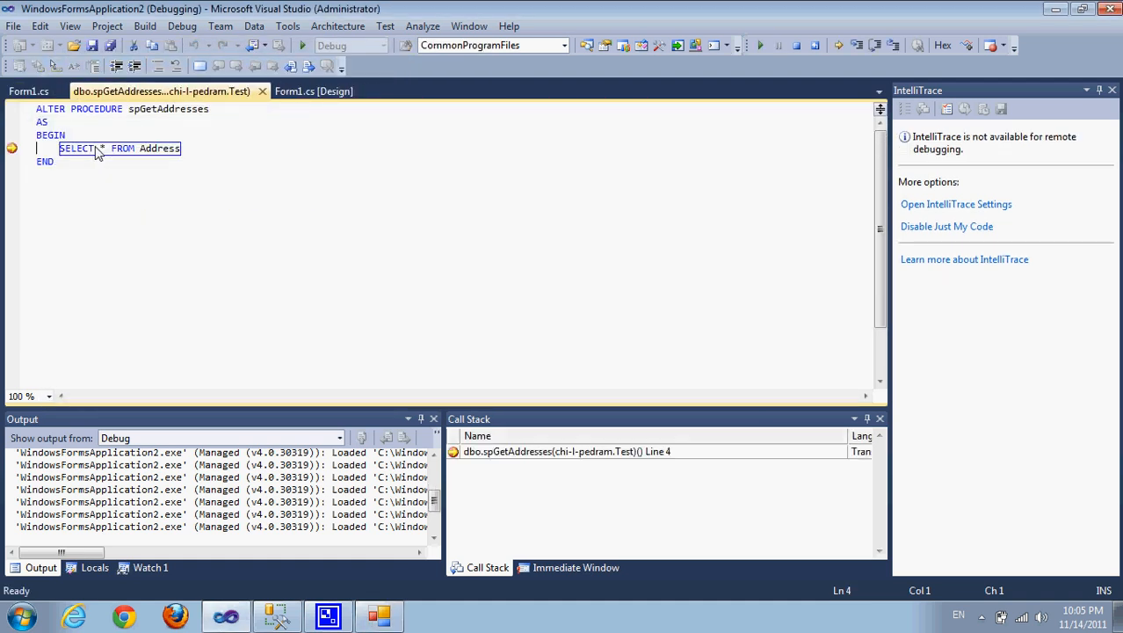
{"action": "mouse_move", "coordinate": [13, 147]}
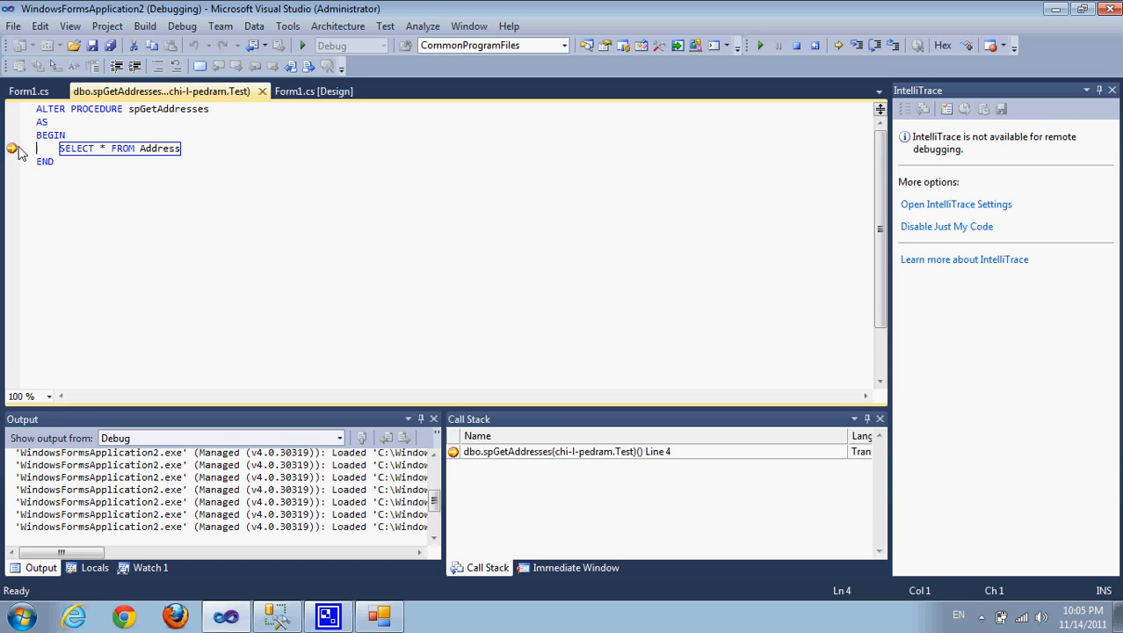
{"action": "mouse_move", "coordinate": [71, 160]}
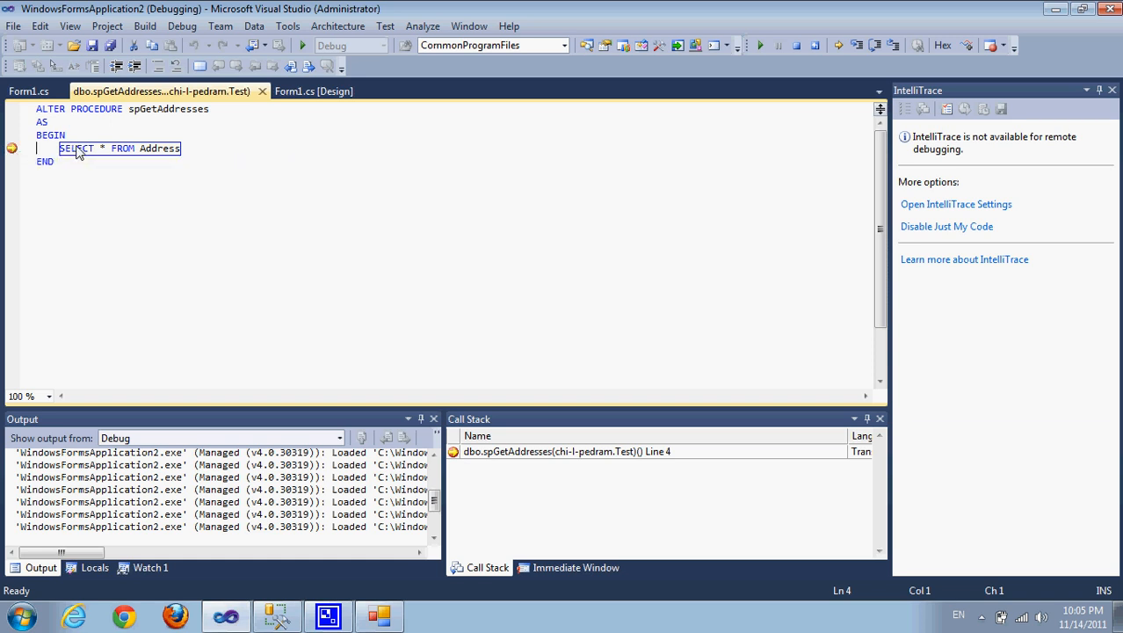
{"action": "mouse_move", "coordinate": [578, 460]}
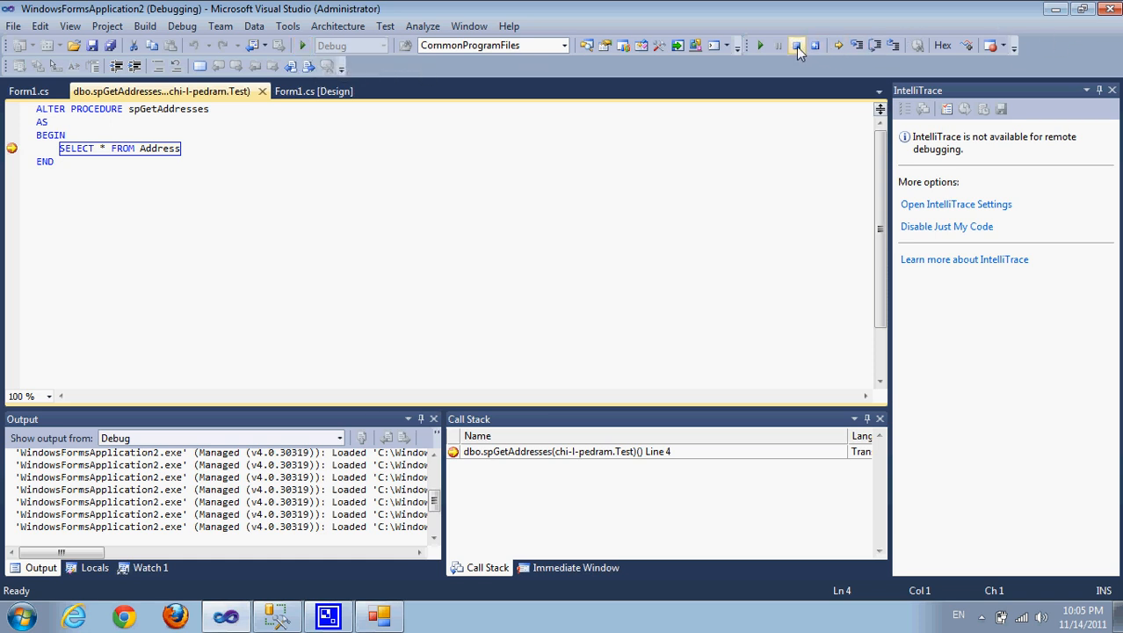
{"action": "left_click", "coordinate": [796, 46]}
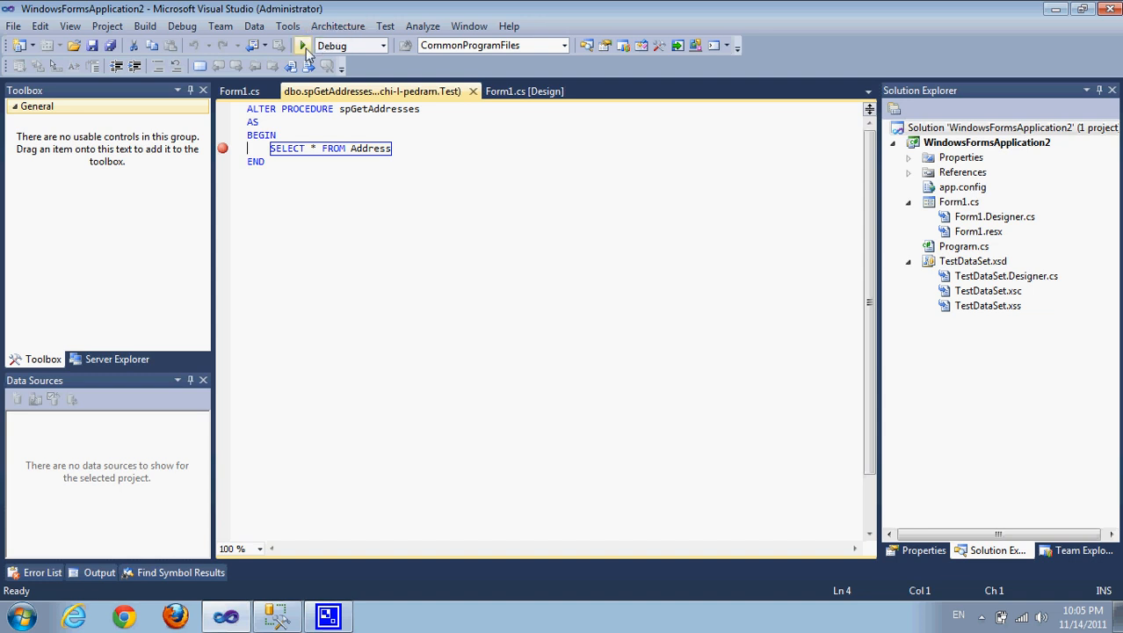
Run the app, then list processes from all users and sessions and select msvsmon.exe
{"action": "left_click", "coordinate": [302, 46]}
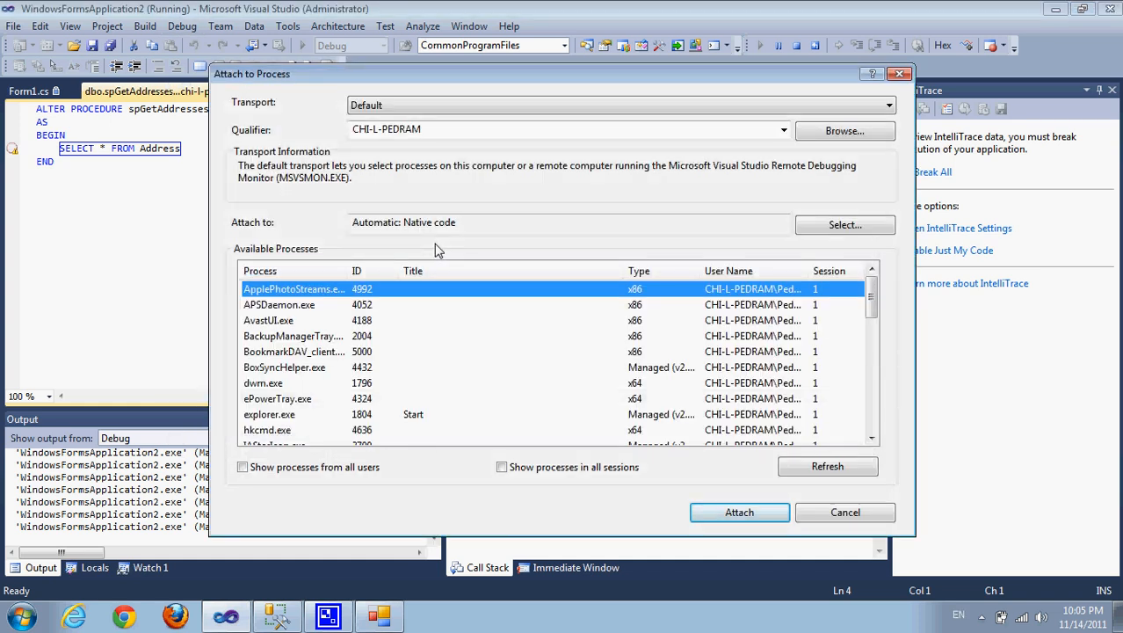
{"action": "mouse_move", "coordinate": [612, 523]}
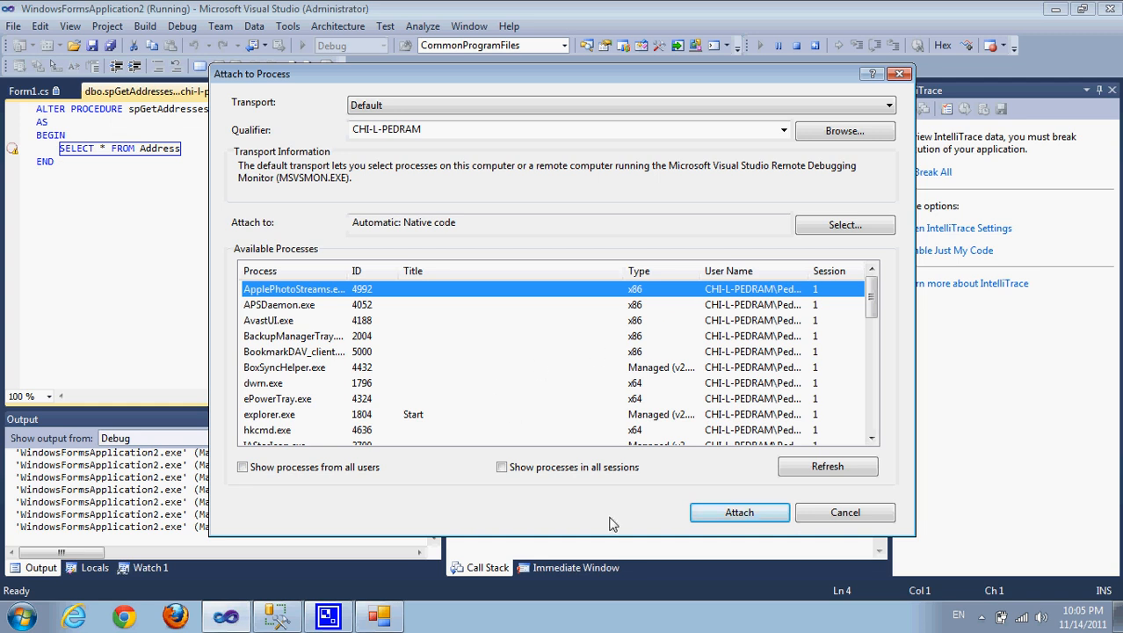
{"action": "left_click", "coordinate": [243, 467]}
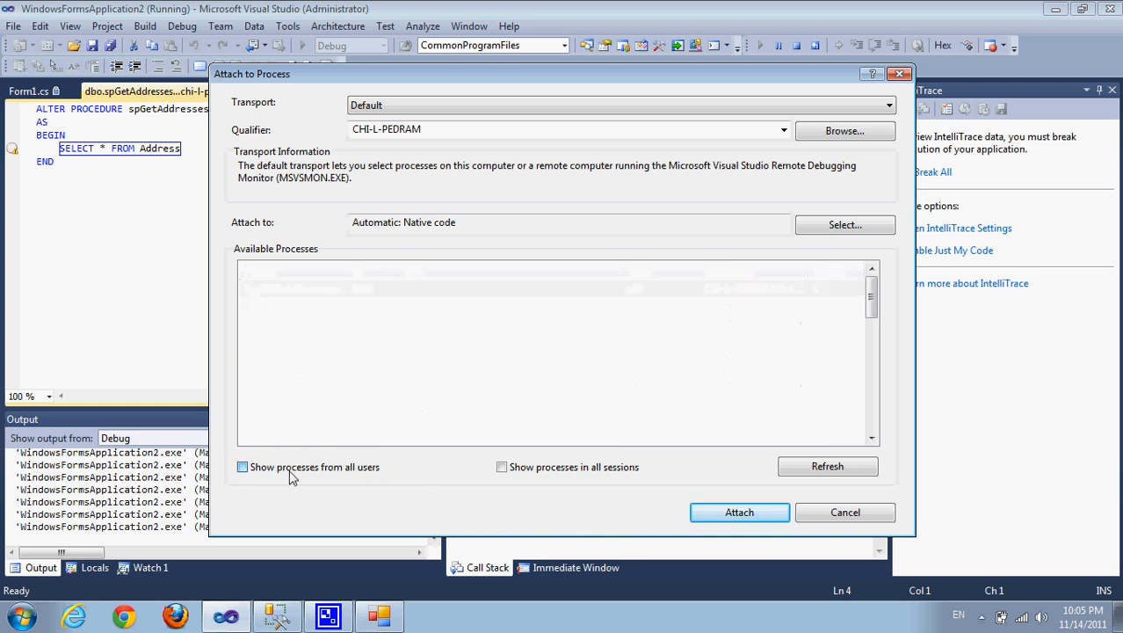
{"action": "left_click", "coordinate": [243, 467]}
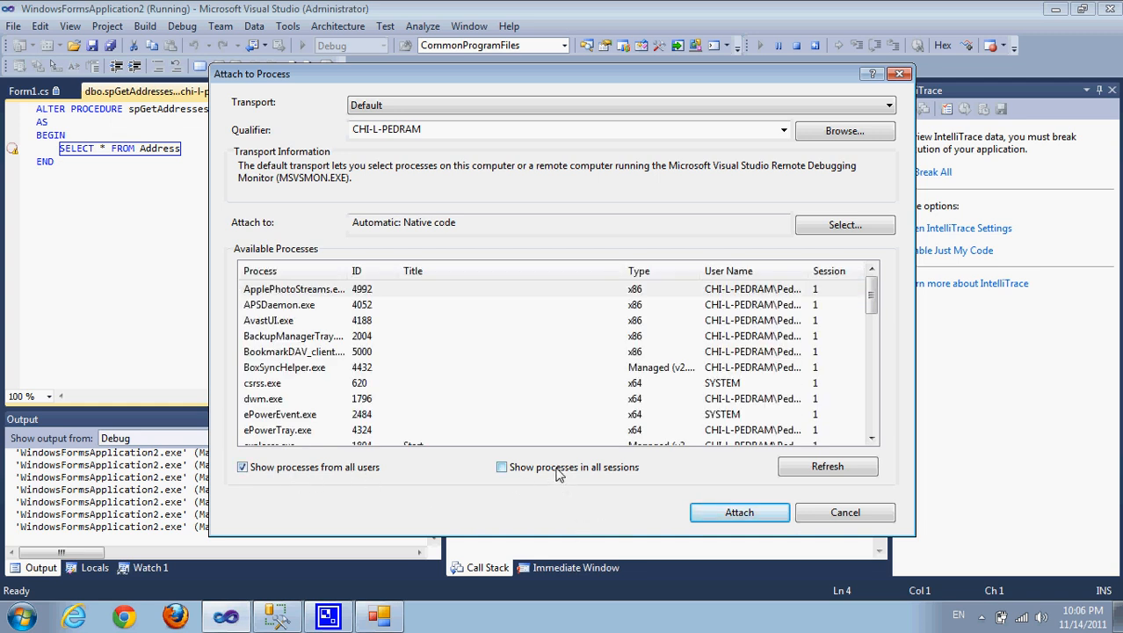
{"action": "left_click", "coordinate": [502, 468]}
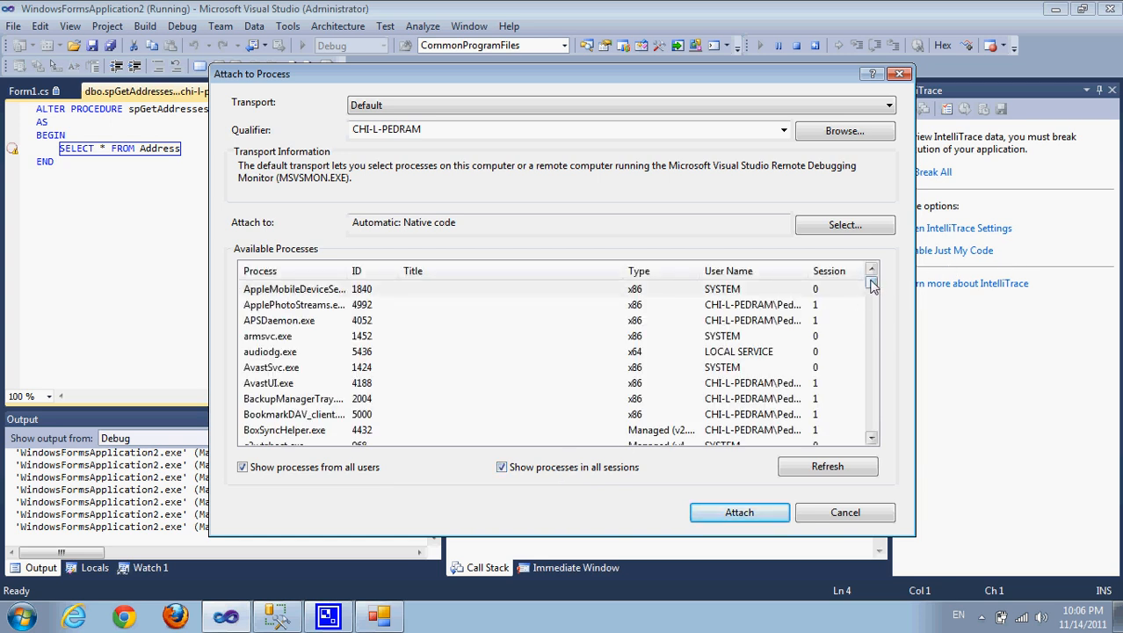
{"action": "left_click", "coordinate": [267, 336]}
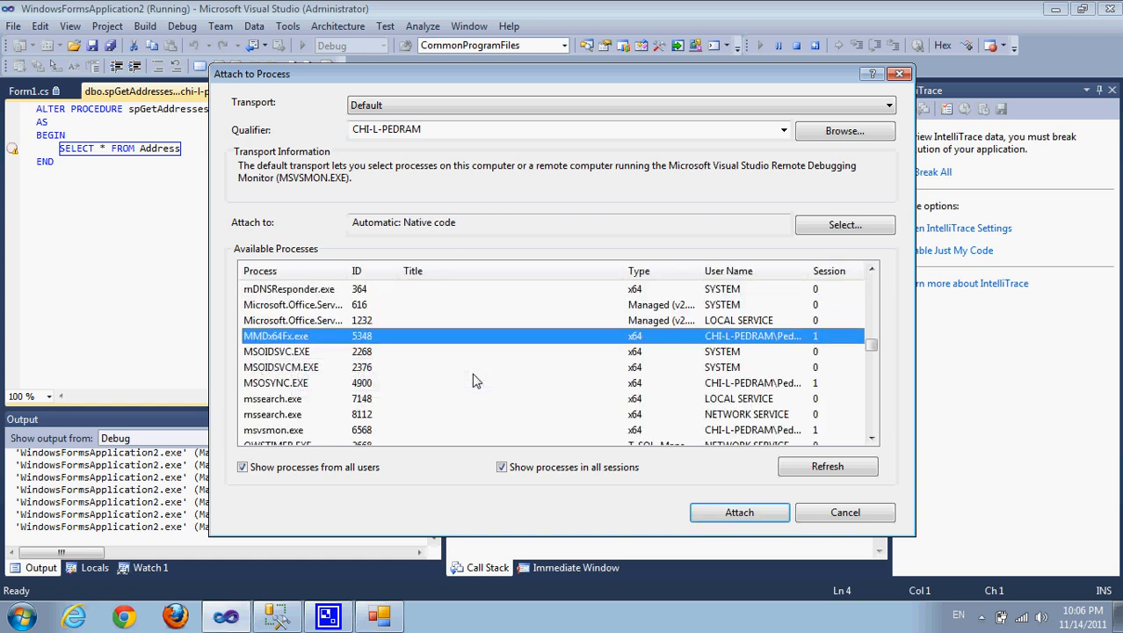
{"action": "left_click", "coordinate": [274, 429]}
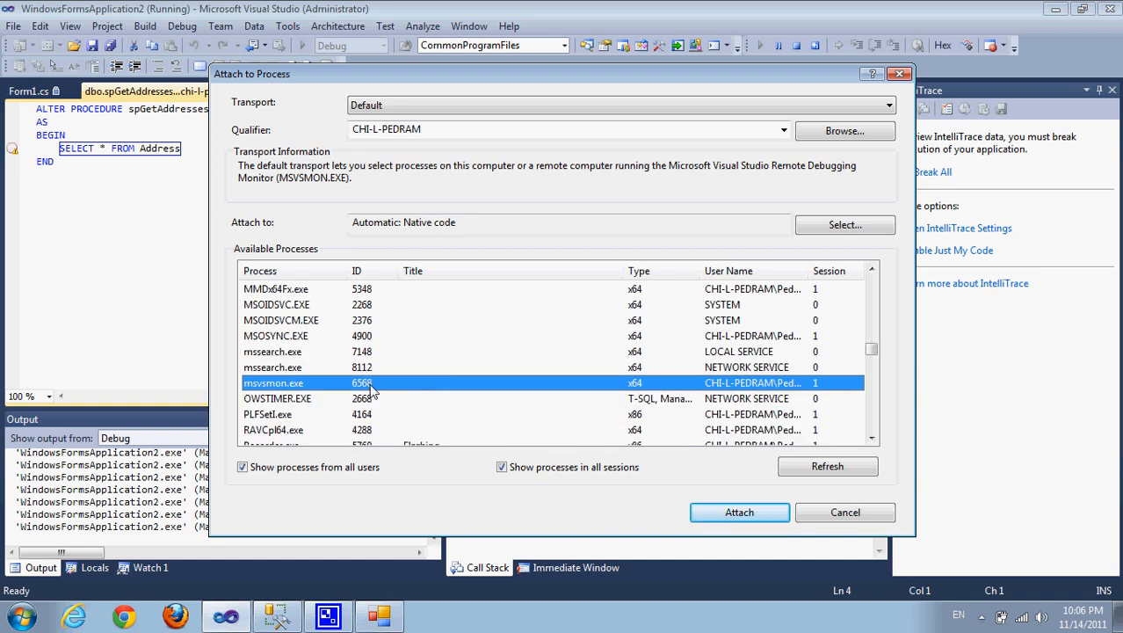
{"action": "mouse_move", "coordinate": [273, 386]}
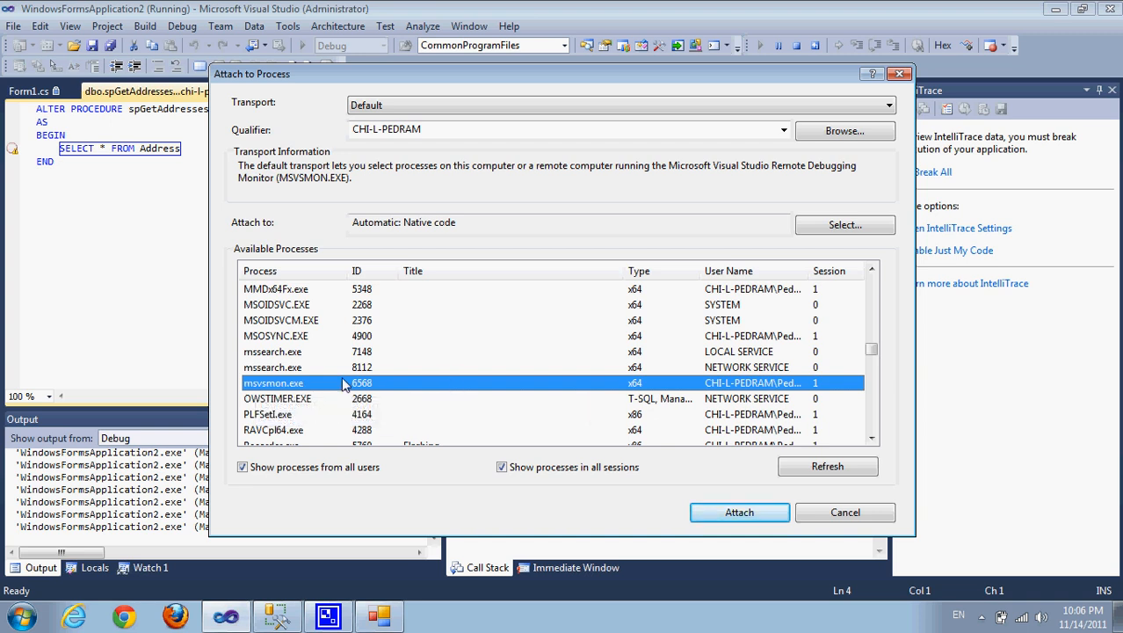
{"action": "mouse_move", "coordinate": [304, 390]}
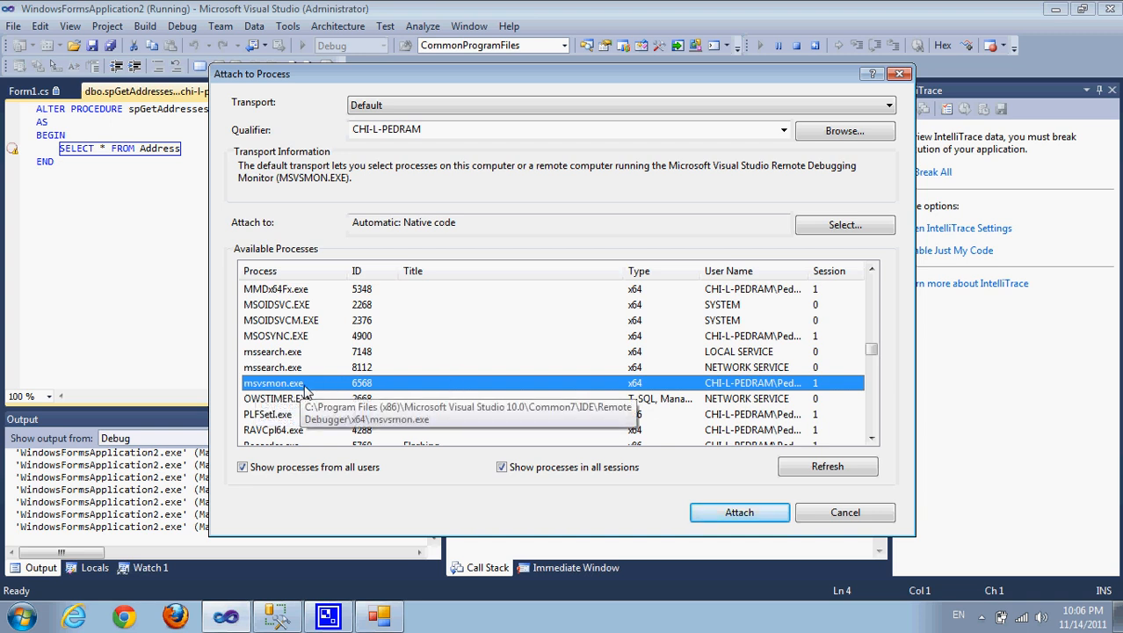
{"action": "mouse_move", "coordinate": [312, 390]}
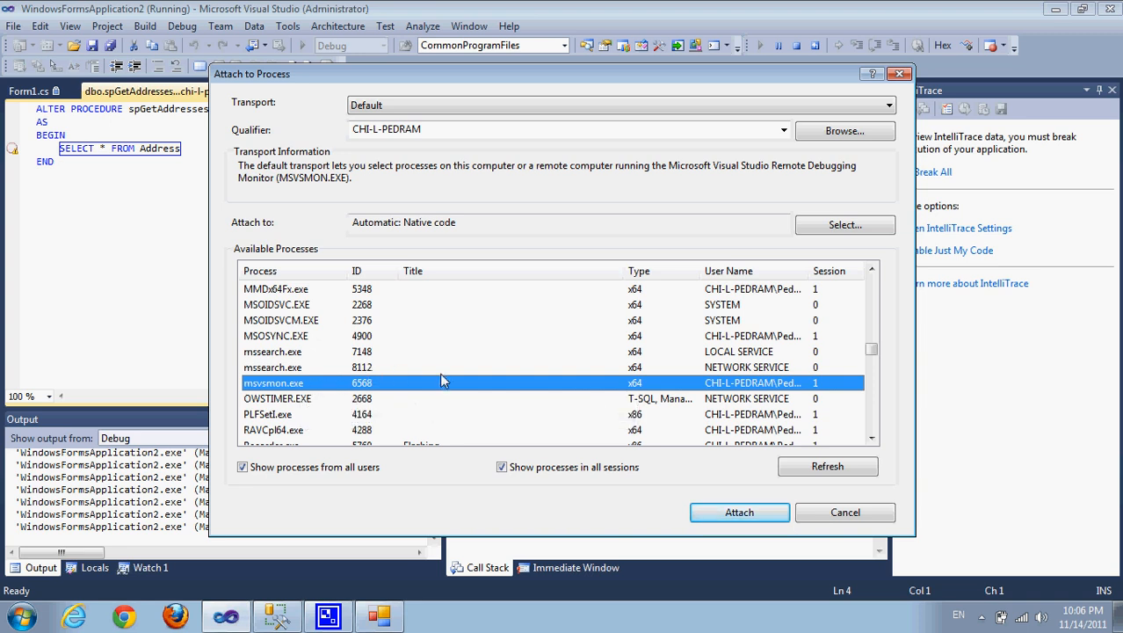
{"action": "mouse_move", "coordinate": [306, 383]}
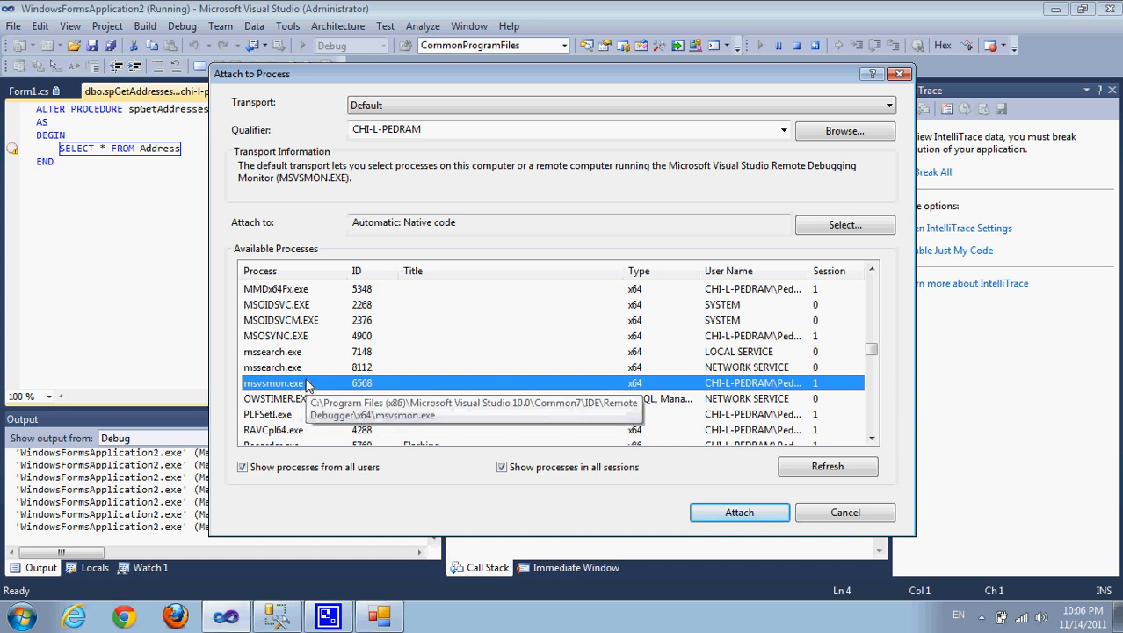
Set the code type to T-SQL and attach the debugger to msvsmon.exe
{"action": "left_click", "coordinate": [843, 224]}
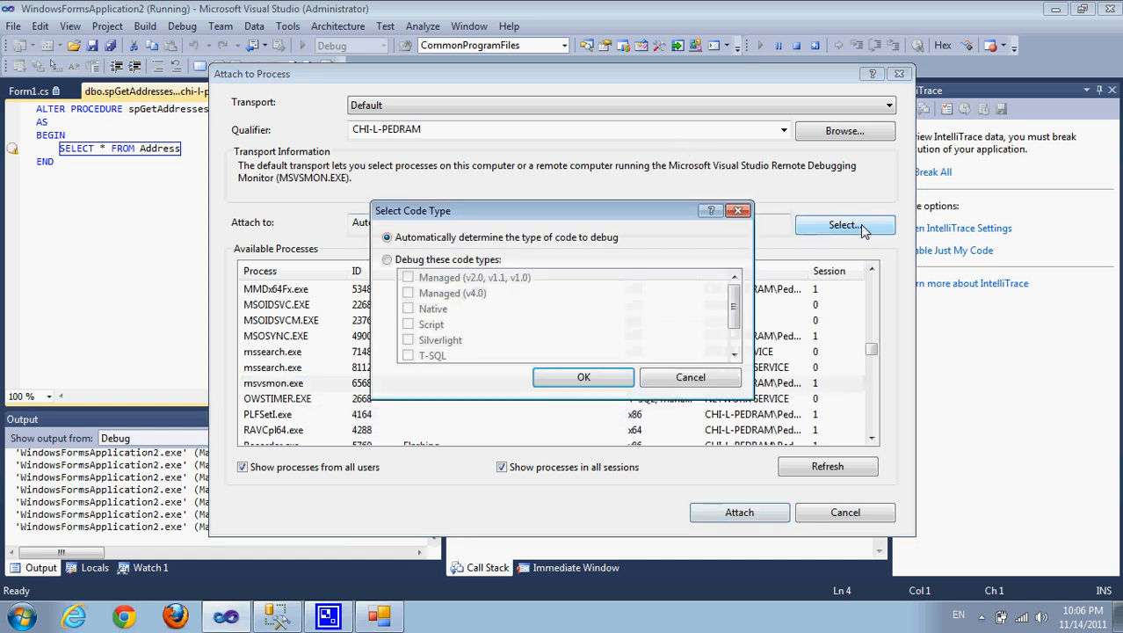
{"action": "left_click", "coordinate": [386, 260]}
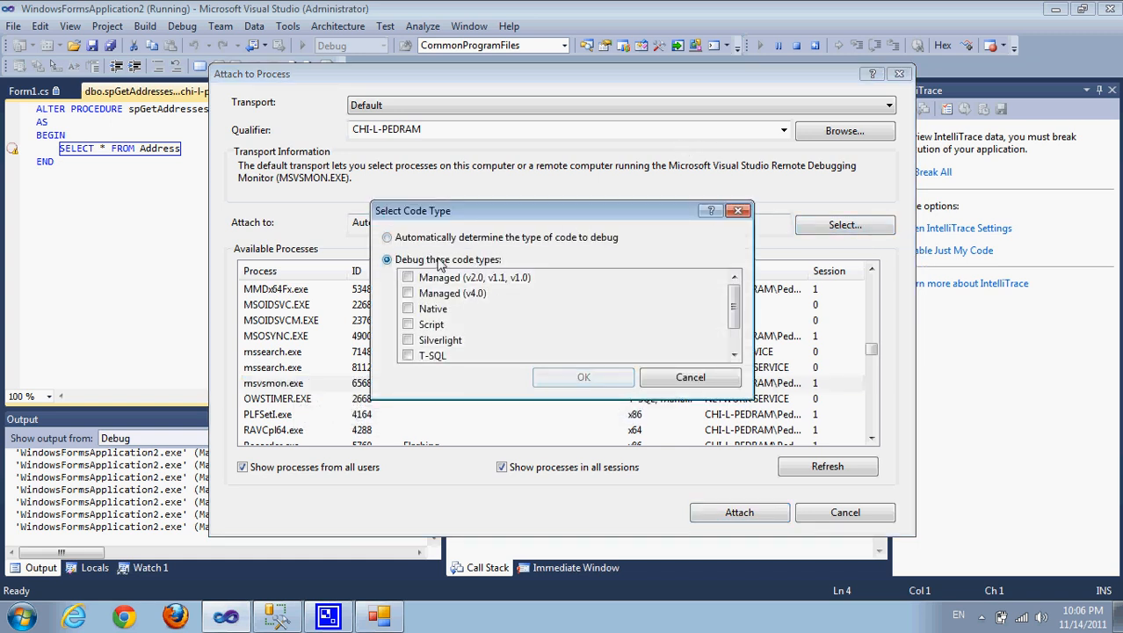
{"action": "left_click", "coordinate": [408, 355]}
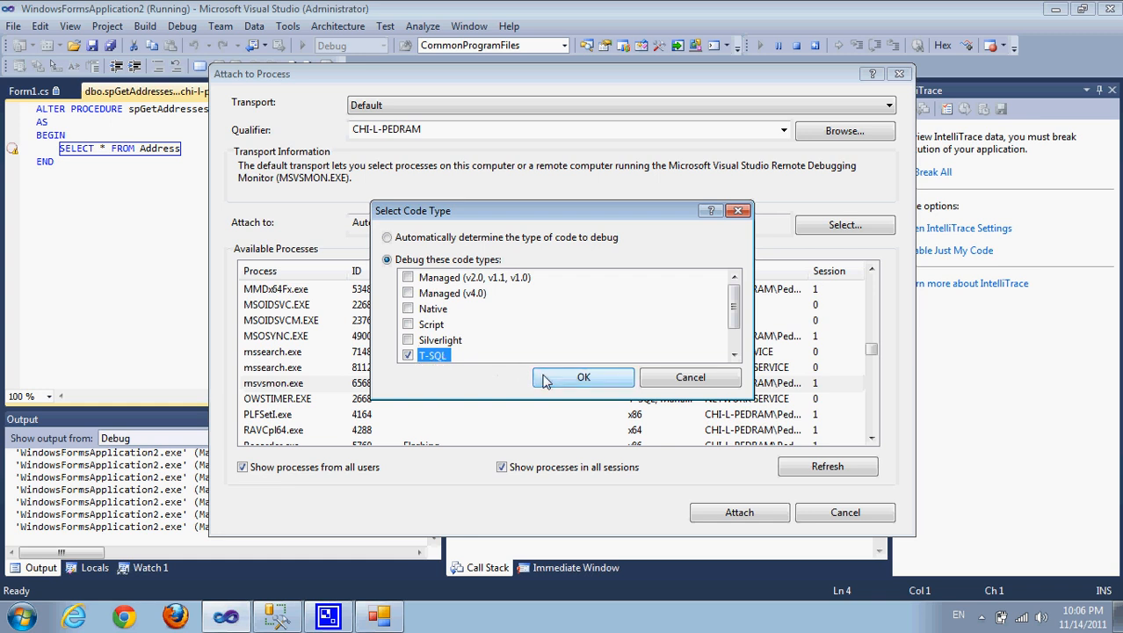
{"action": "left_click", "coordinate": [583, 376]}
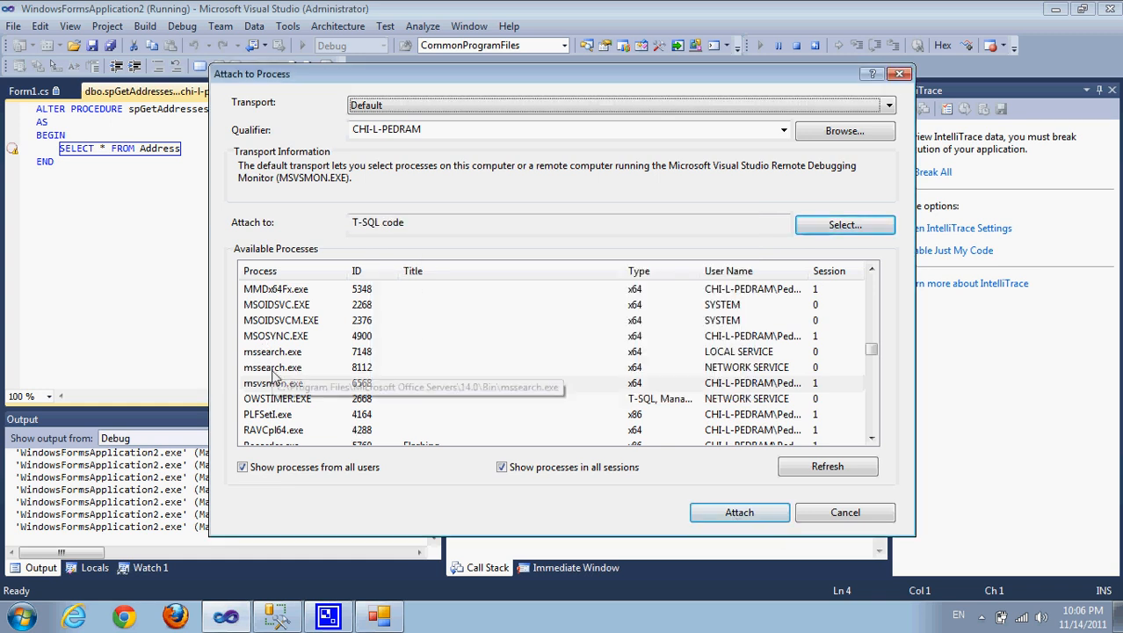
{"action": "left_click", "coordinate": [275, 383]}
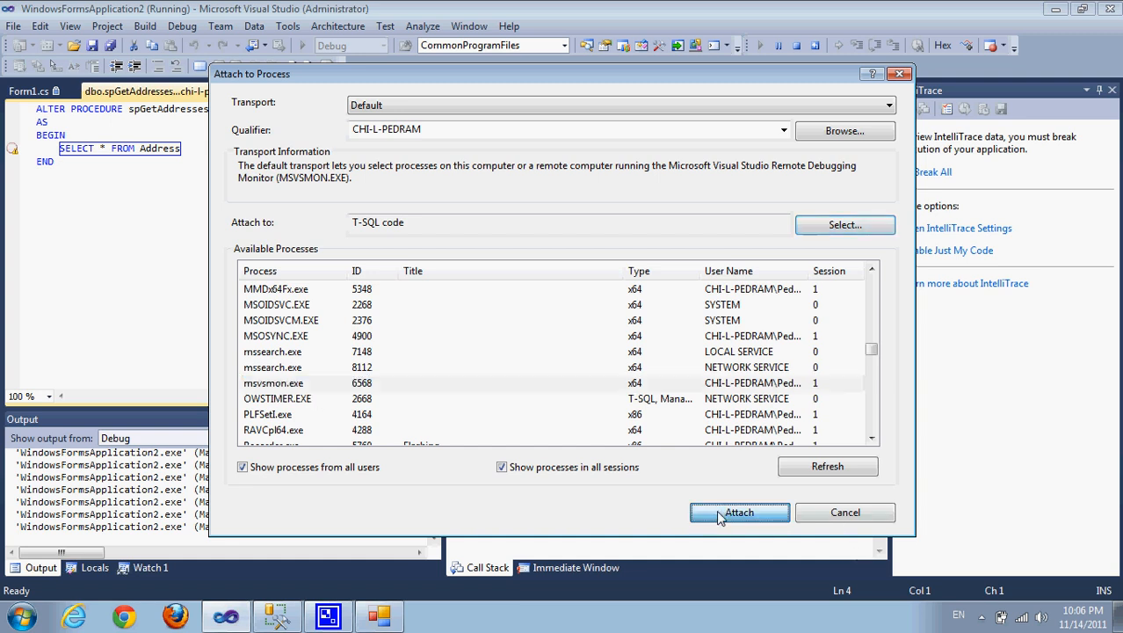
{"action": "left_click", "coordinate": [738, 513]}
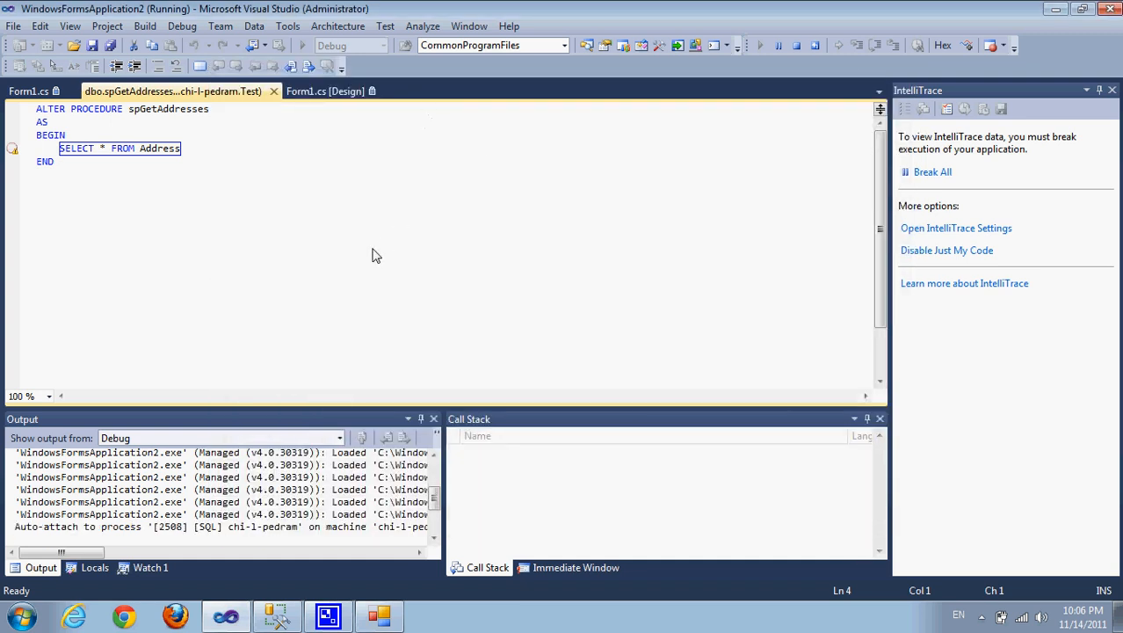
Return to the Form1 code, stop debugging and show Server Explorer
{"action": "left_click", "coordinate": [28, 91]}
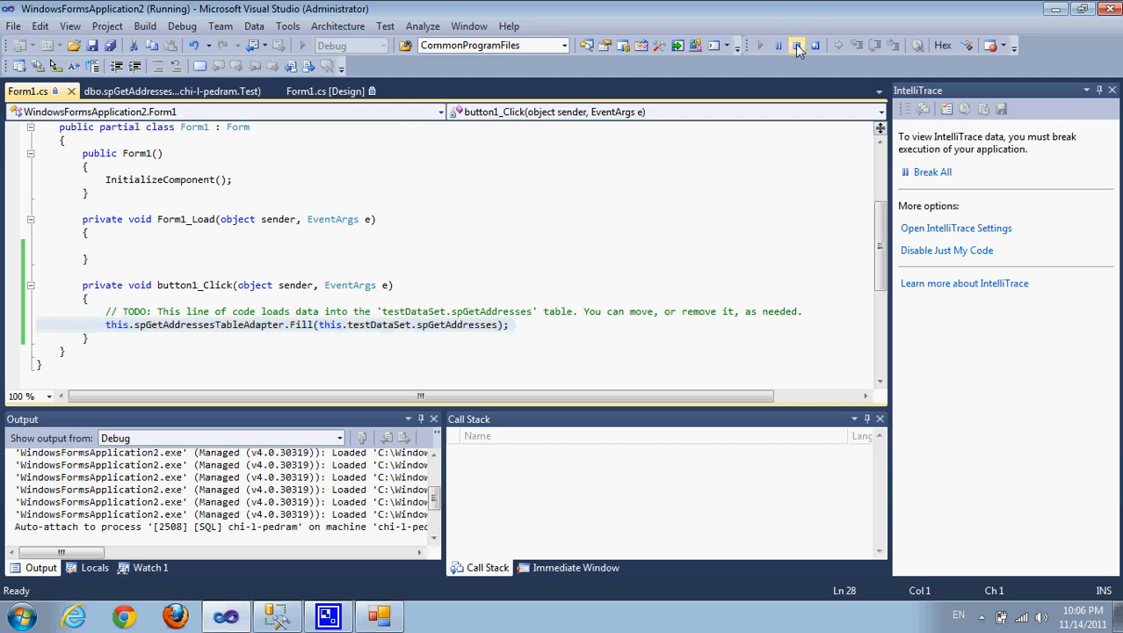
{"action": "left_click", "coordinate": [796, 46]}
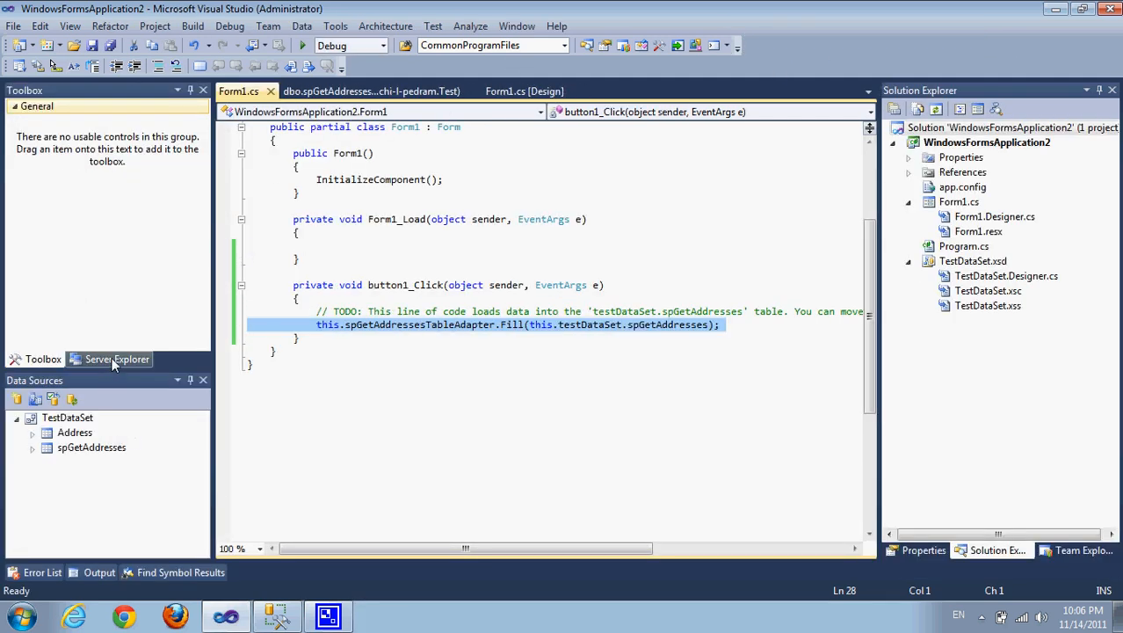
{"action": "left_click", "coordinate": [116, 359]}
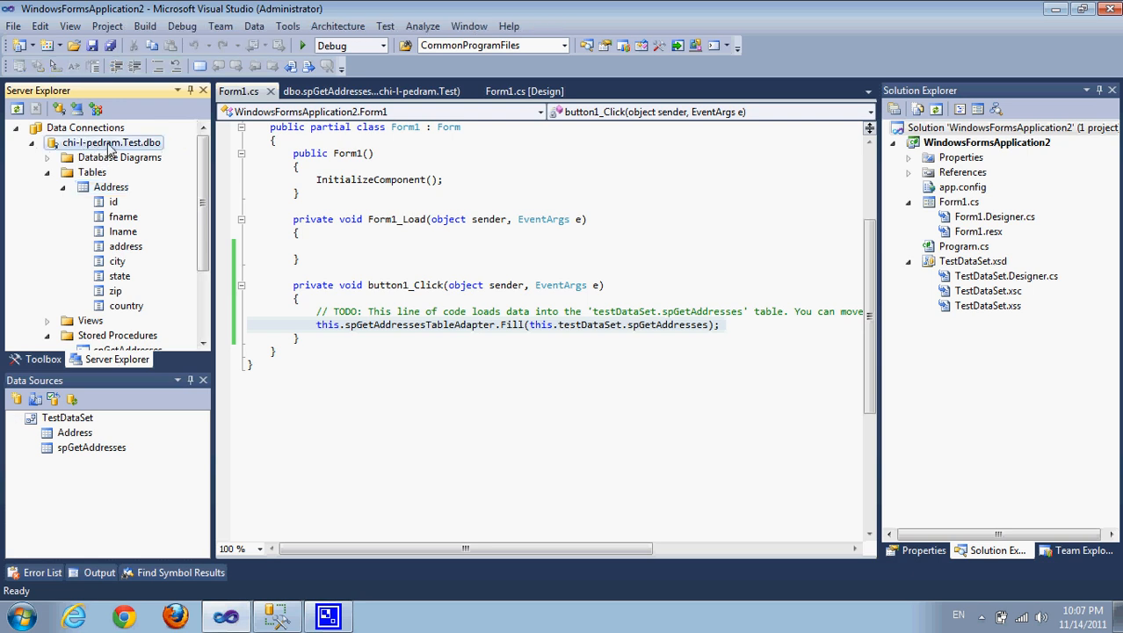
Allow SQL/CLR debugging on the Test connection, accepting that managed threads will stop
{"action": "right_click", "coordinate": [112, 142]}
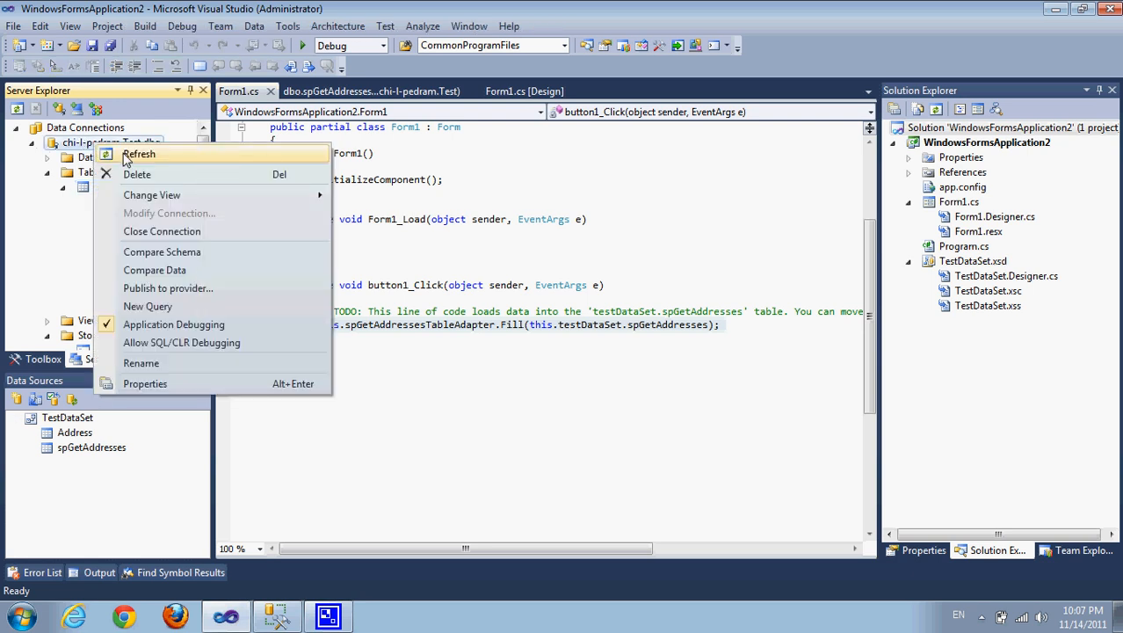
{"action": "mouse_move", "coordinate": [172, 323]}
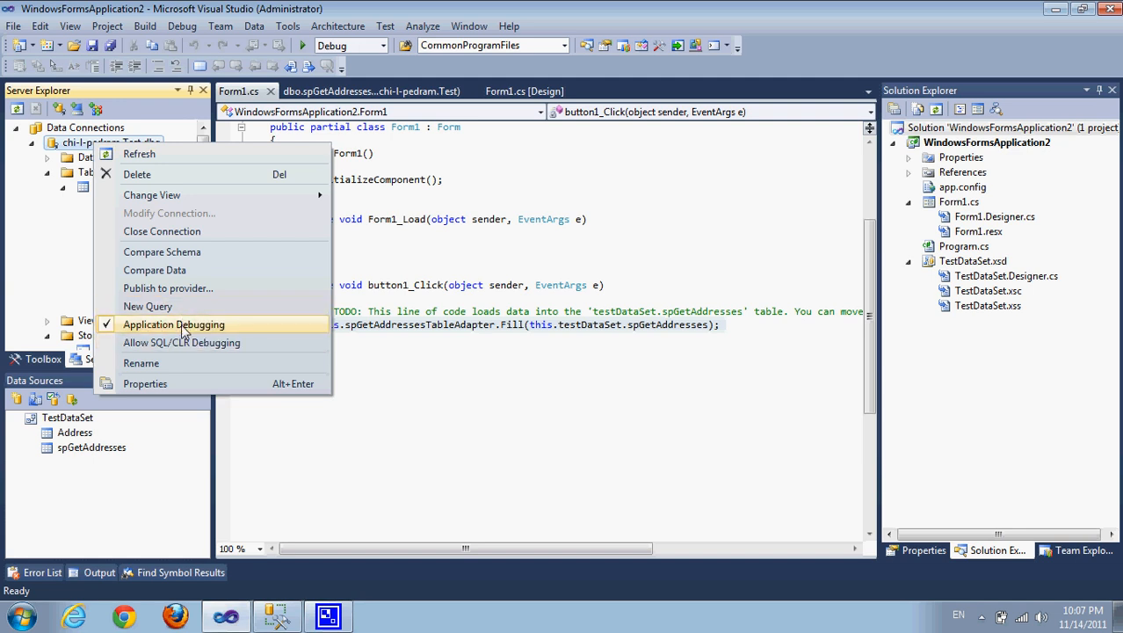
{"action": "mouse_move", "coordinate": [210, 324]}
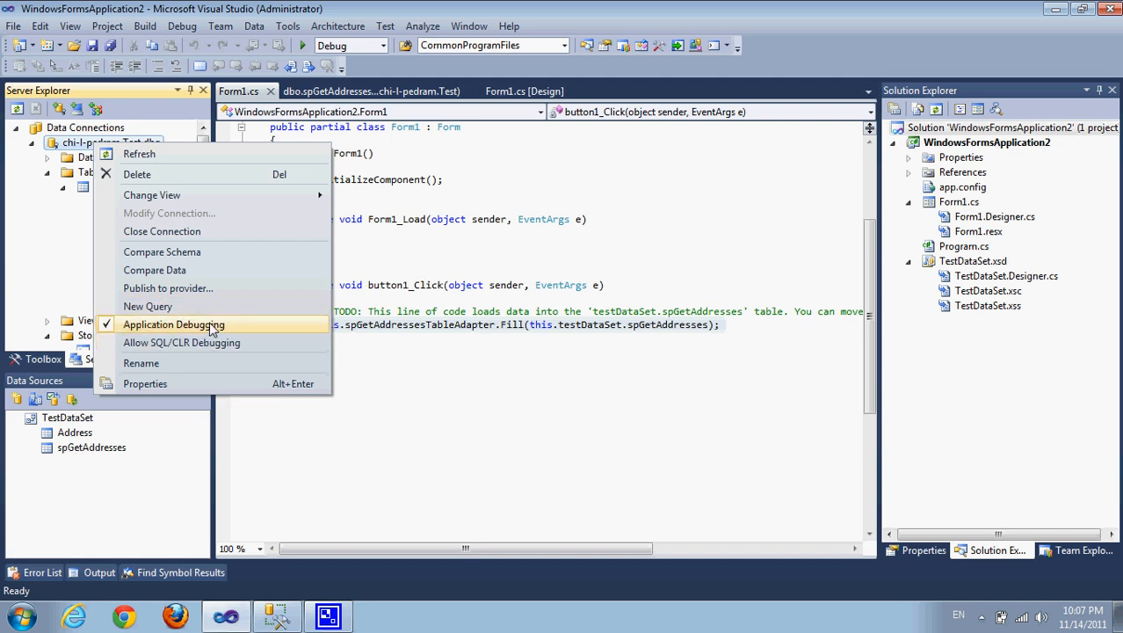
{"action": "mouse_move", "coordinate": [181, 343]}
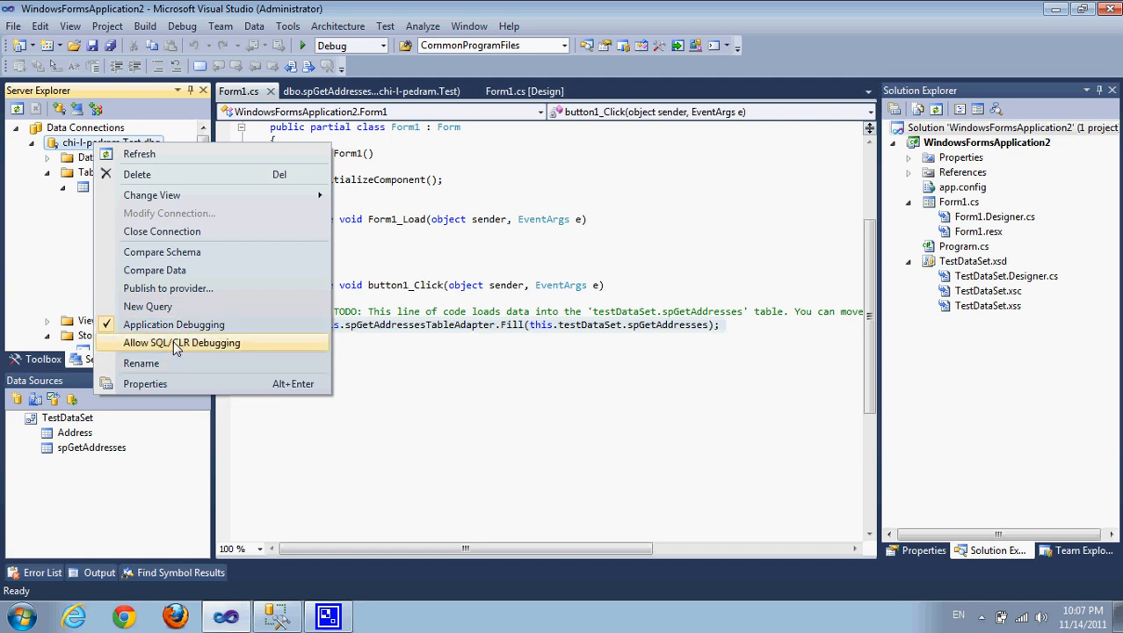
{"action": "mouse_move", "coordinate": [209, 351]}
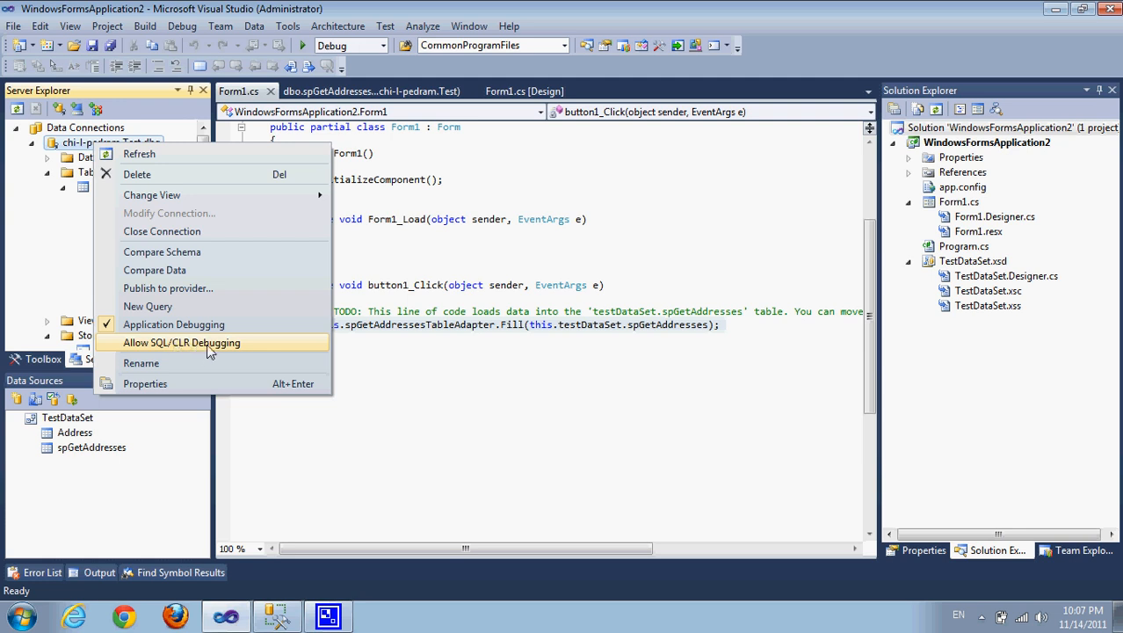
{"action": "mouse_move", "coordinate": [211, 348]}
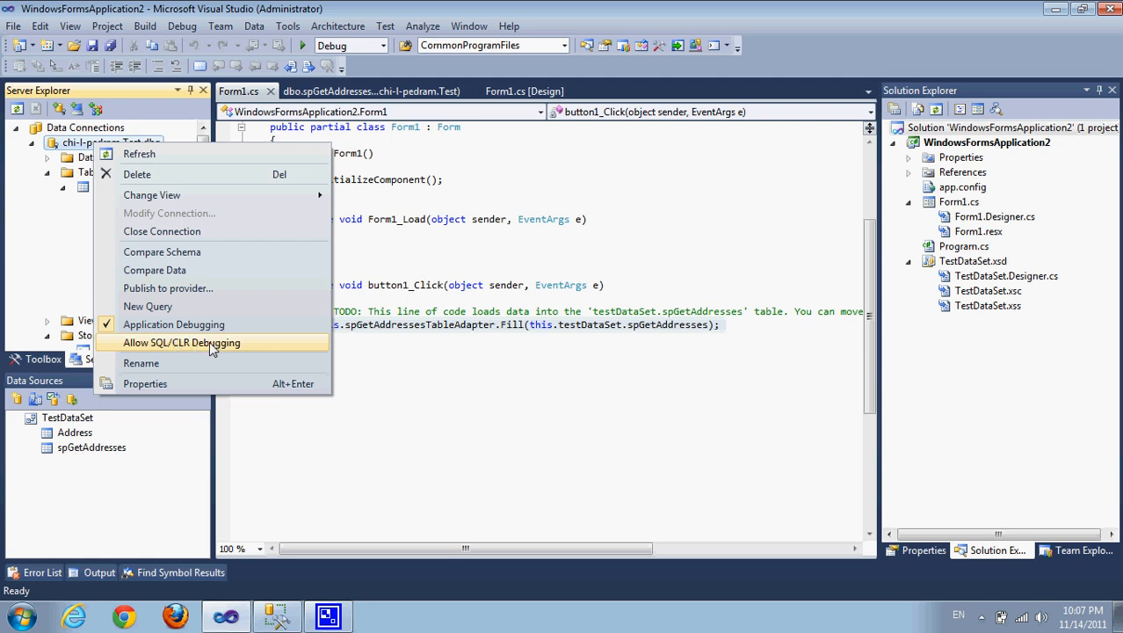
{"action": "left_click", "coordinate": [182, 340]}
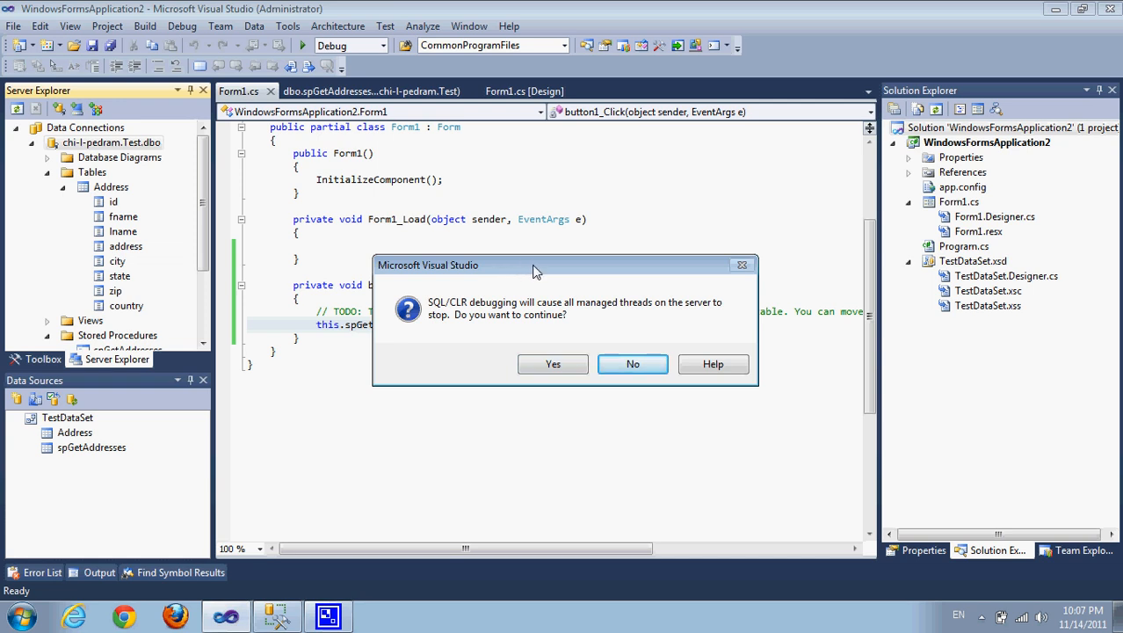
{"action": "mouse_move", "coordinate": [636, 325]}
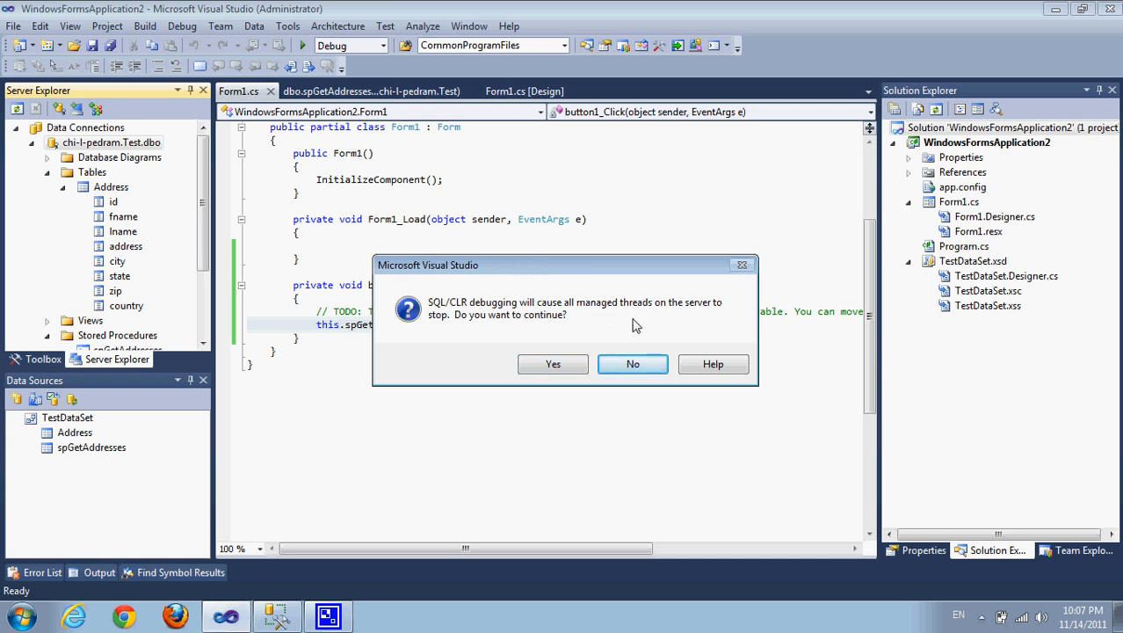
{"action": "mouse_move", "coordinate": [642, 314]}
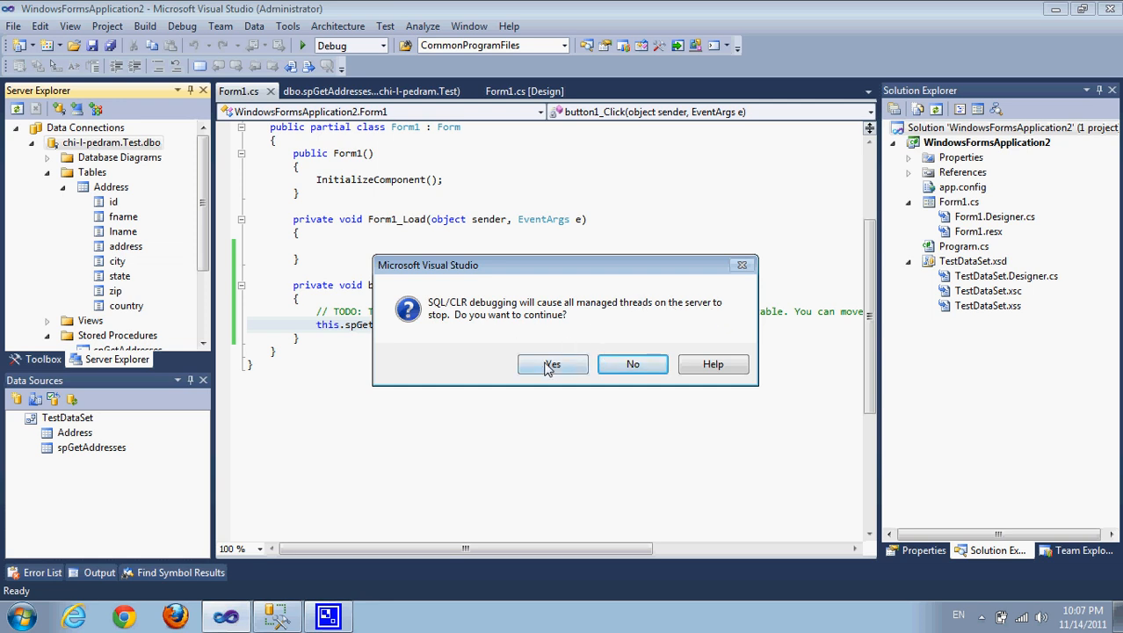
{"action": "left_click", "coordinate": [552, 363]}
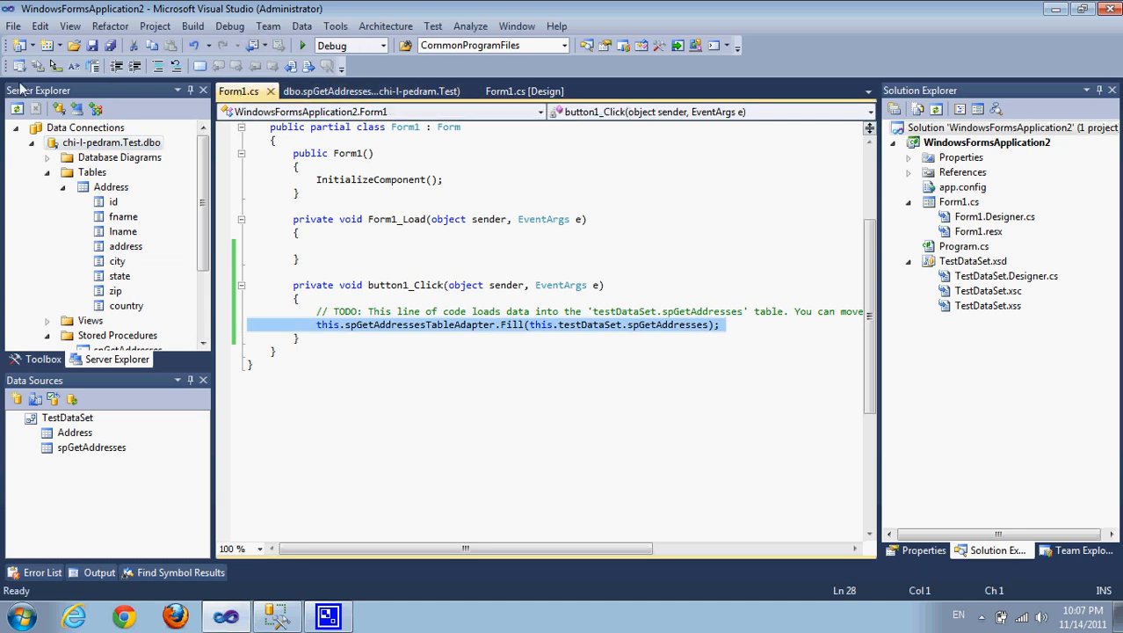
{"action": "mouse_move", "coordinate": [302, 46]}
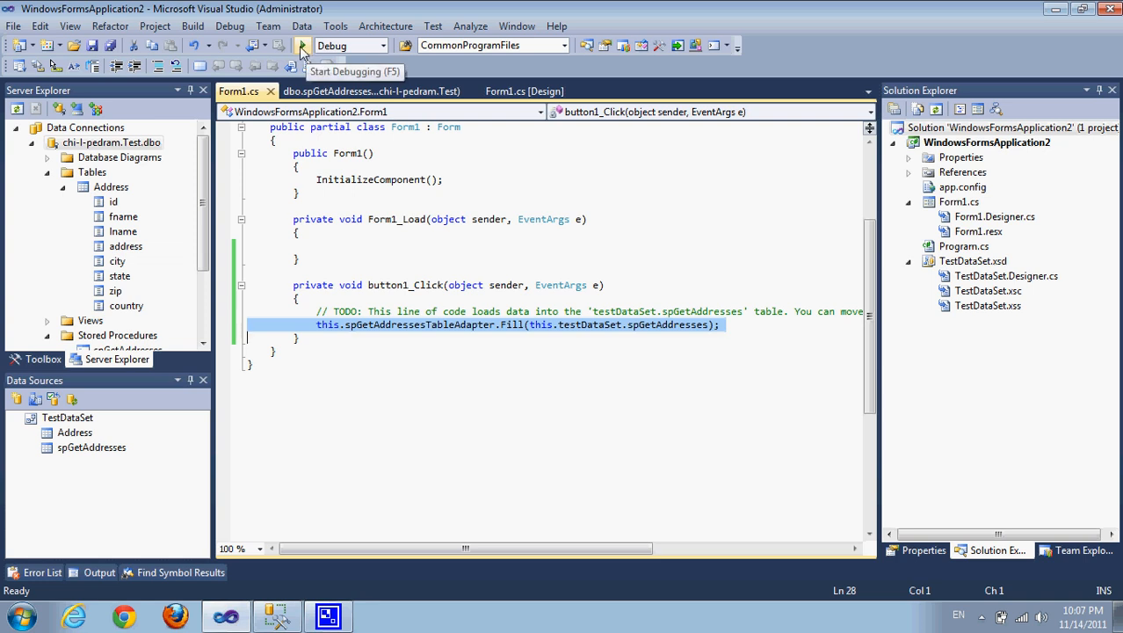
{"action": "mouse_move", "coordinate": [471, 306]}
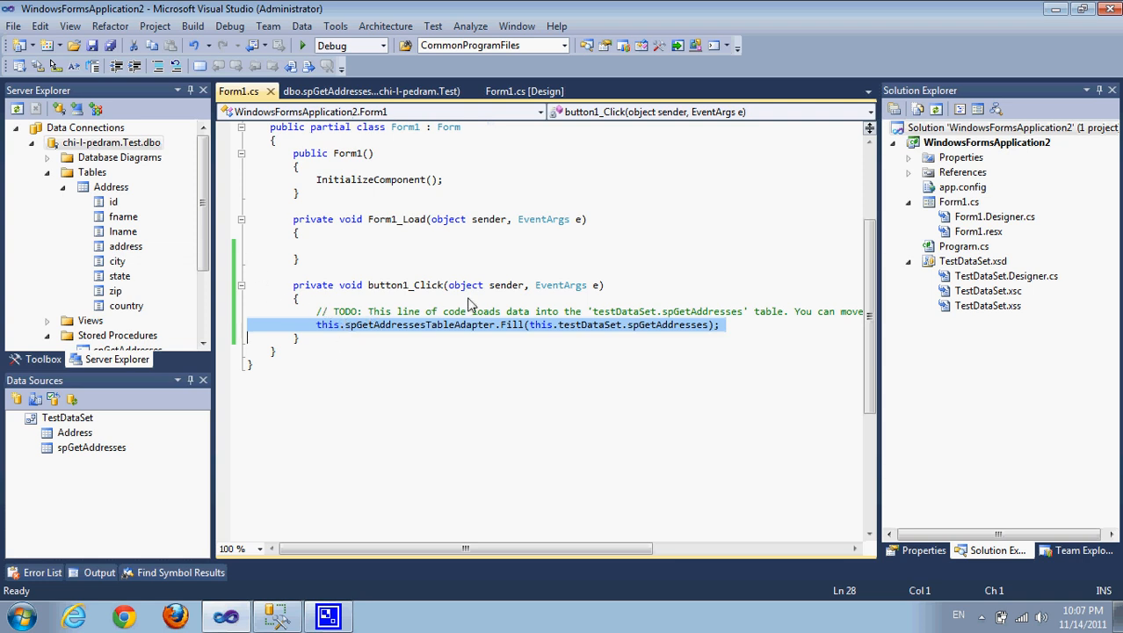
Run the app and fetch data so execution halts at the spGetAddresses SELECT breakpoint
{"action": "left_click", "coordinate": [369, 91]}
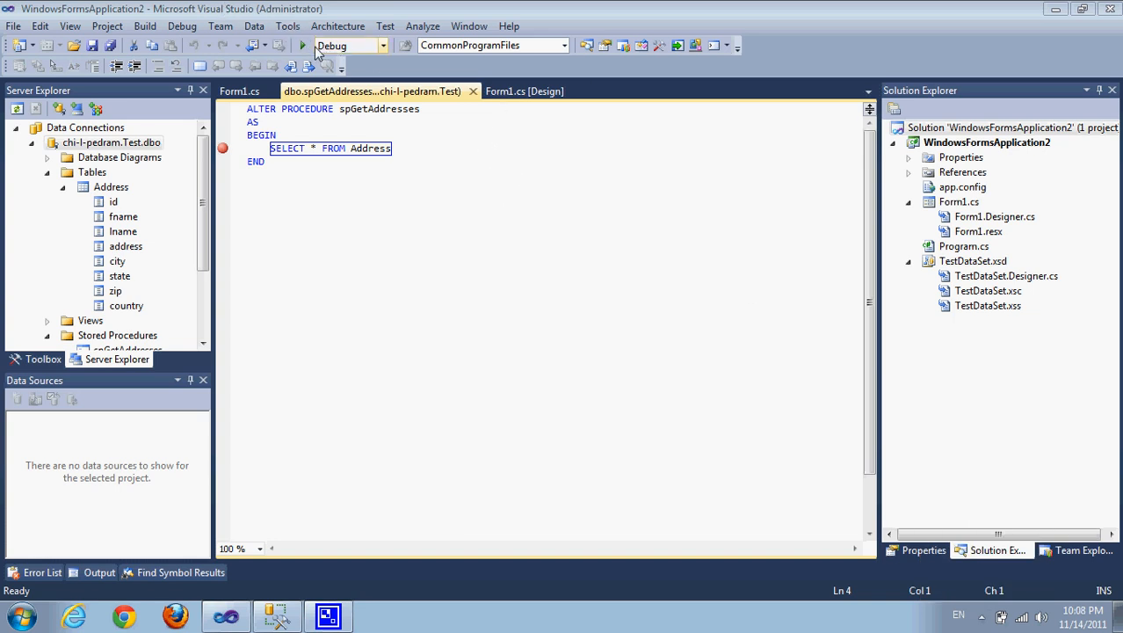
{"action": "mouse_move", "coordinate": [302, 46]}
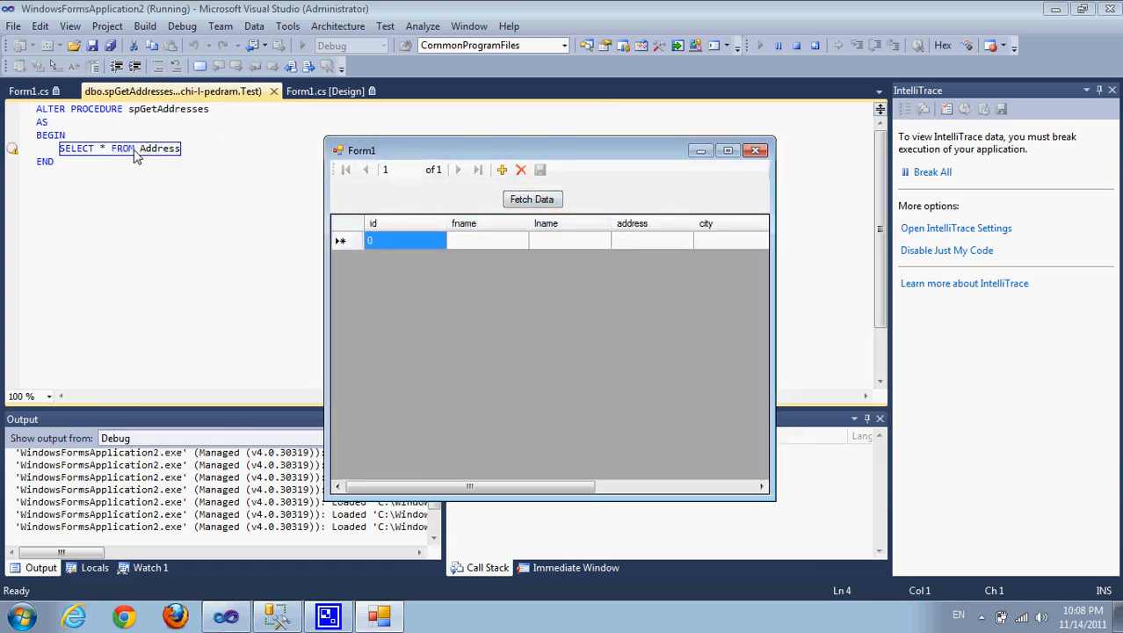
{"action": "mouse_move", "coordinate": [142, 158]}
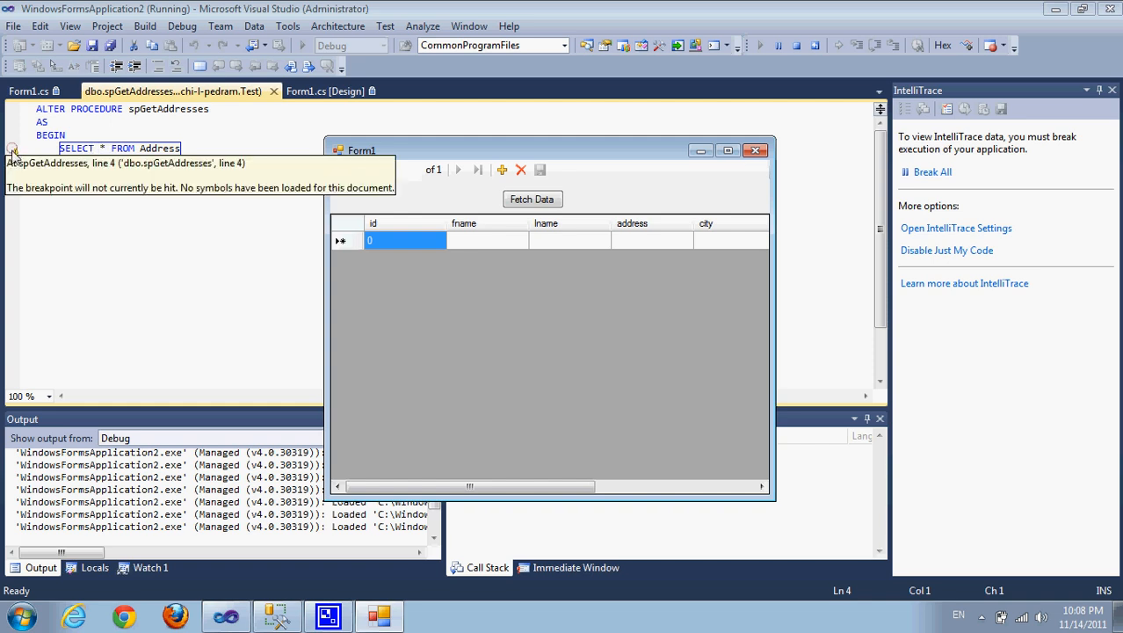
{"action": "left_click", "coordinate": [503, 169]}
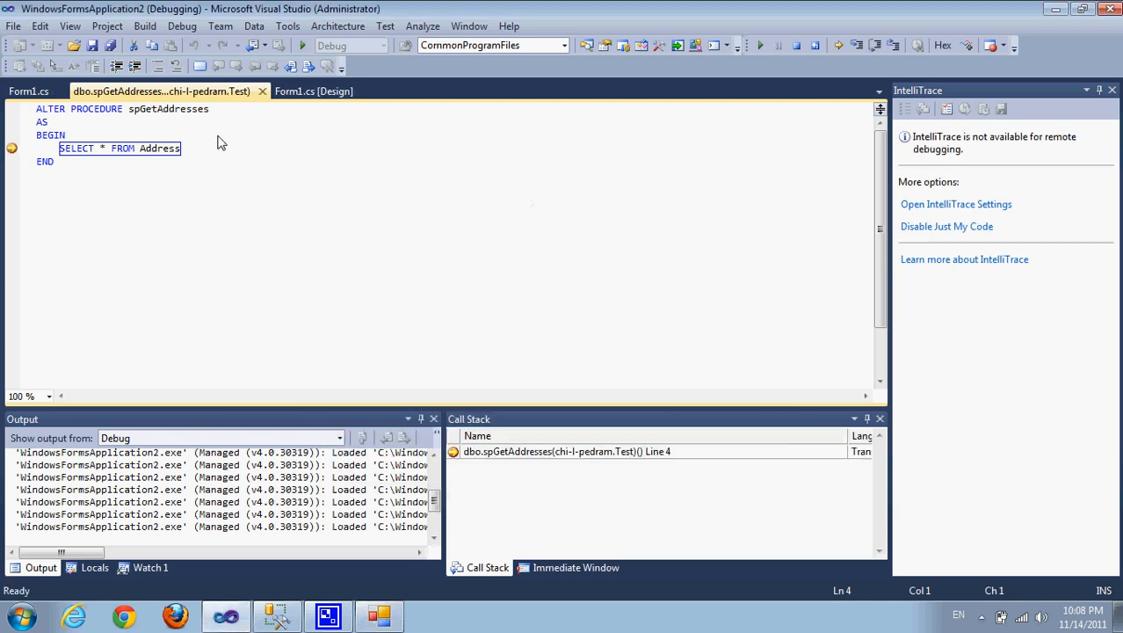
{"action": "mouse_move", "coordinate": [155, 154]}
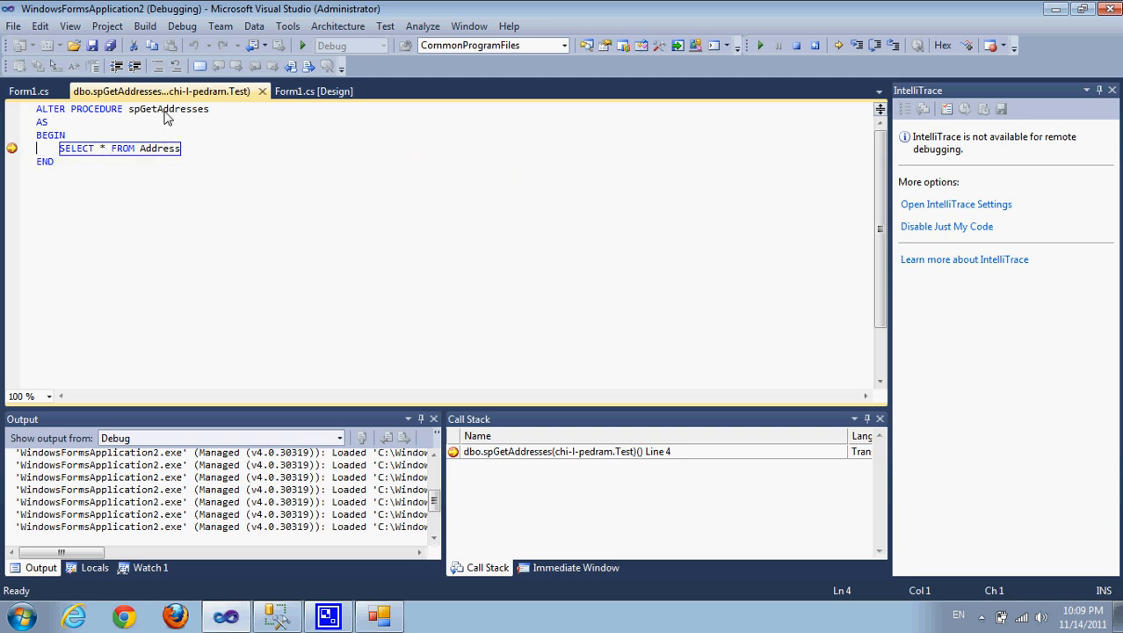
{"action": "mouse_move", "coordinate": [152, 147]}
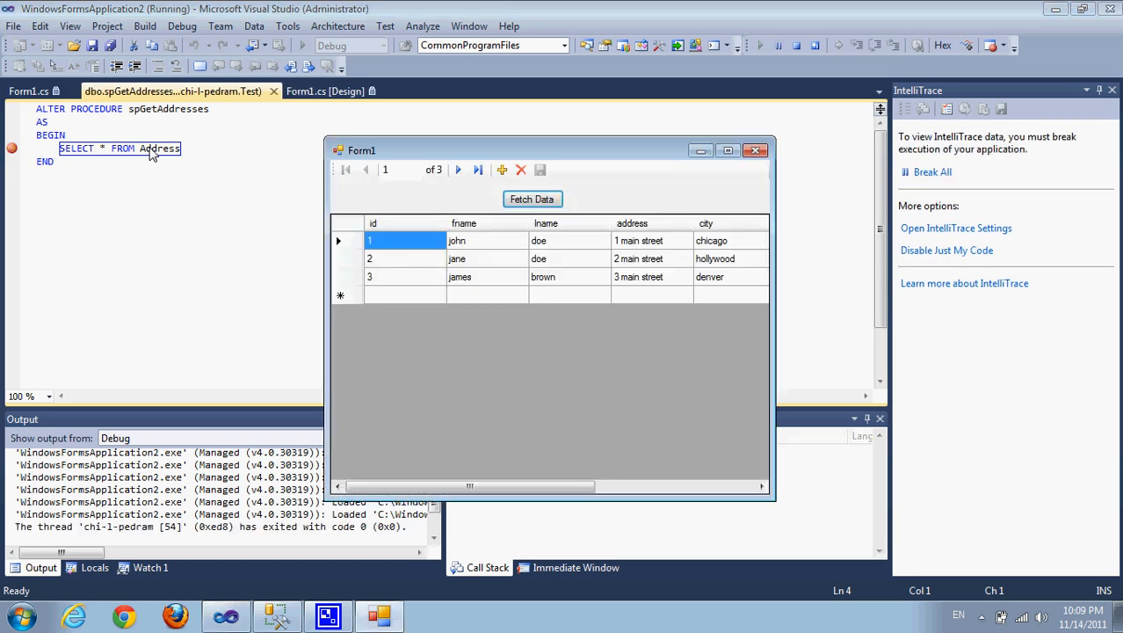
{"action": "mouse_move", "coordinate": [104, 168]}
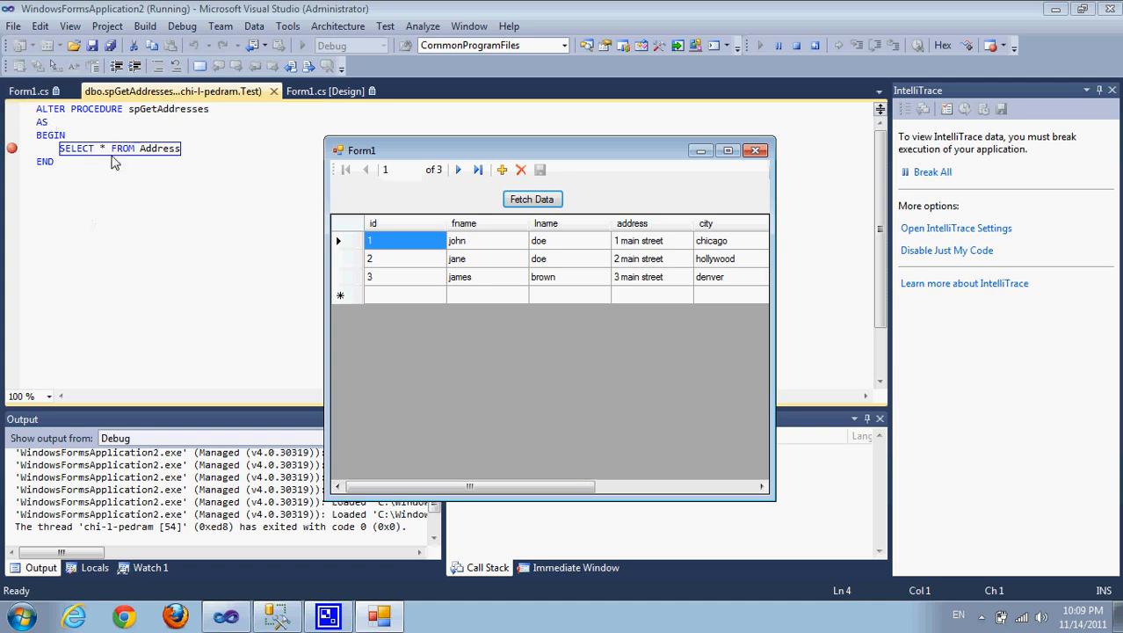
{"action": "mouse_move", "coordinate": [543, 162]}
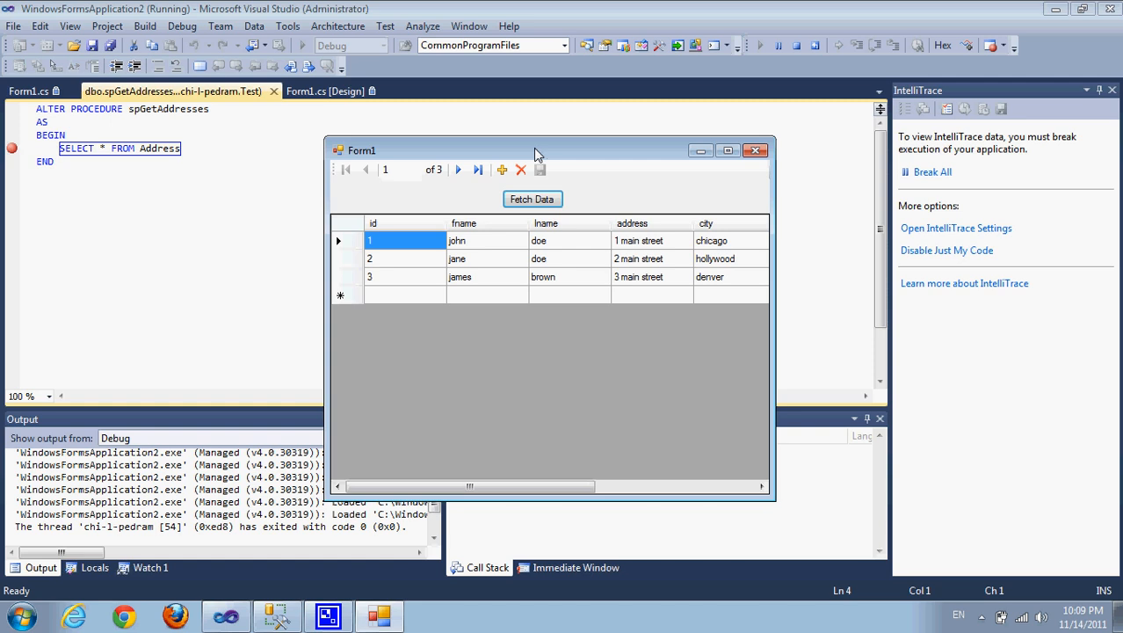
Move the running form showing the three address rows aside, then end the application
{"action": "left_click_drag", "start_coordinate": [535, 151], "coordinate": [474, 148]}
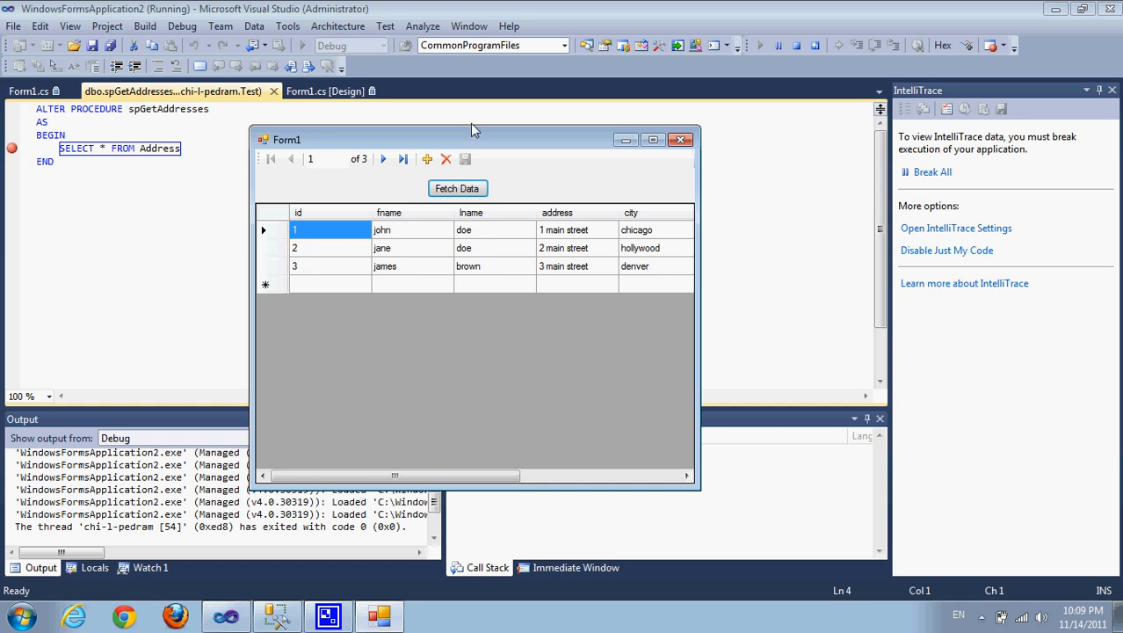
{"action": "mouse_move", "coordinate": [471, 148]}
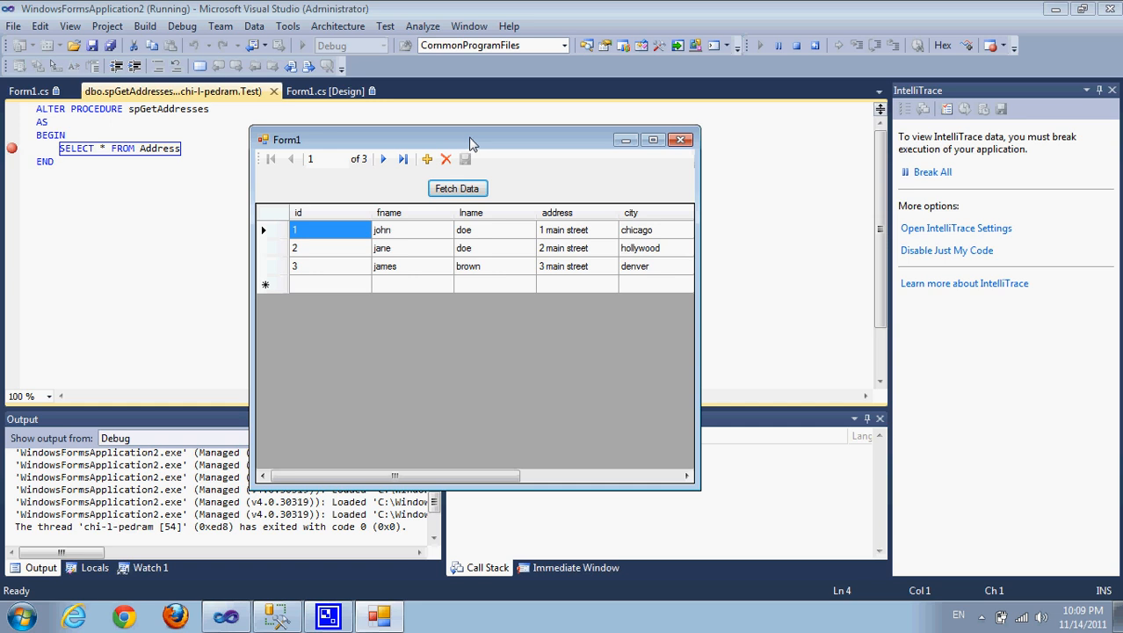
{"action": "mouse_move", "coordinate": [460, 140]}
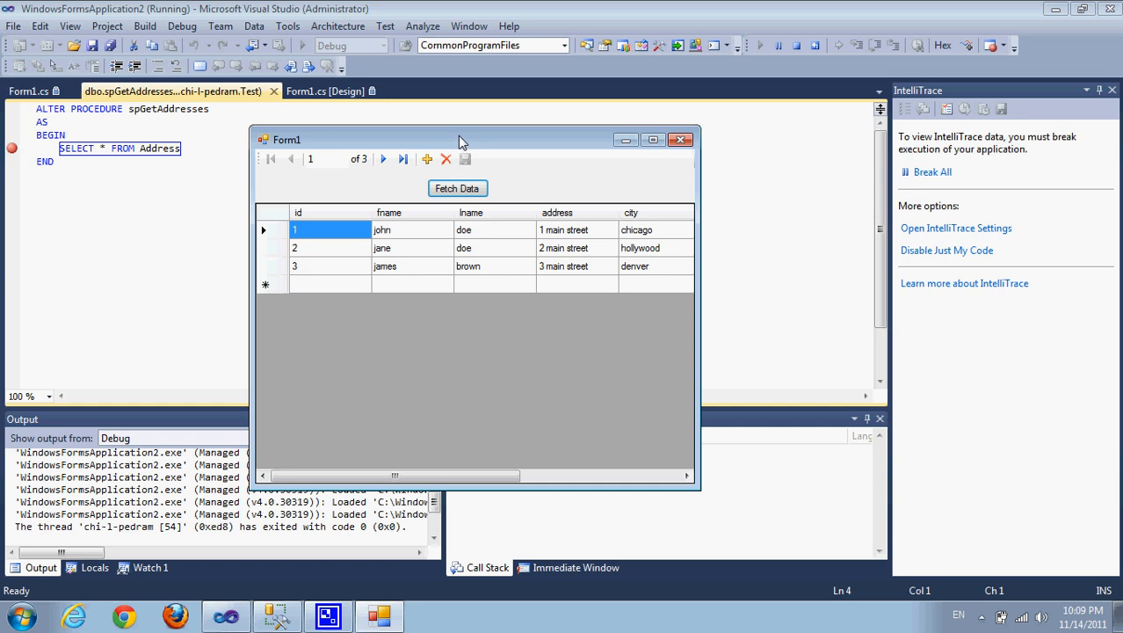
{"action": "mouse_move", "coordinate": [468, 274]}
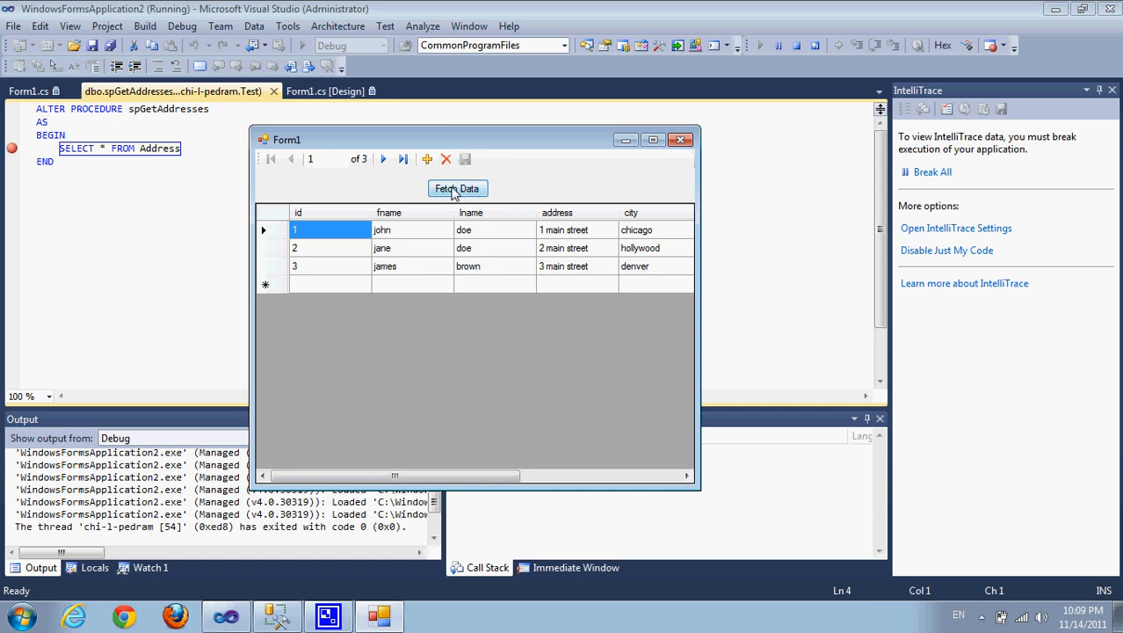
{"action": "mouse_move", "coordinate": [456, 145]}
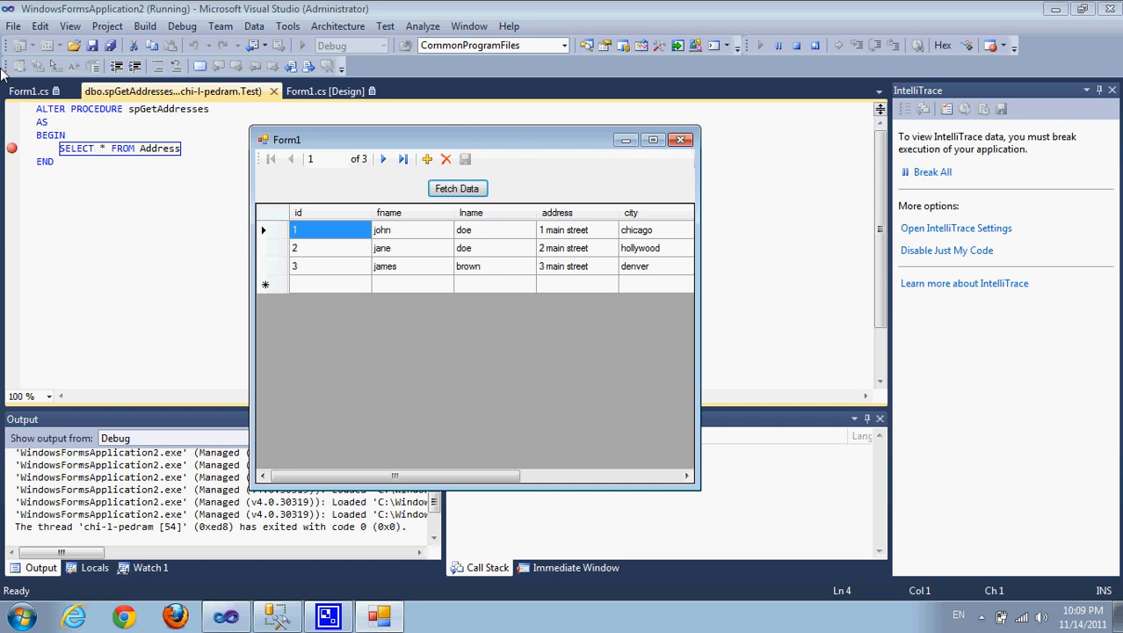
{"action": "left_click", "coordinate": [678, 138]}
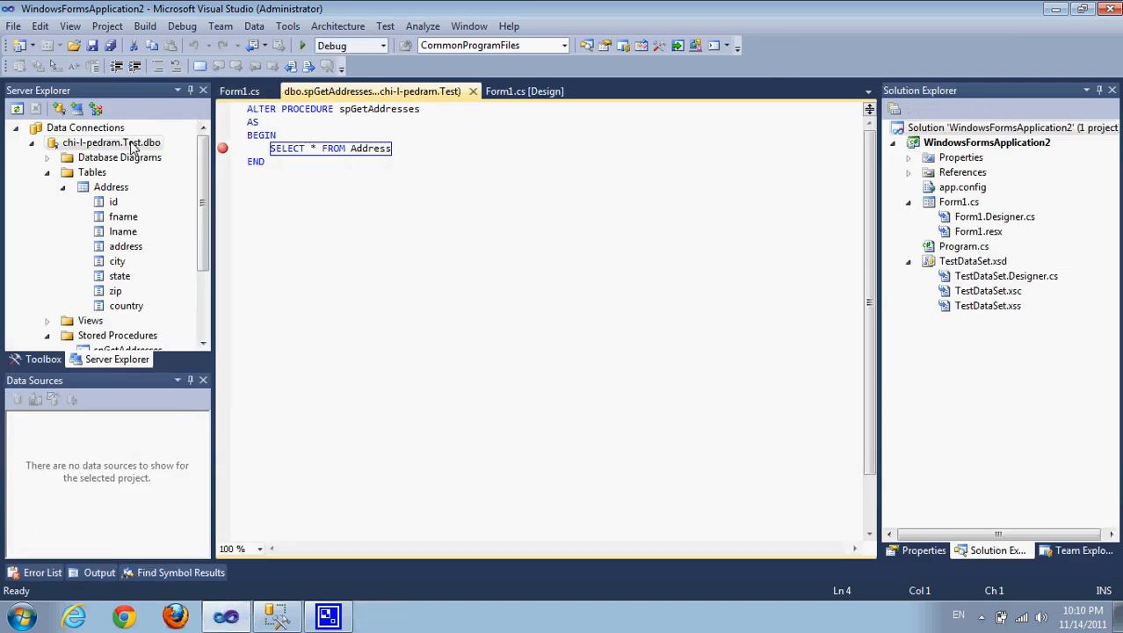
Show the Test.dbo connection's context menu with SQL/CLR debugging still allowed
{"action": "right_click", "coordinate": [110, 141]}
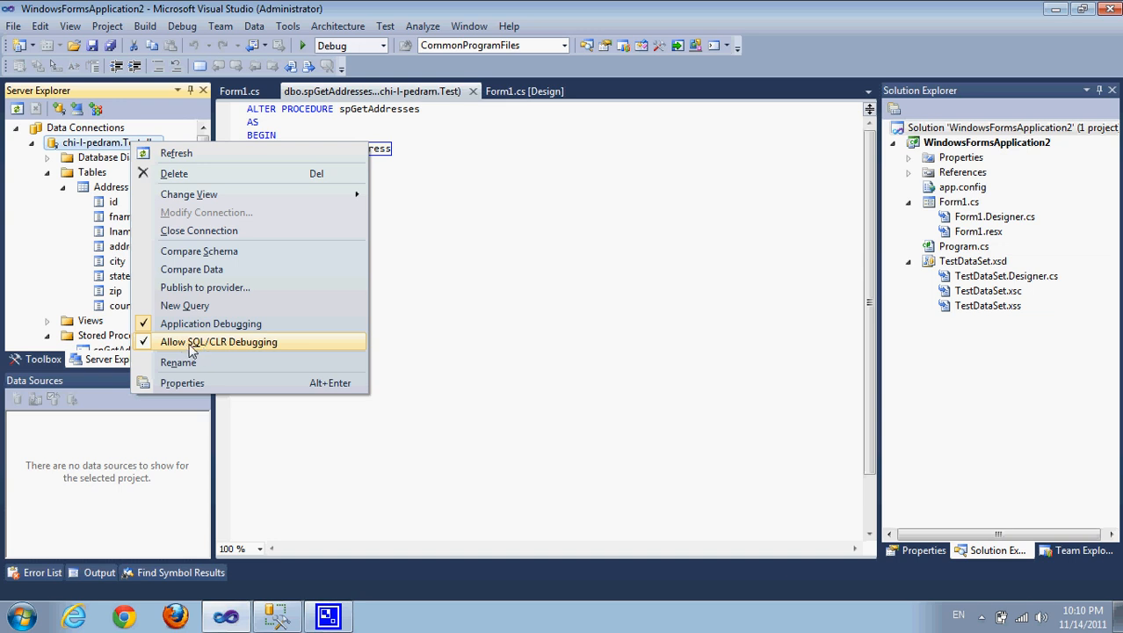
{"action": "mouse_move", "coordinate": [246, 348]}
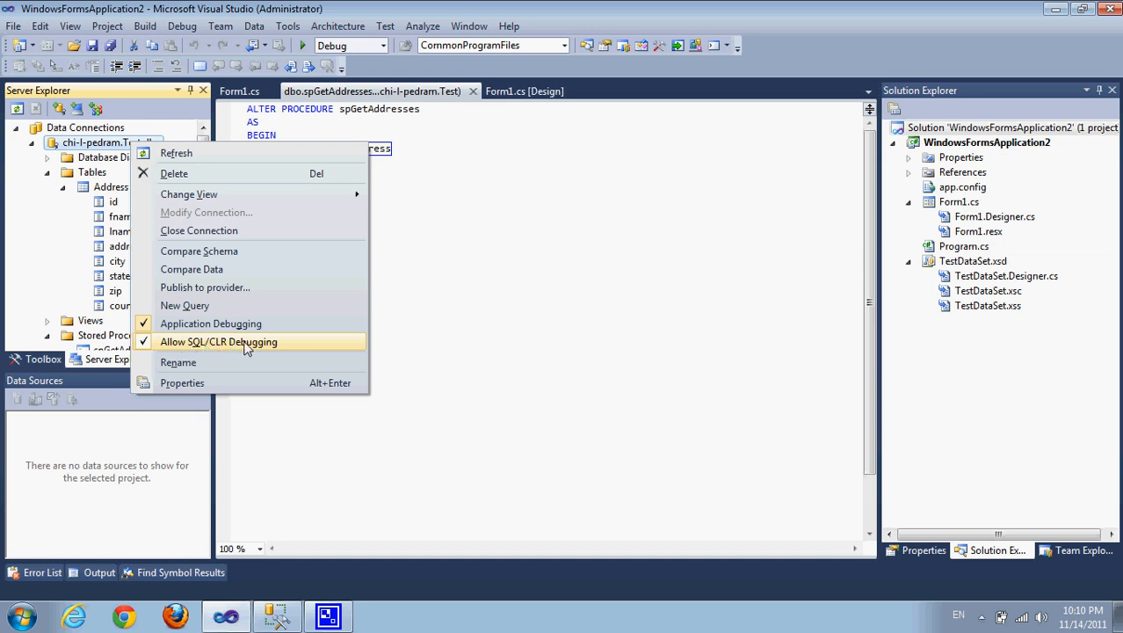
{"action": "mouse_move", "coordinate": [257, 348]}
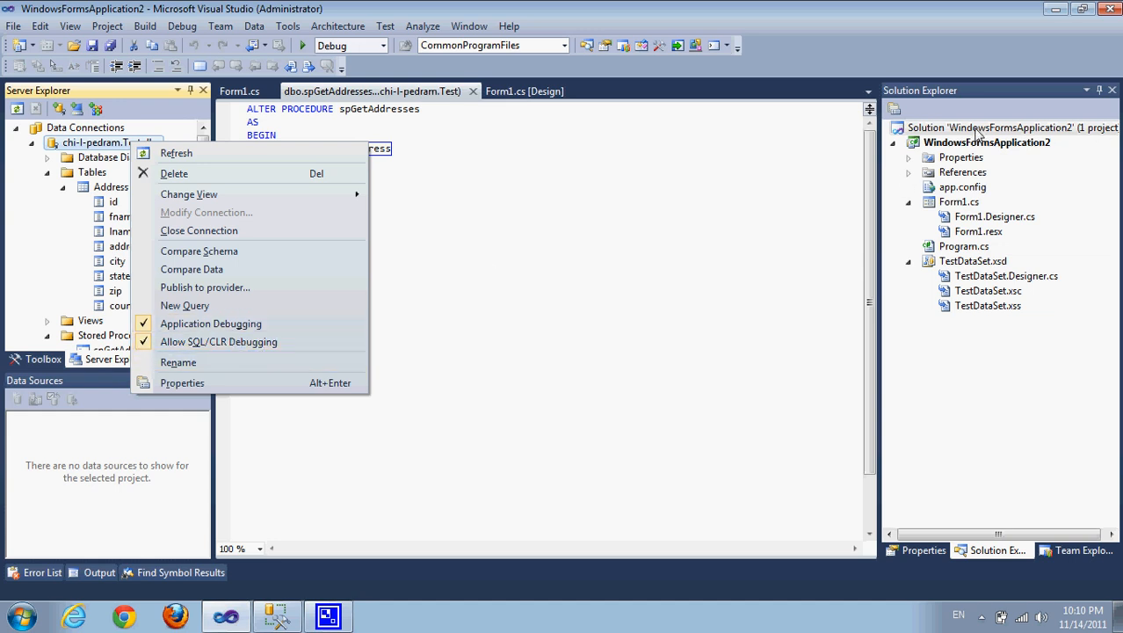
{"action": "mouse_move", "coordinate": [800, 281]}
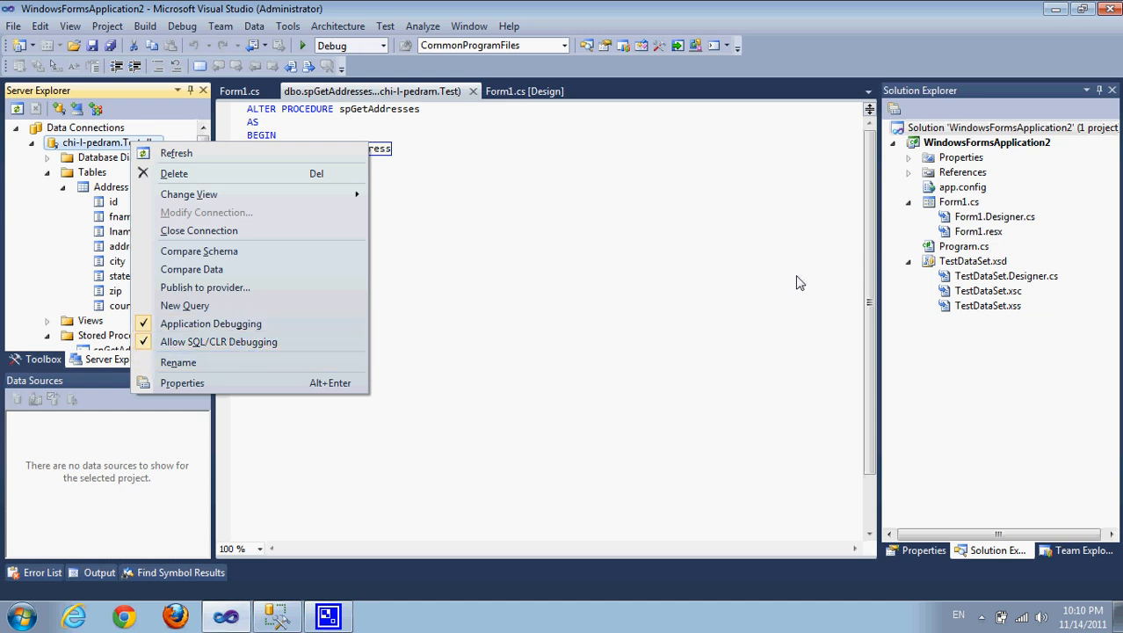
{"action": "mouse_move", "coordinate": [218, 341]}
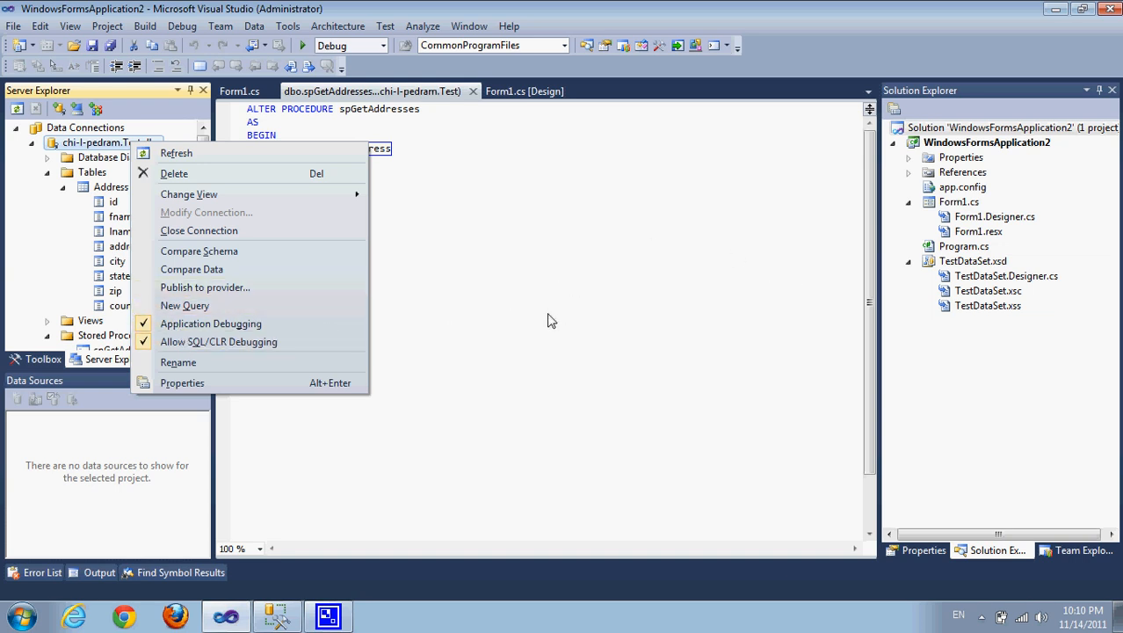
{"action": "mouse_move", "coordinate": [218, 341]}
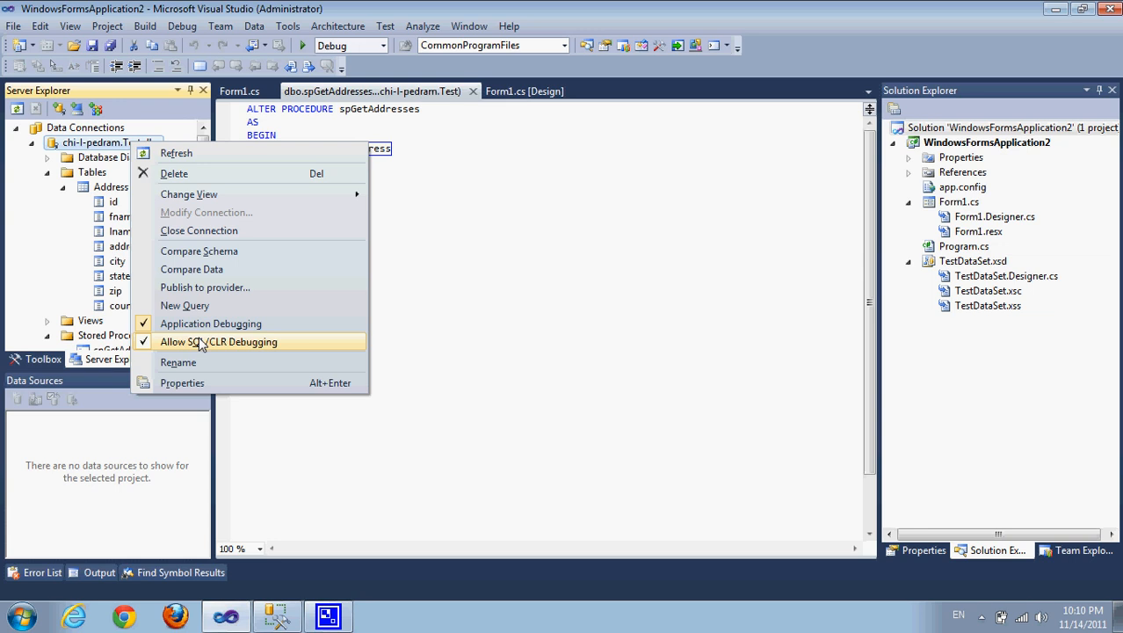